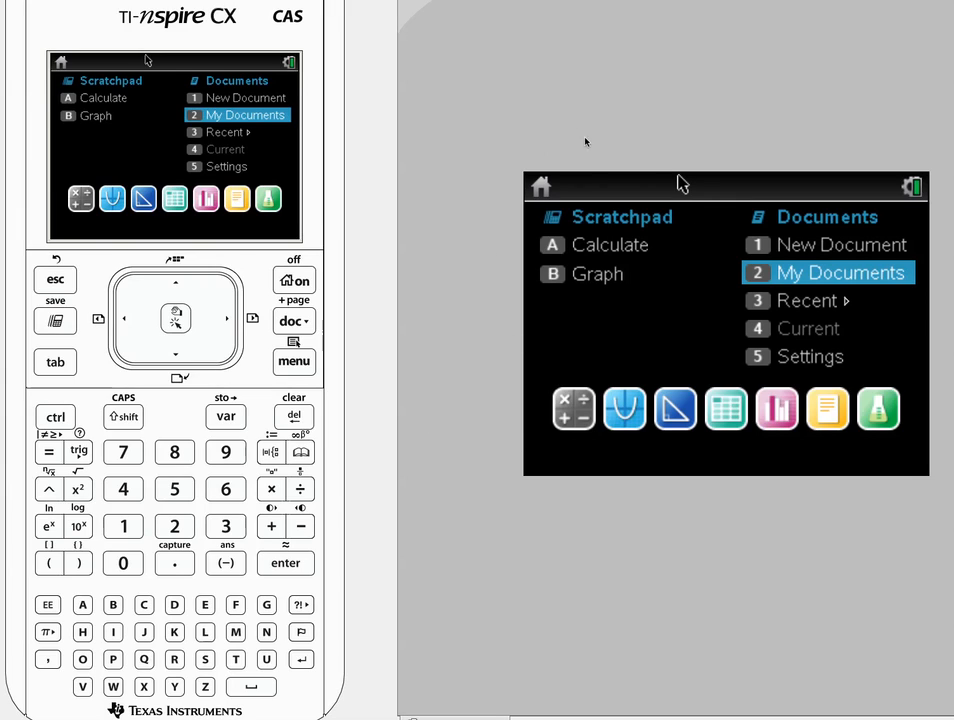
pyautogui.moveTo(543, 144)
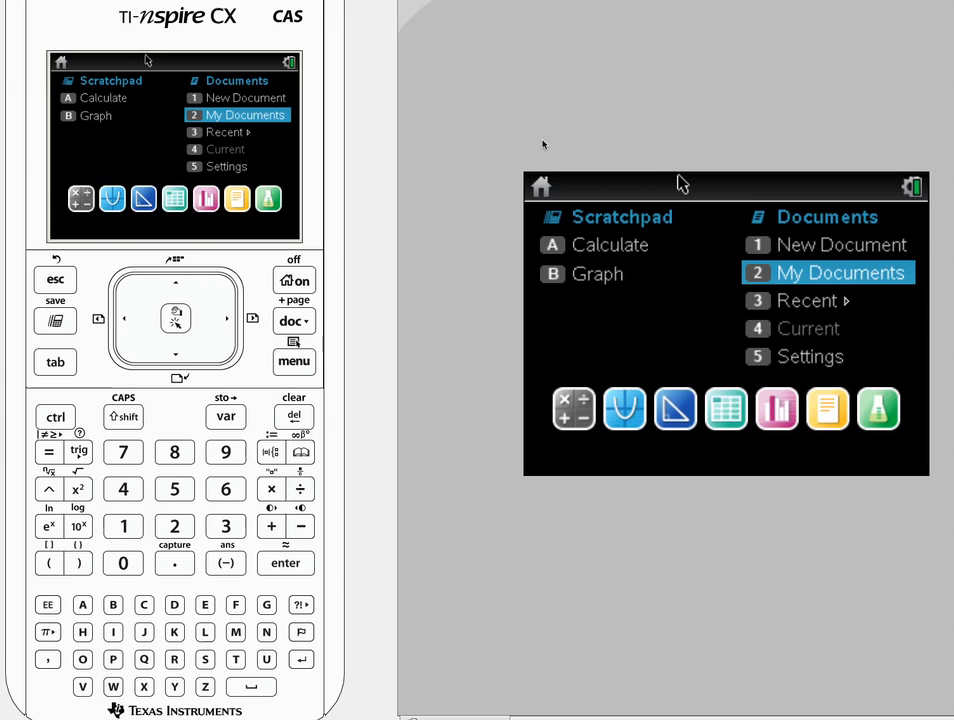
pyautogui.moveTo(418, 270)
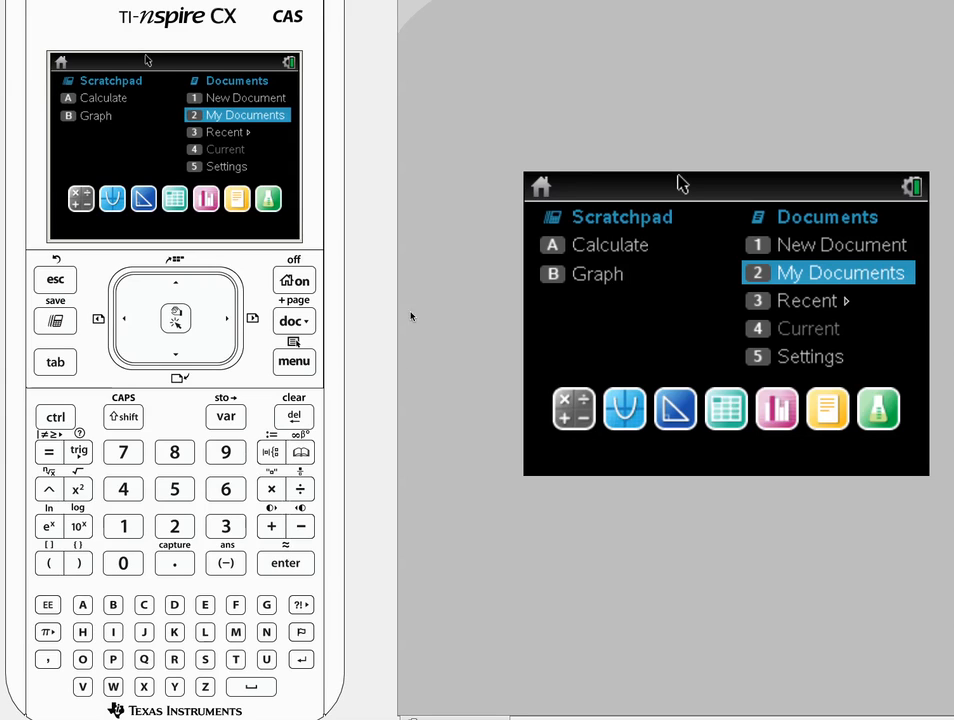
pyautogui.moveTo(404, 362)
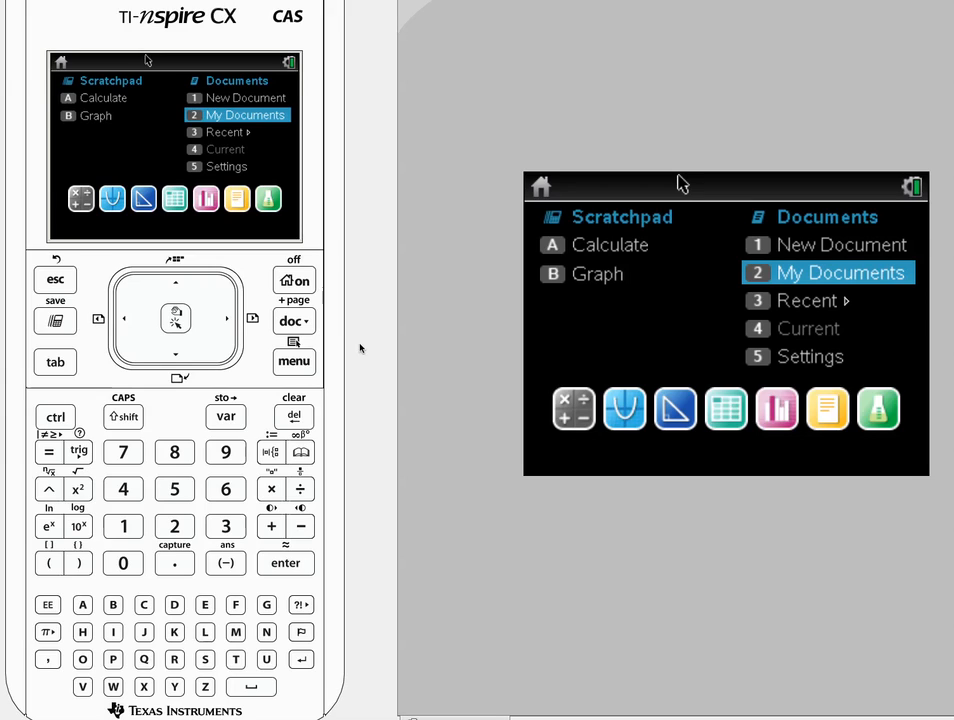
pyautogui.moveTo(220, 98)
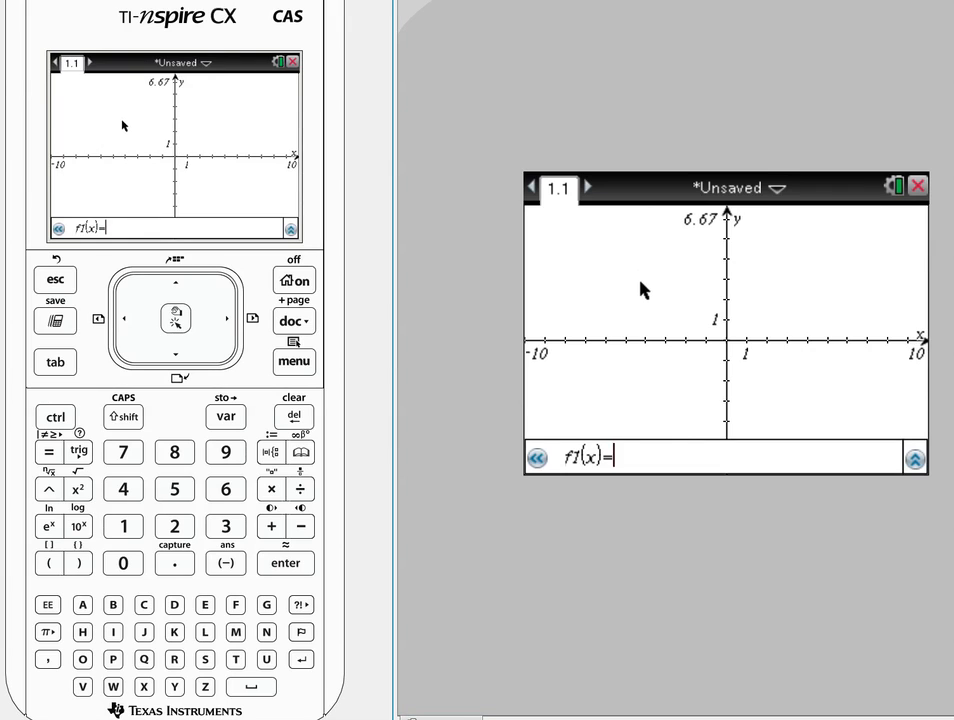
pyautogui.moveTo(648, 342)
pyautogui.write('3·(1.2)^x')
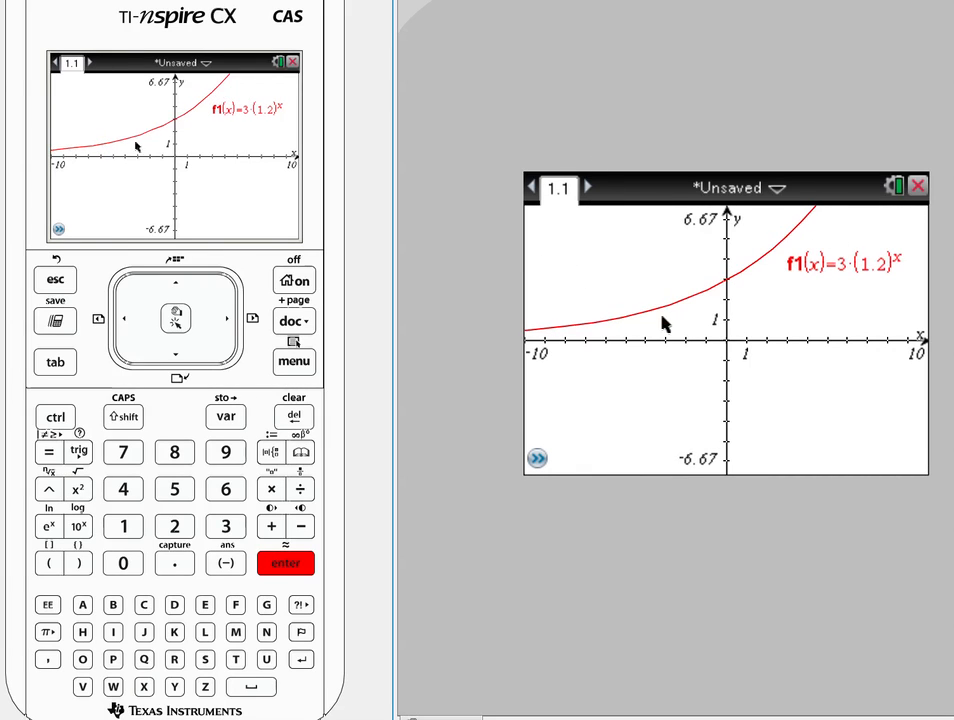
pyautogui.moveTo(735, 338)
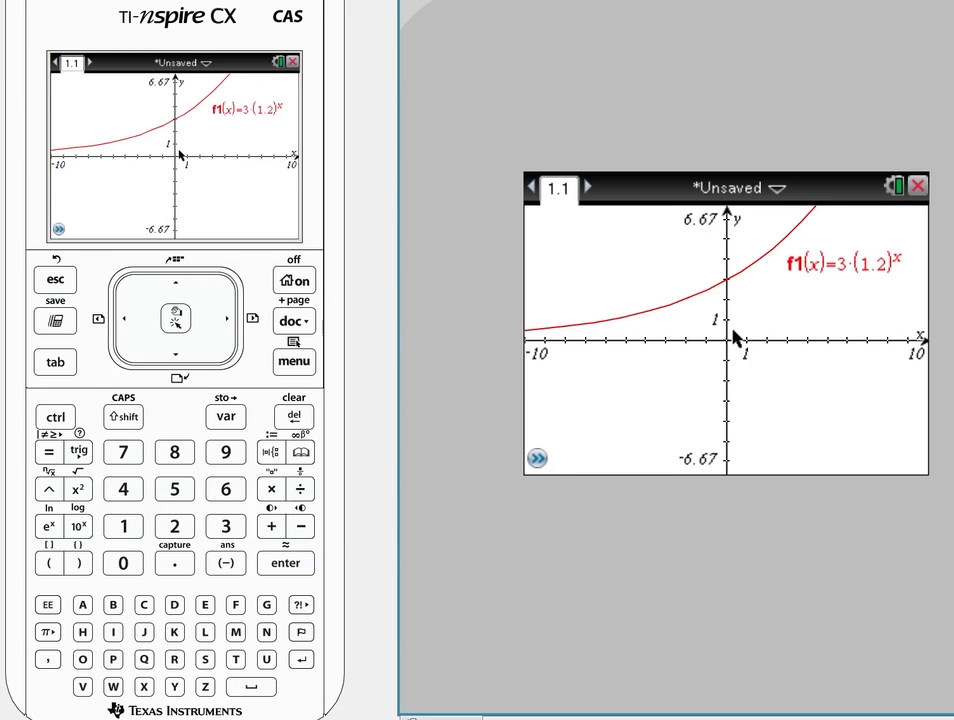
# Step: Pan the graph window so more of the rising curve of f1(x)=3·(1.2)^x shows
pyautogui.moveTo(735, 338); pyautogui.dragTo(718, 368)
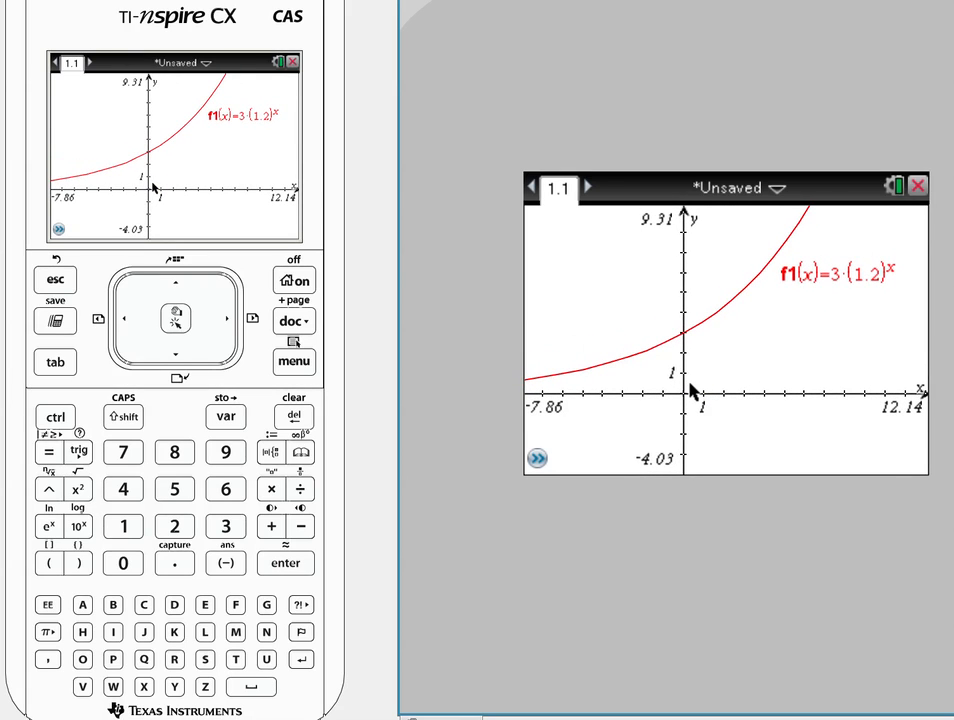
pyautogui.moveTo(780, 513)
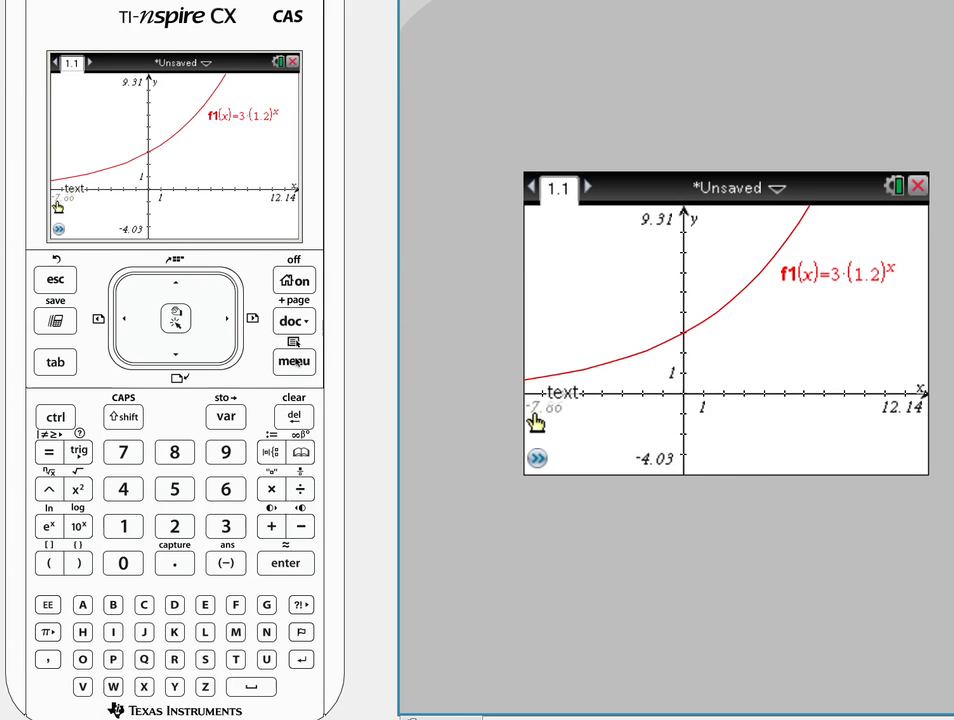
# Step: Split in a table of f1 values, select x values 1 through 5 and copy them
pyautogui.click(293, 361)
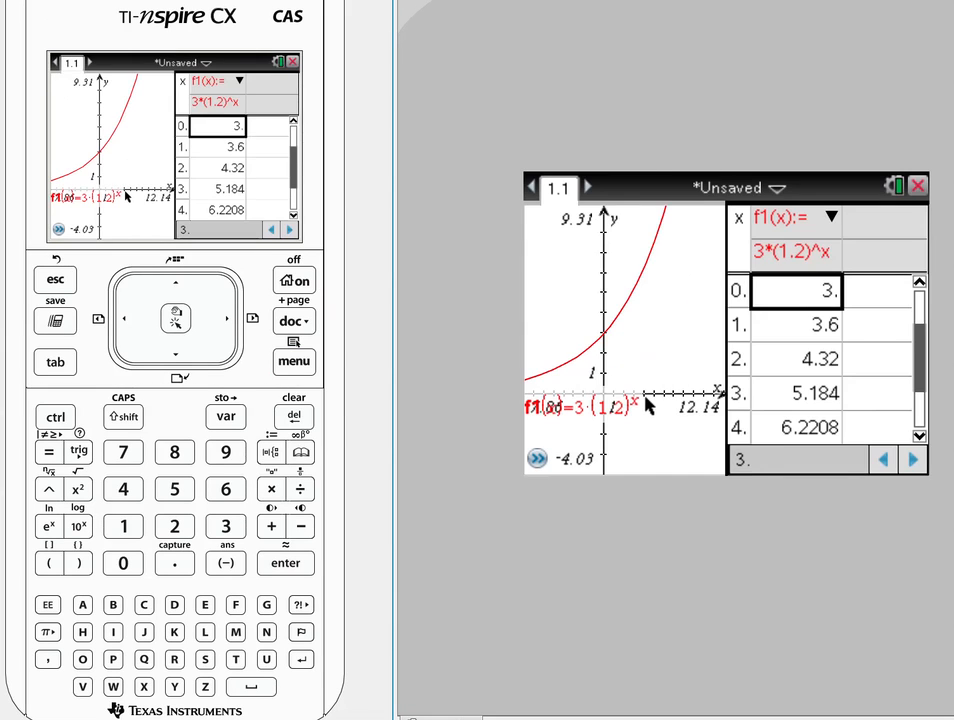
pyautogui.moveTo(753, 453)
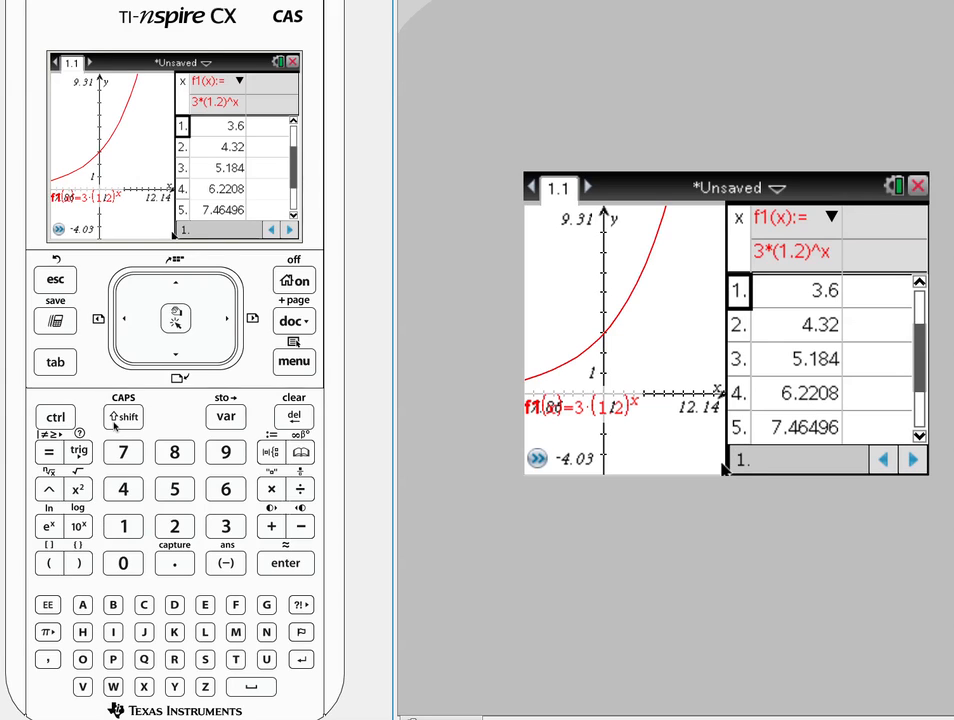
pyautogui.click(175, 350)
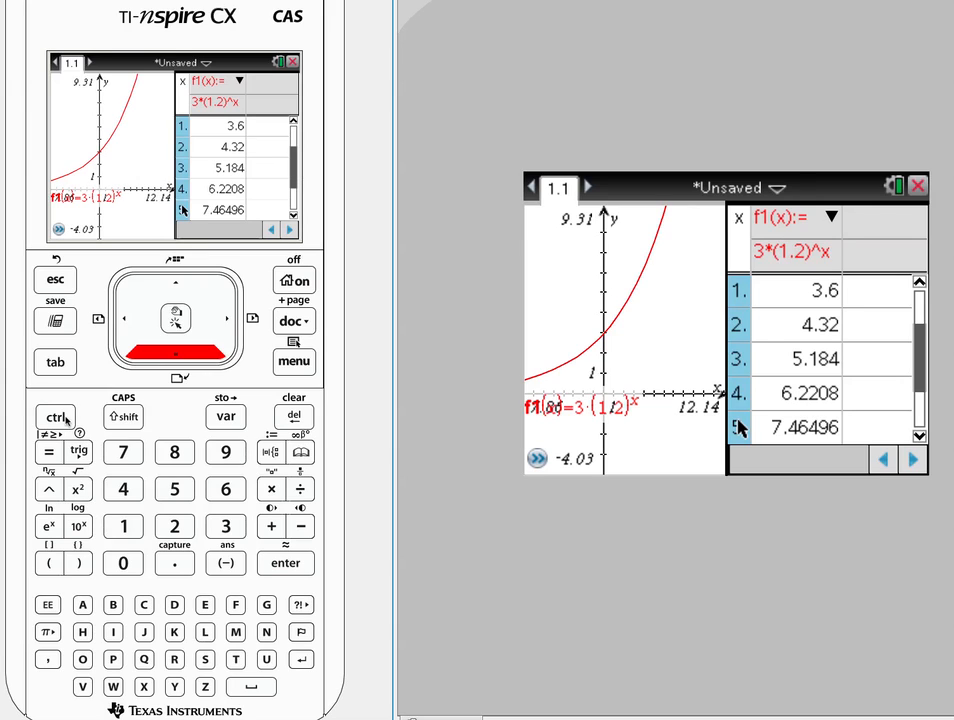
pyautogui.click(55, 417)
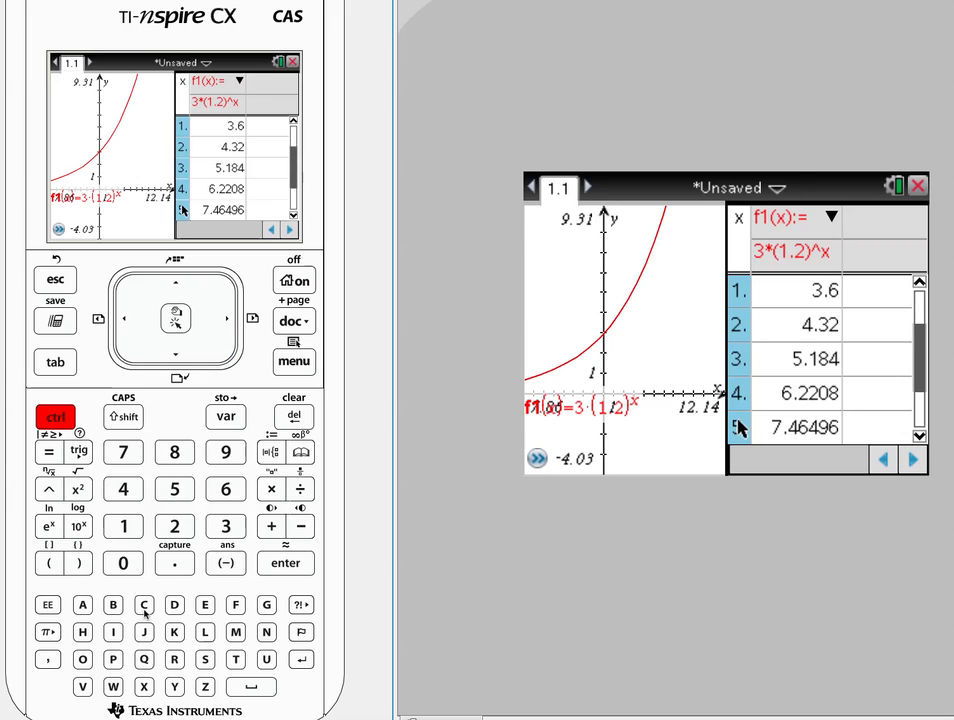
pyautogui.click(143, 604)
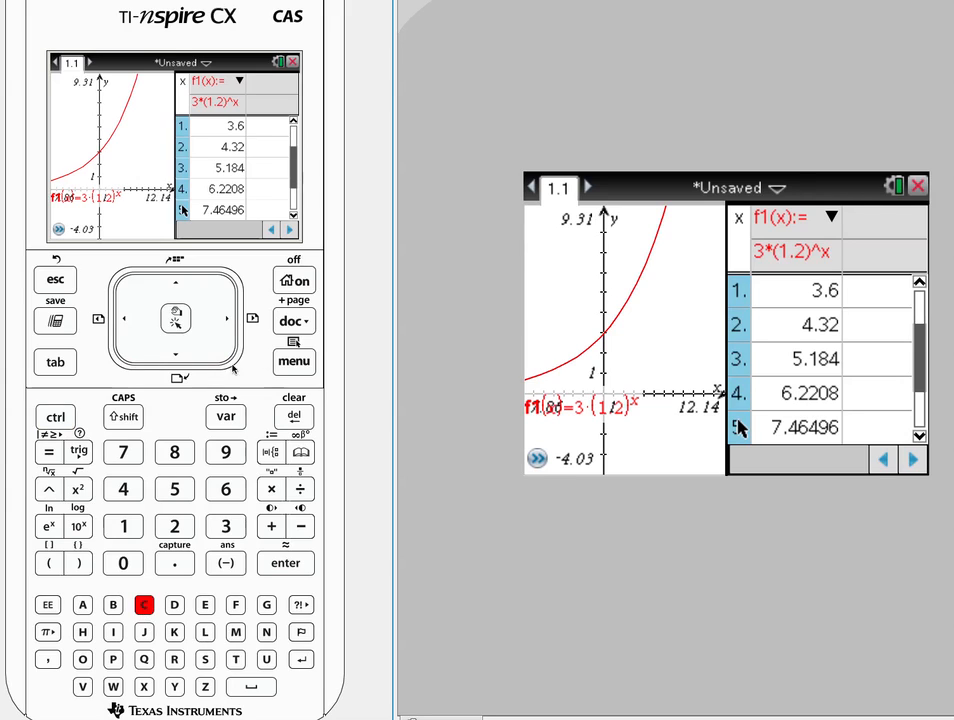
# Step: Add a Lists & Spreadsheet page, name column A x and paste the copied x values into A1:A5
pyautogui.click(55, 417)
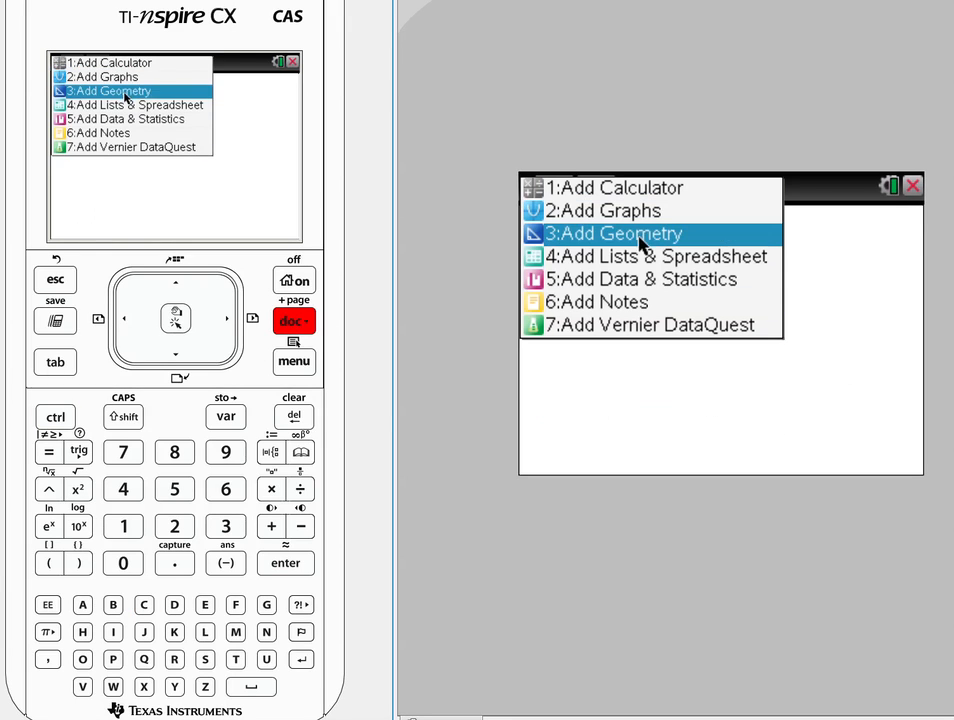
pyautogui.press('Down')
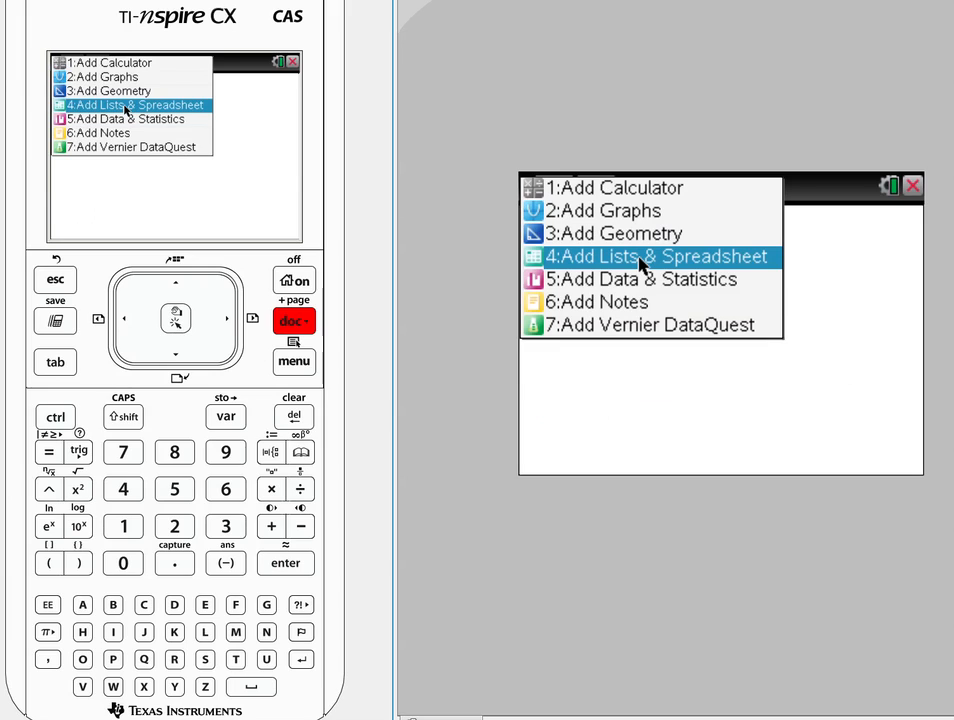
pyautogui.click(655, 256)
pyautogui.write('x')
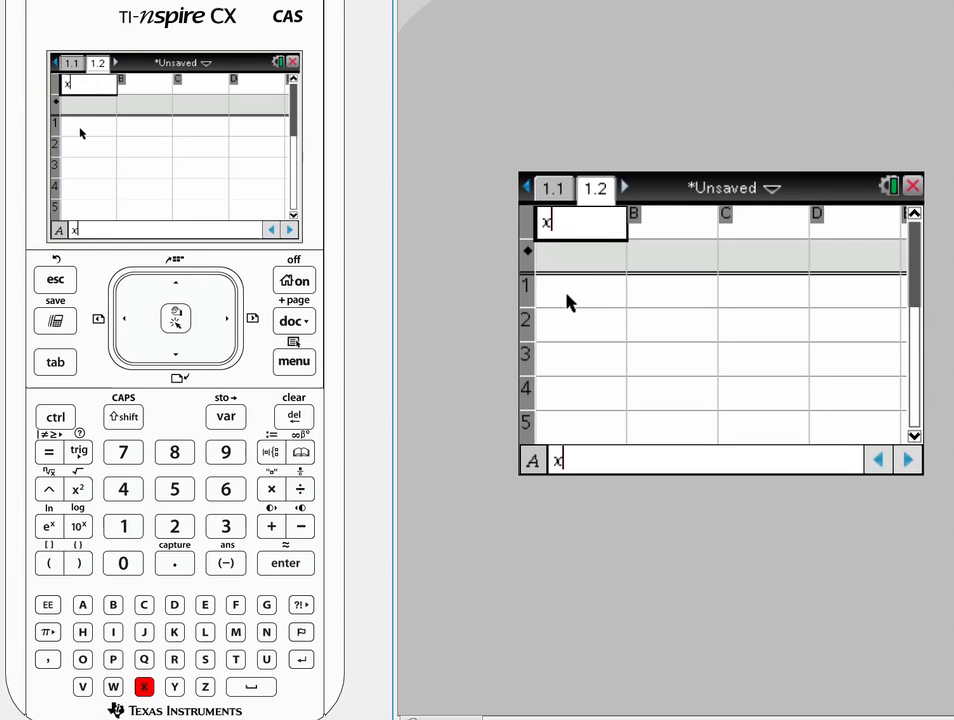
pyautogui.press('enter')
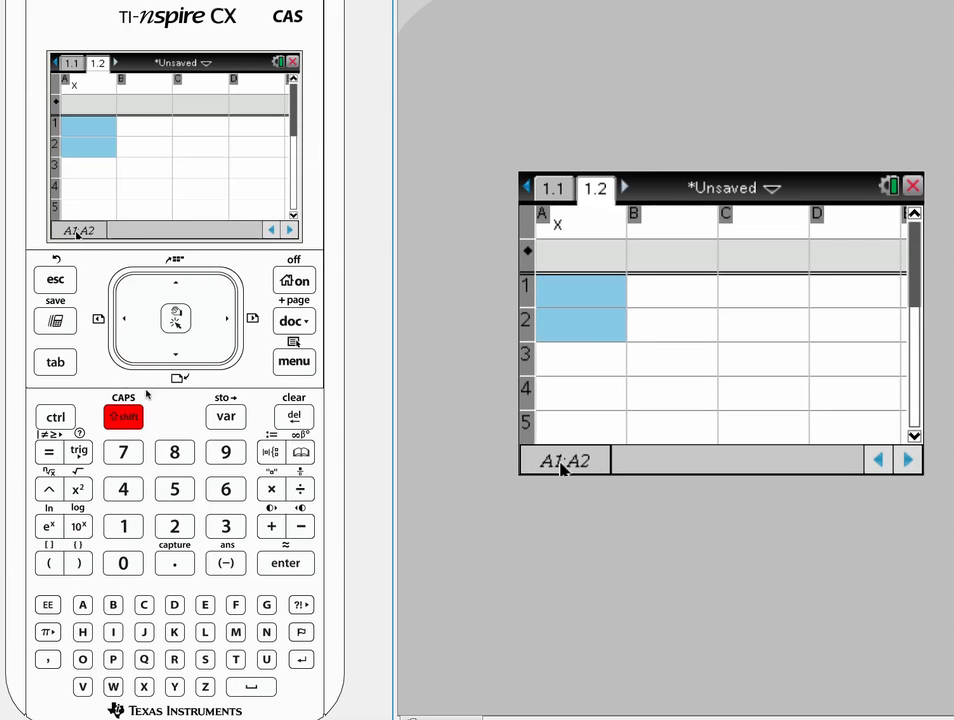
pyautogui.press('down')
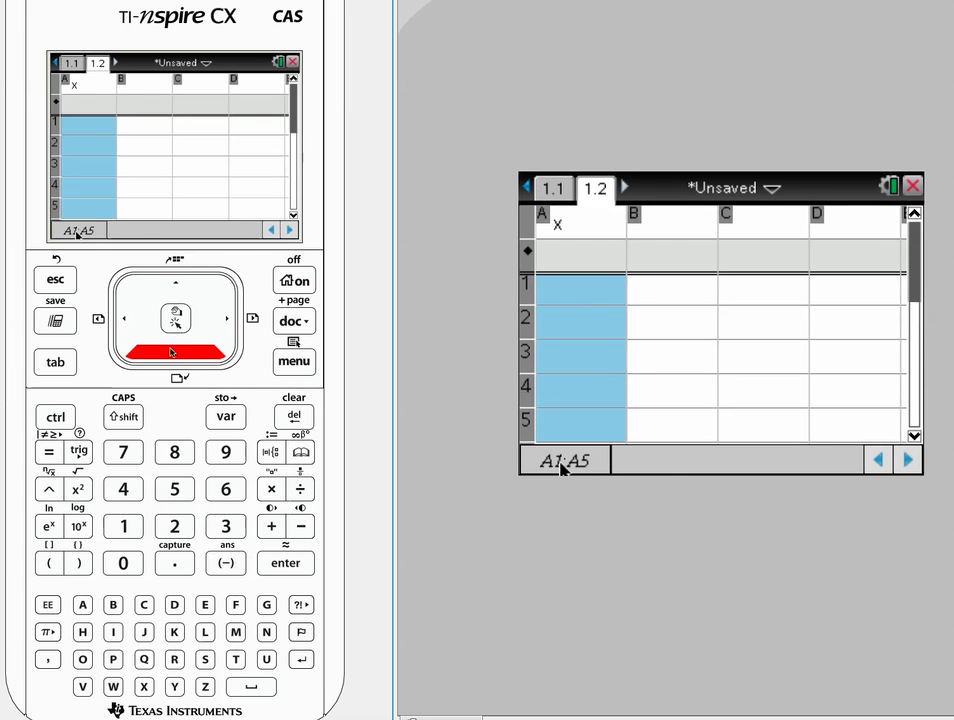
pyautogui.moveTo(560, 418)
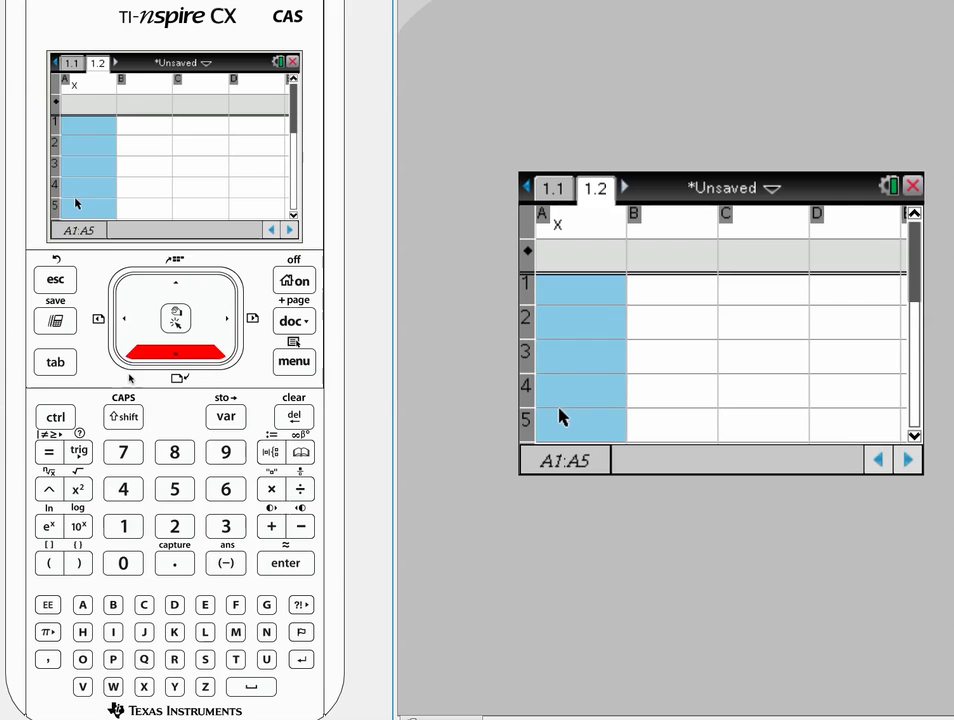
pyautogui.click(55, 416)
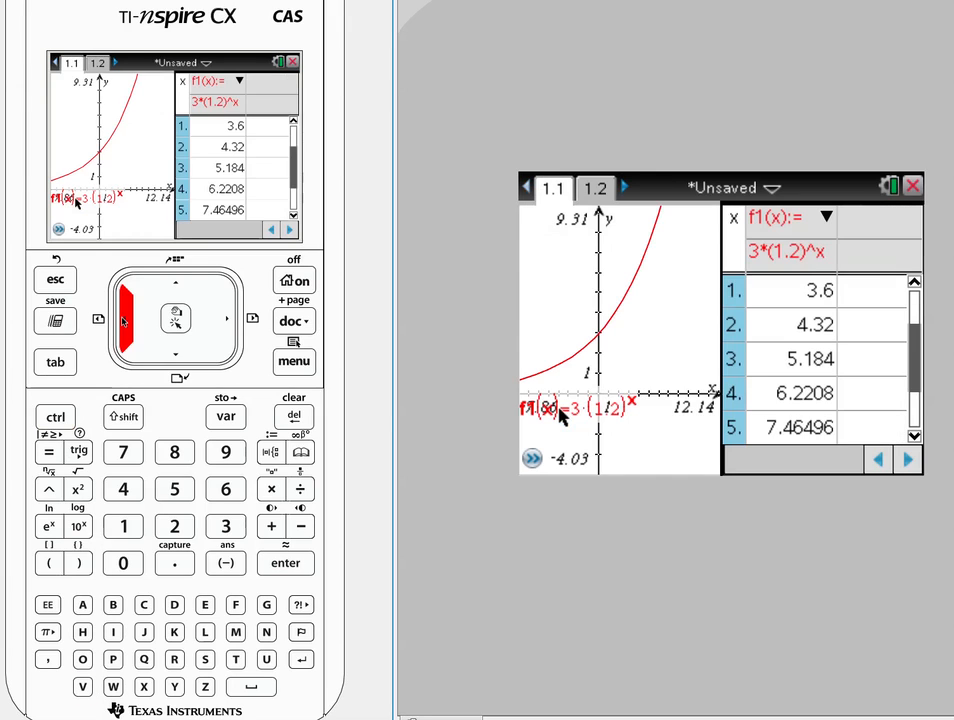
# Step: Copy the f1 values 3.6–7.46496 and paste them into column y on the spreadsheet page
pyautogui.click(790, 290)
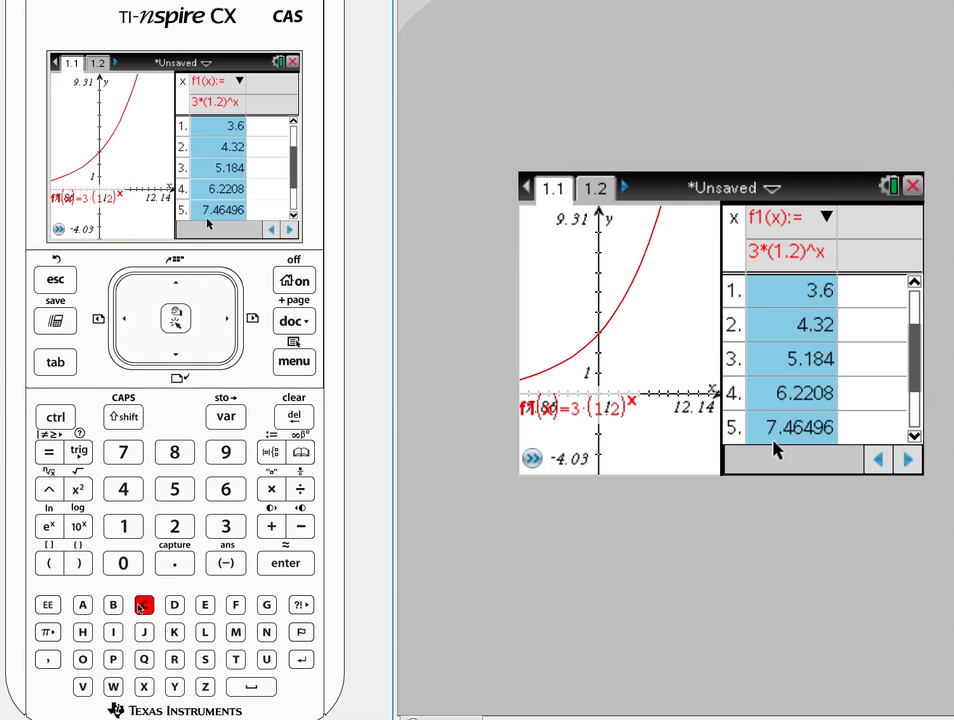
pyautogui.click(55, 417)
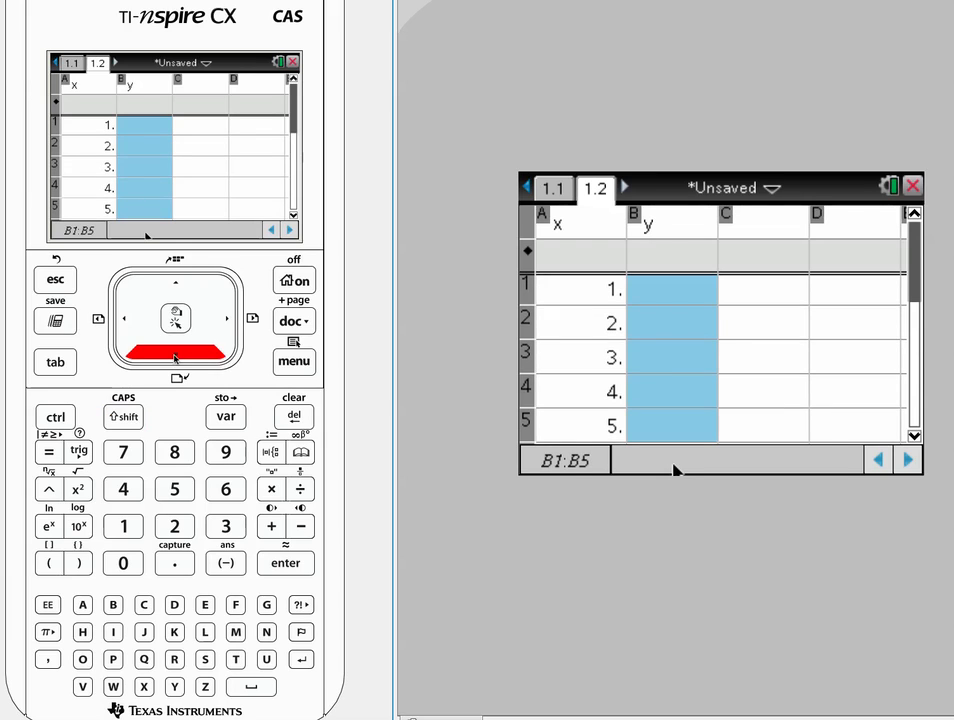
pyautogui.click(54, 416)
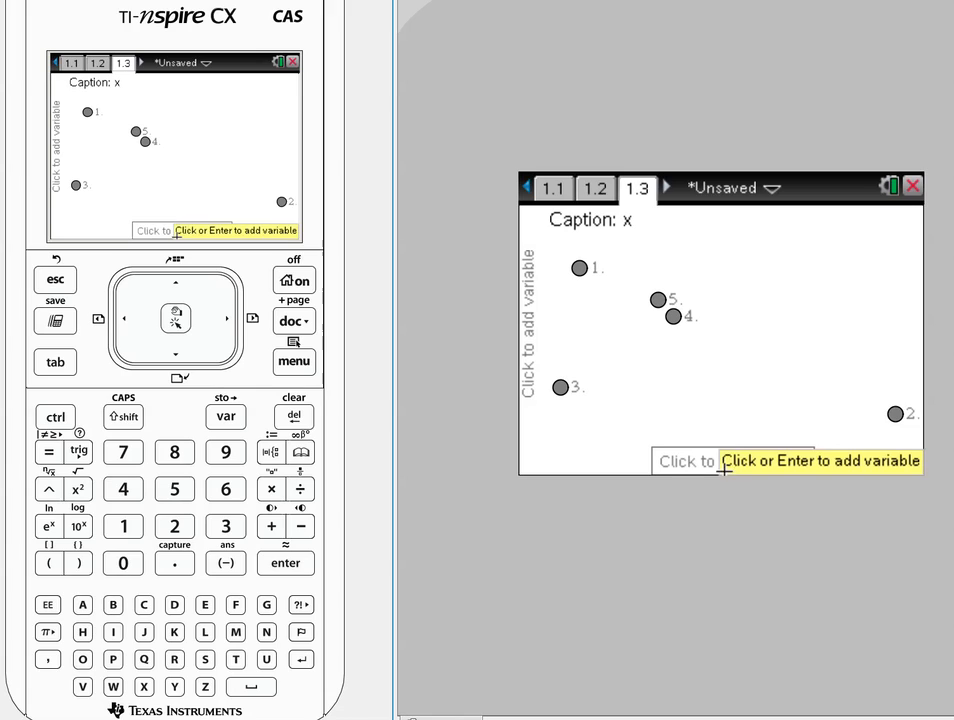
# Step: Put x on the horizontal axis of the new Data & Statistics plot
pyautogui.click(732, 461)
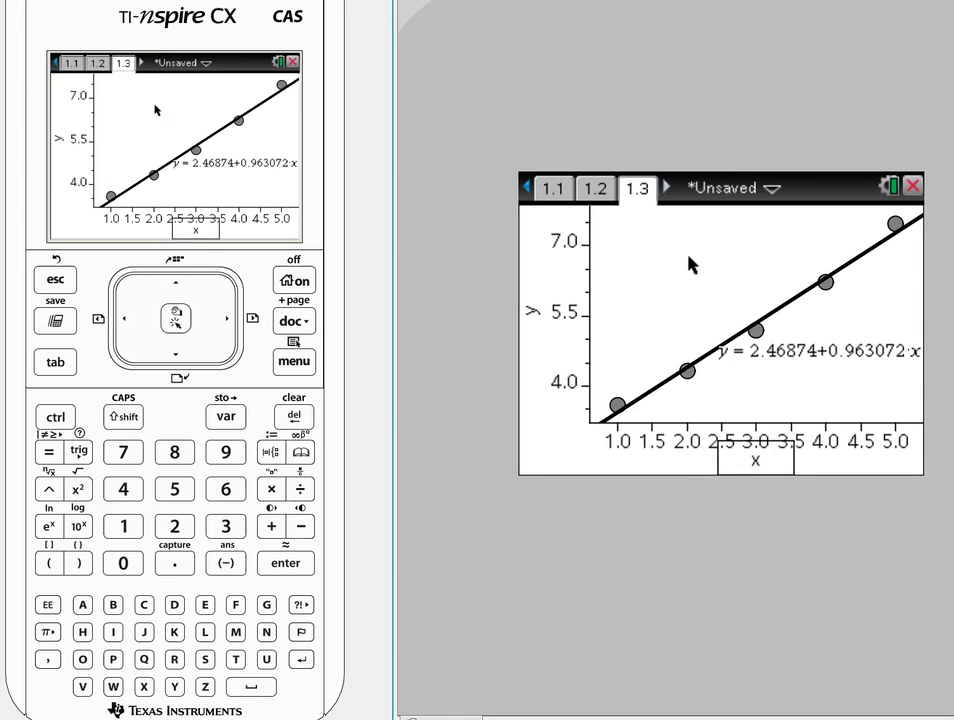
# Step: Show the residual plot beneath the fitted line via Analyze > Residuals
pyautogui.click(294, 361)
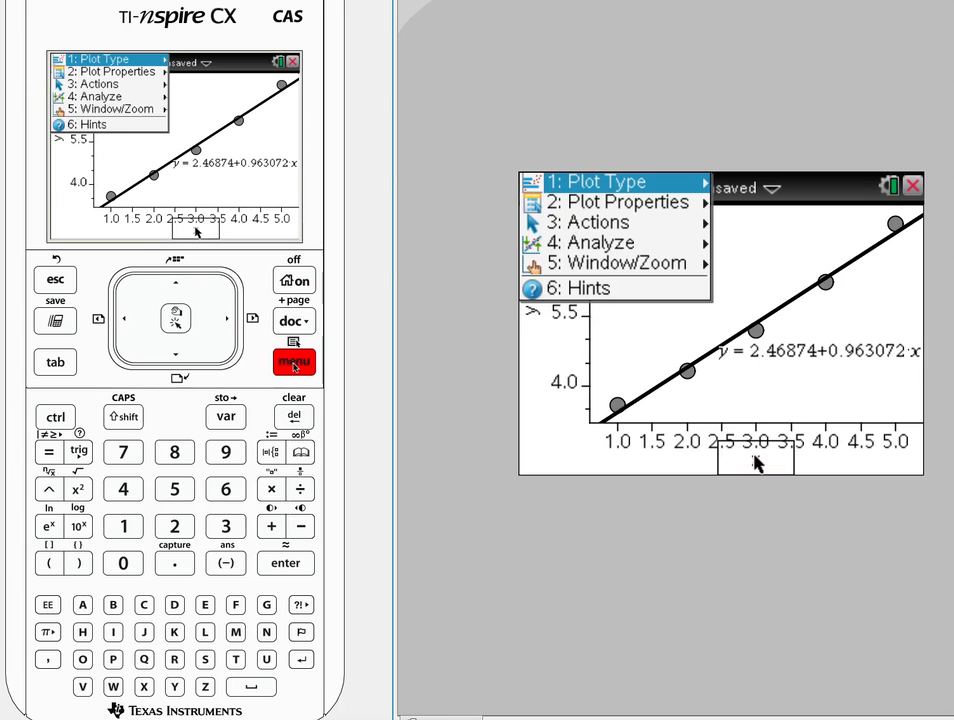
pyautogui.click(598, 262)
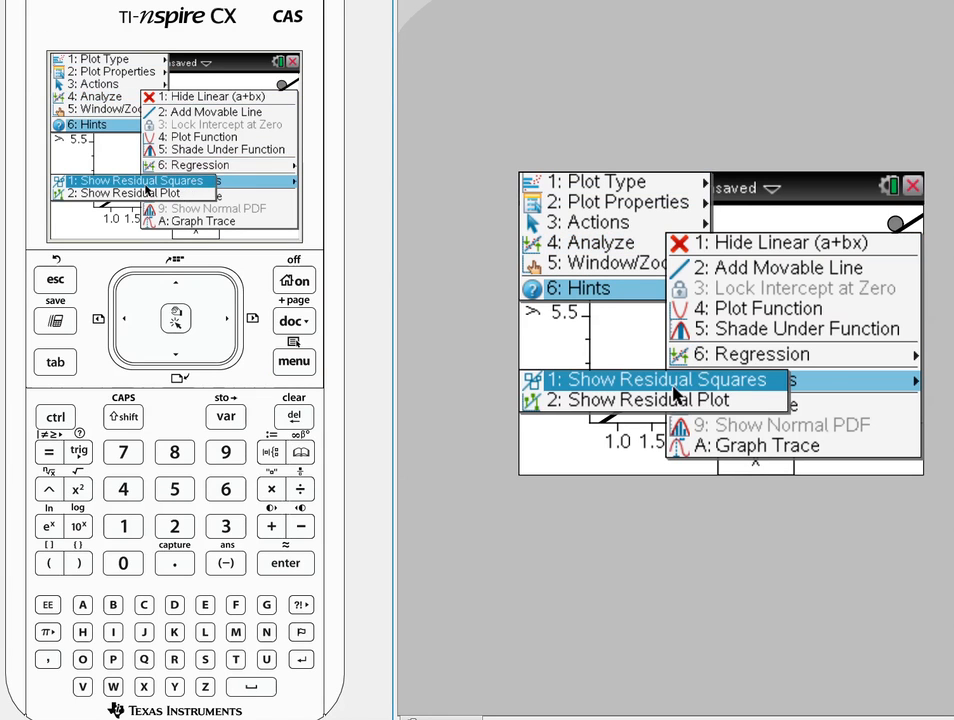
pyautogui.click(641, 399)
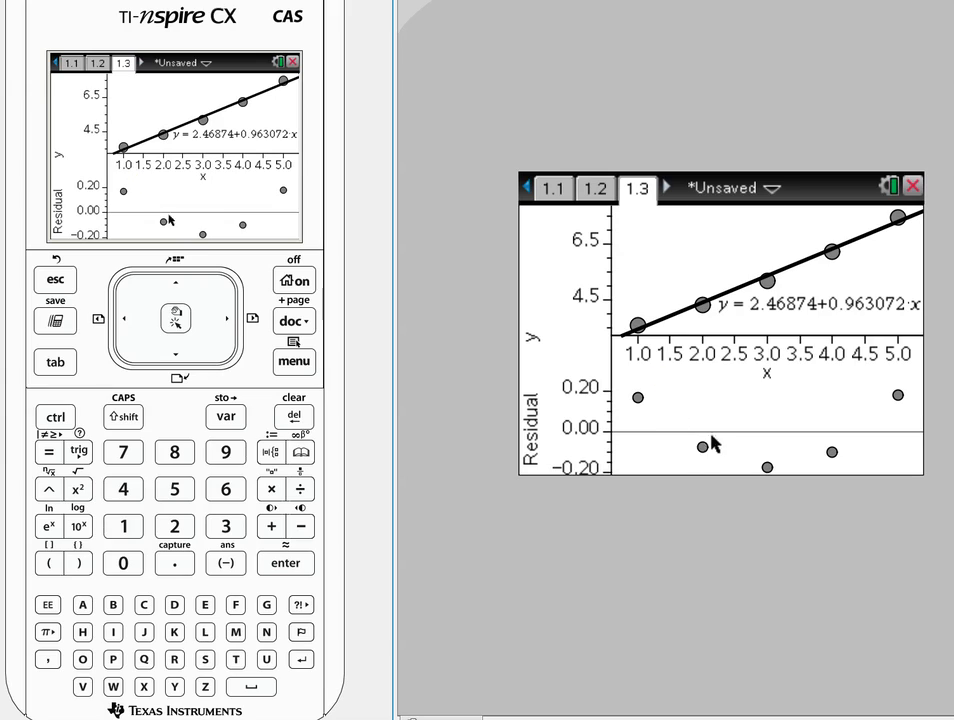
pyautogui.moveTo(738, 458)
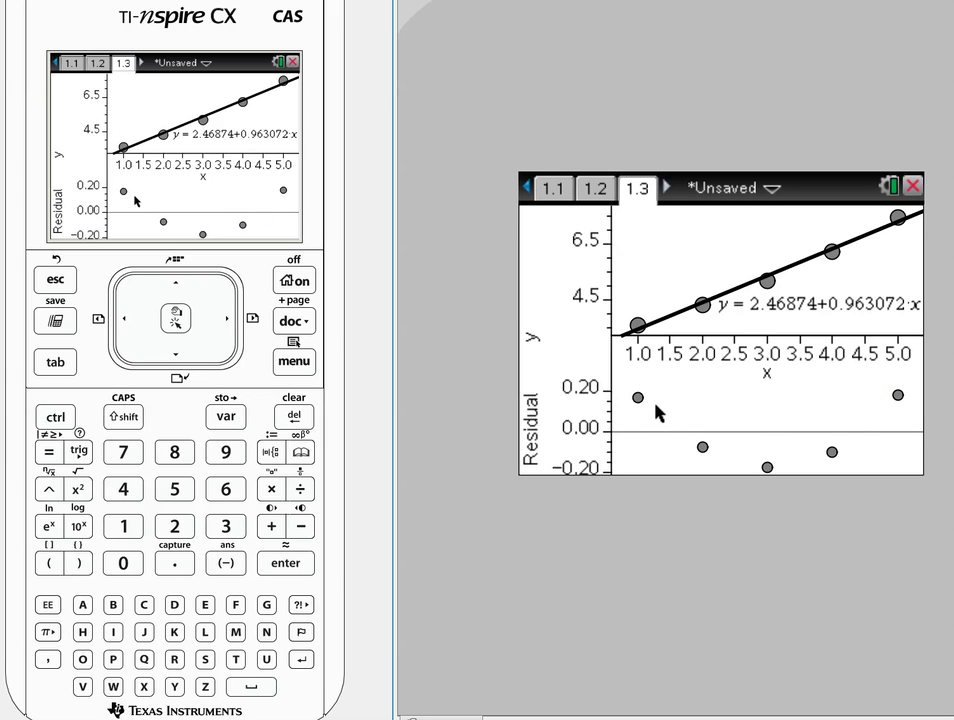
pyautogui.moveTo(615, 258)
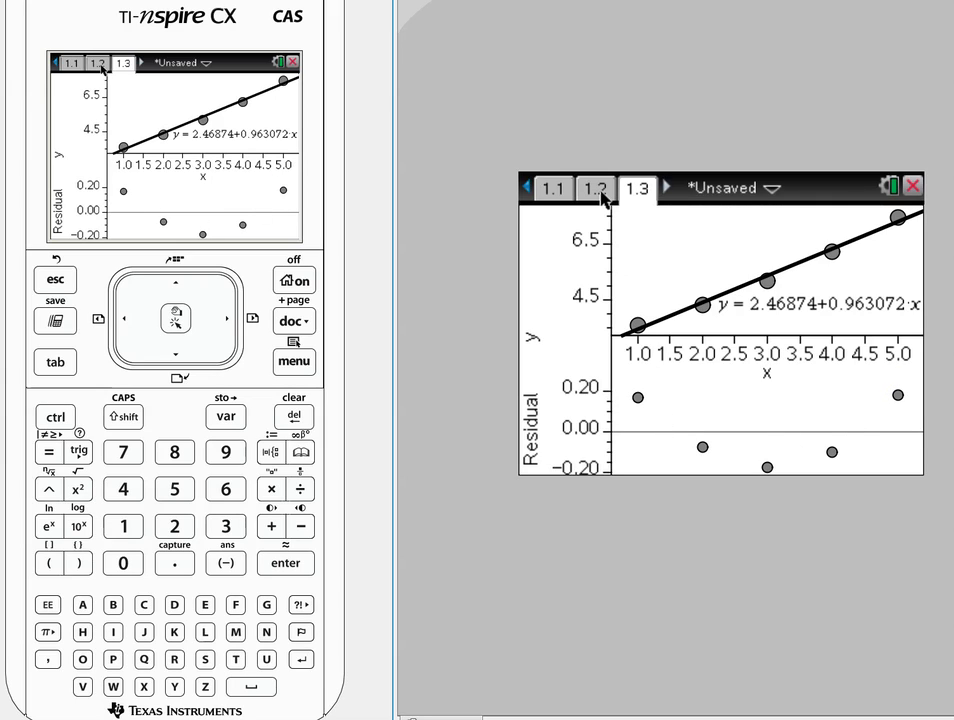
# Step: Name column C ly and fill it with =log(y,10), then return to page 1.3
pyautogui.click(595, 188)
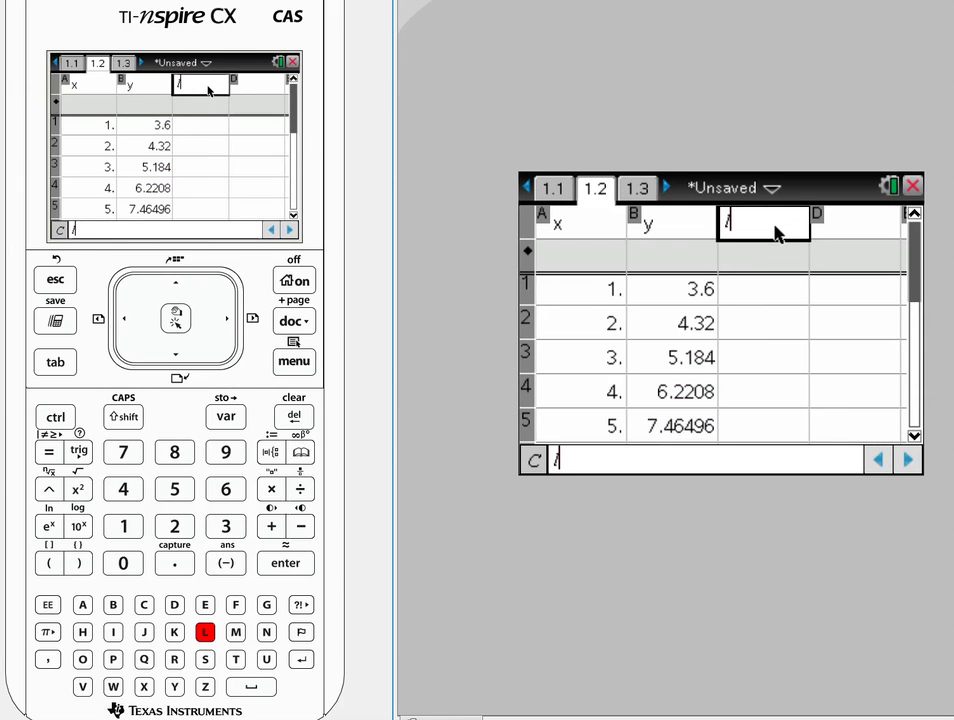
pyautogui.write('ly')
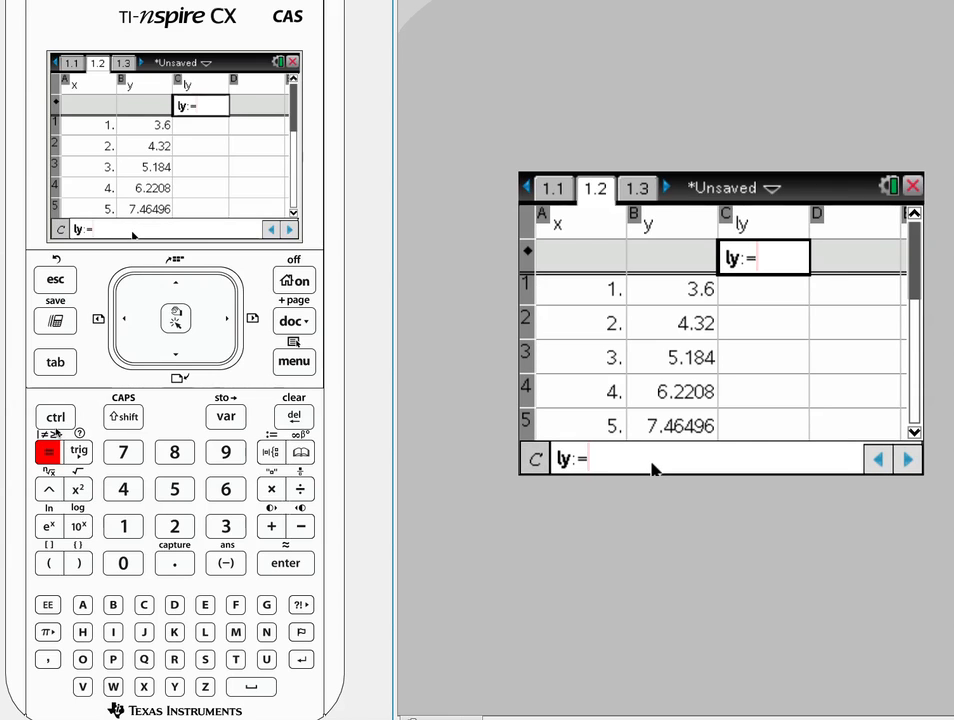
pyautogui.click(78, 527)
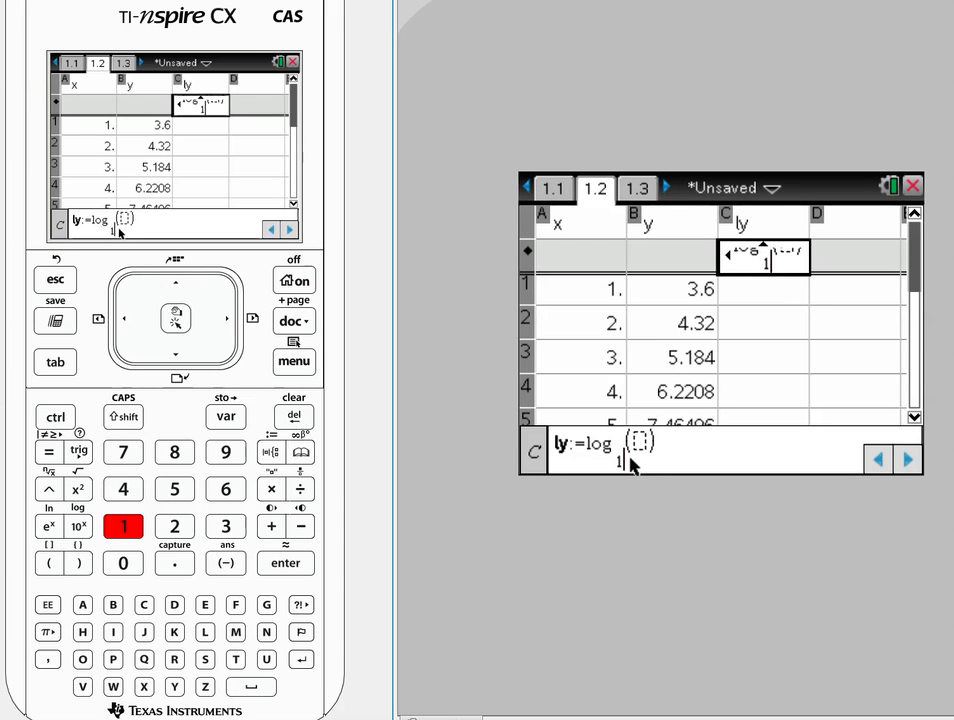
pyautogui.write('1')
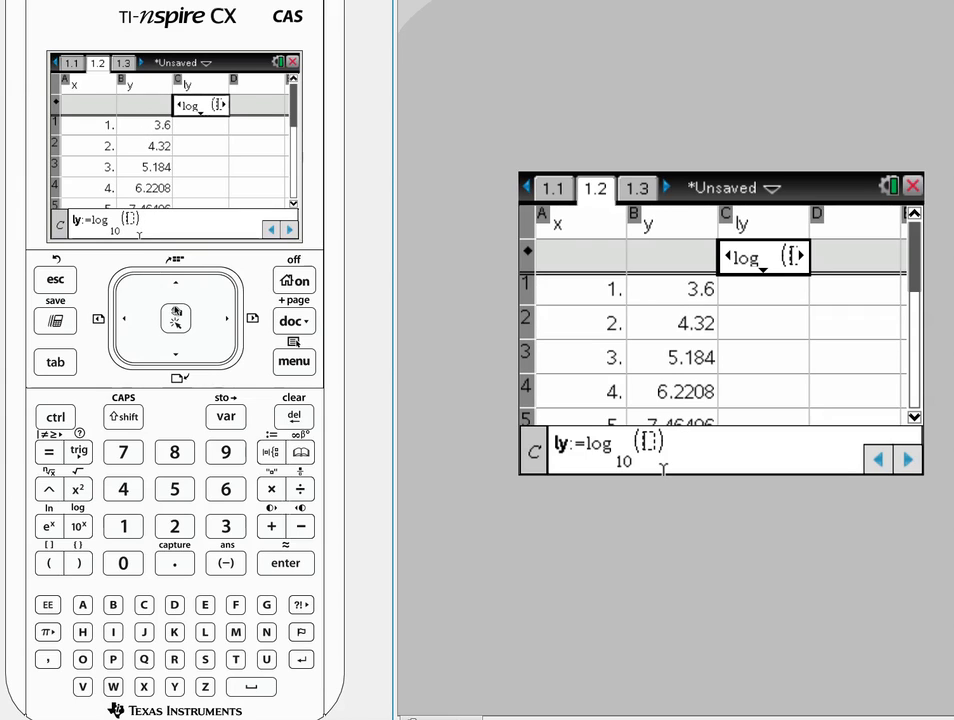
pyautogui.click(225, 416)
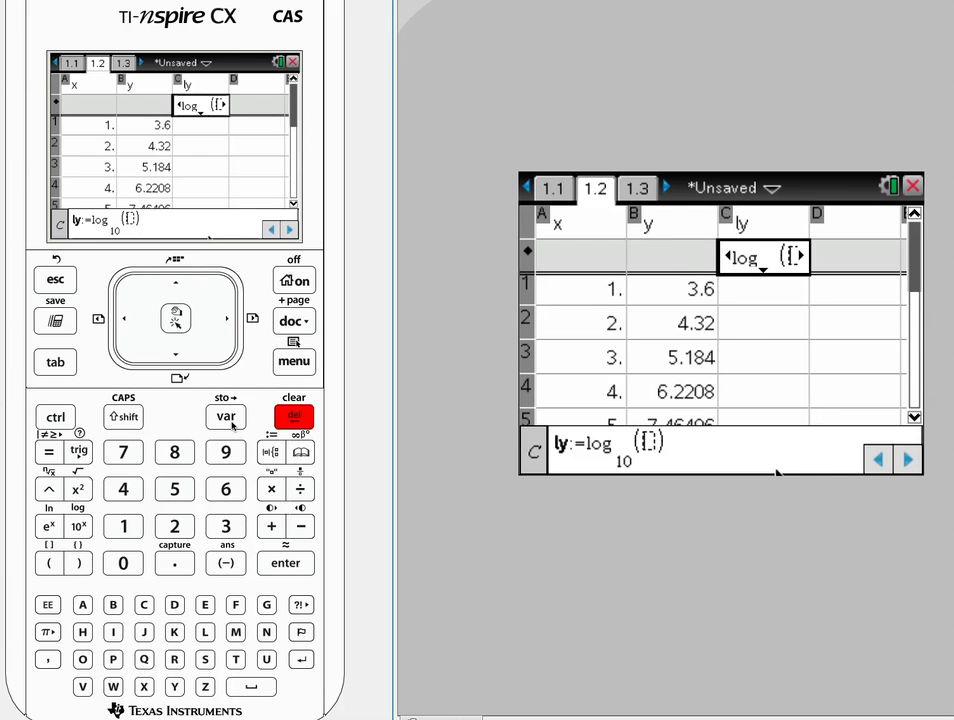
pyautogui.click(225, 416)
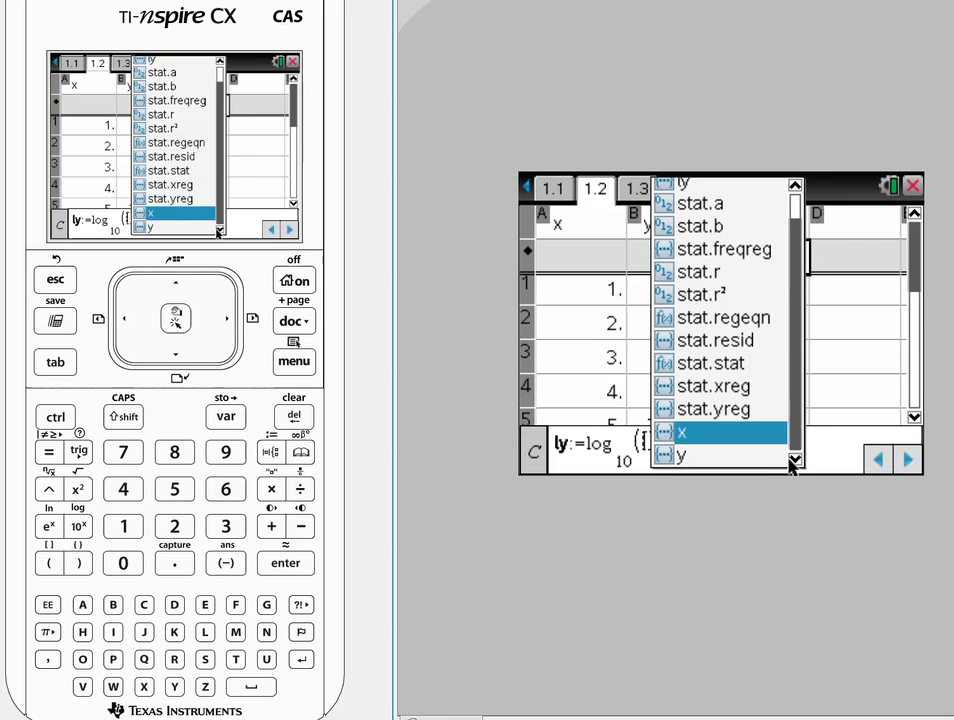
pyautogui.click(683, 456)
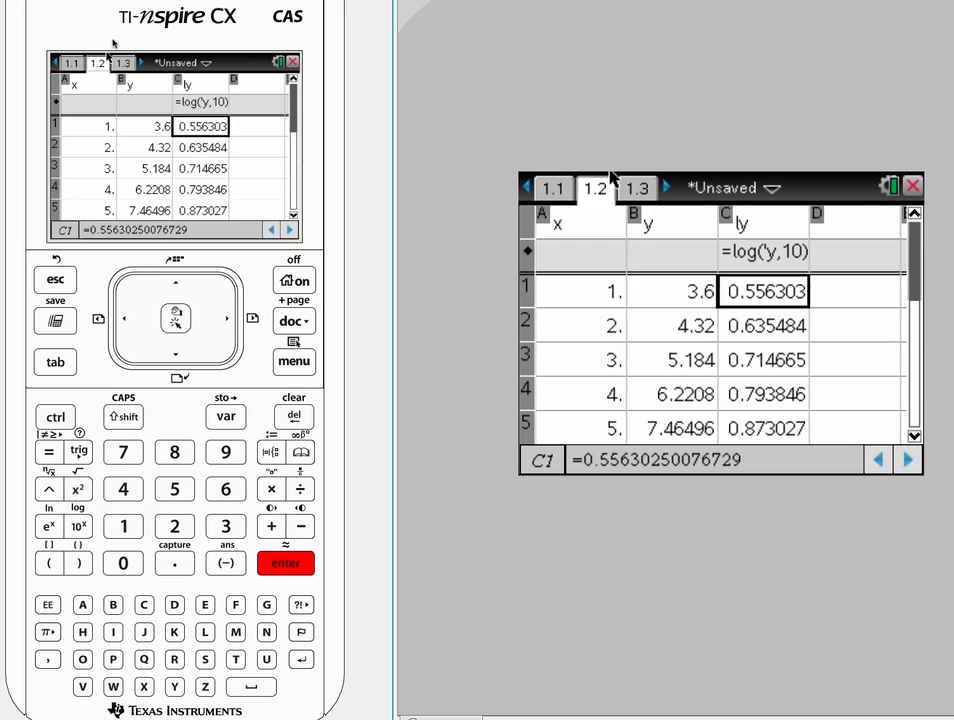
pyautogui.click(636, 188)
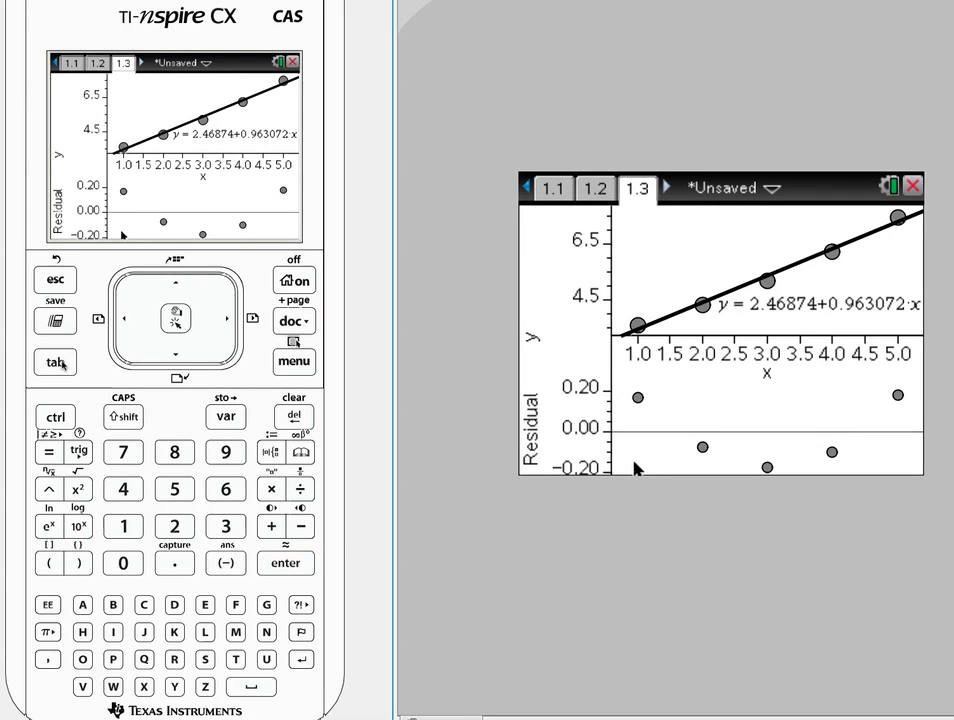
# Step: Insert a new Data & Statistics page 1.4 with an empty plot
pyautogui.click(294, 321)
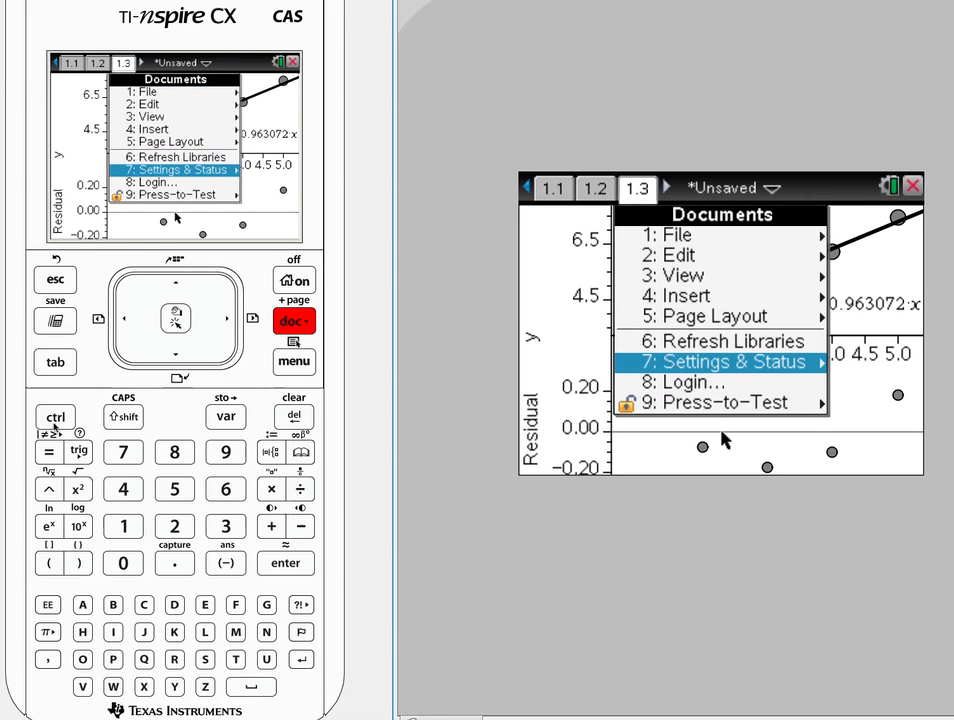
pyautogui.click(55, 416)
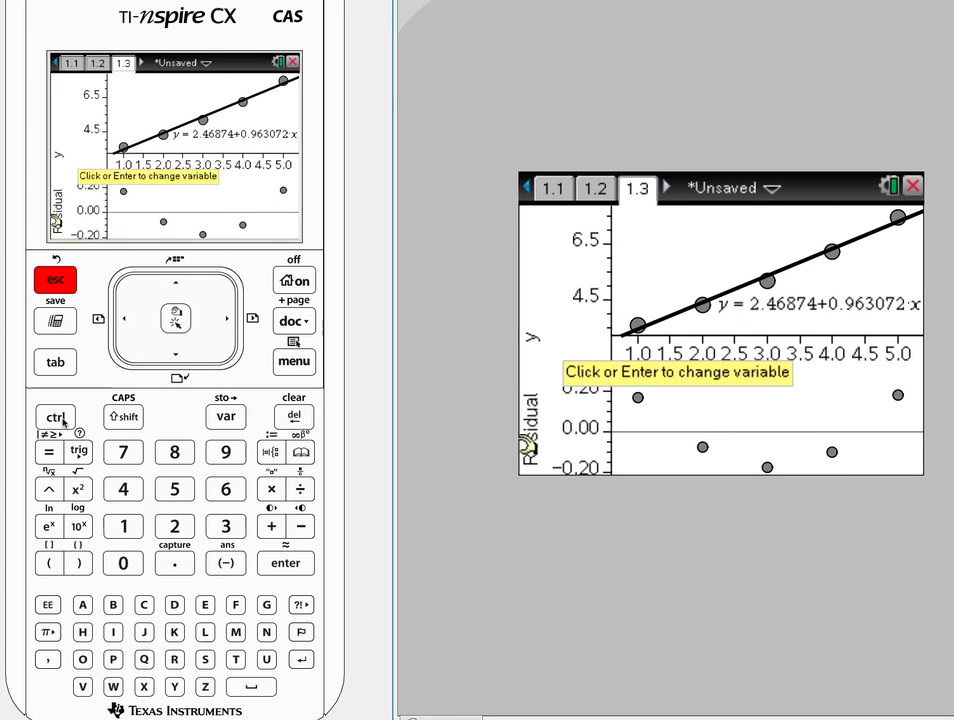
pyautogui.click(294, 321)
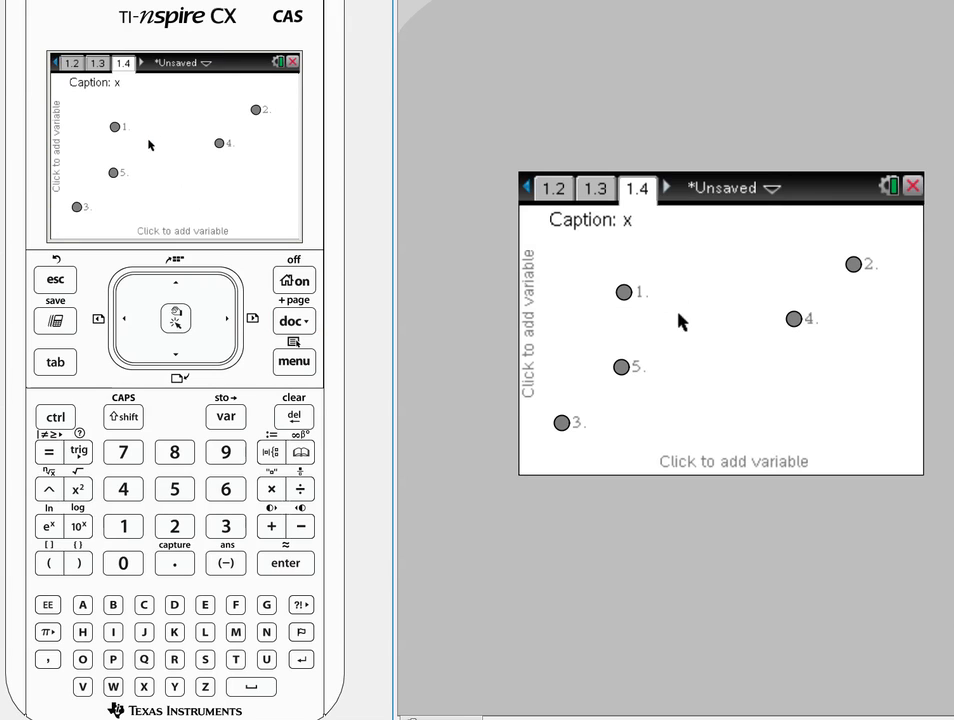
# Step: Plot ly against x and fit the linear regression ly = 0.477121+0.079181·x
pyautogui.click(732, 461)
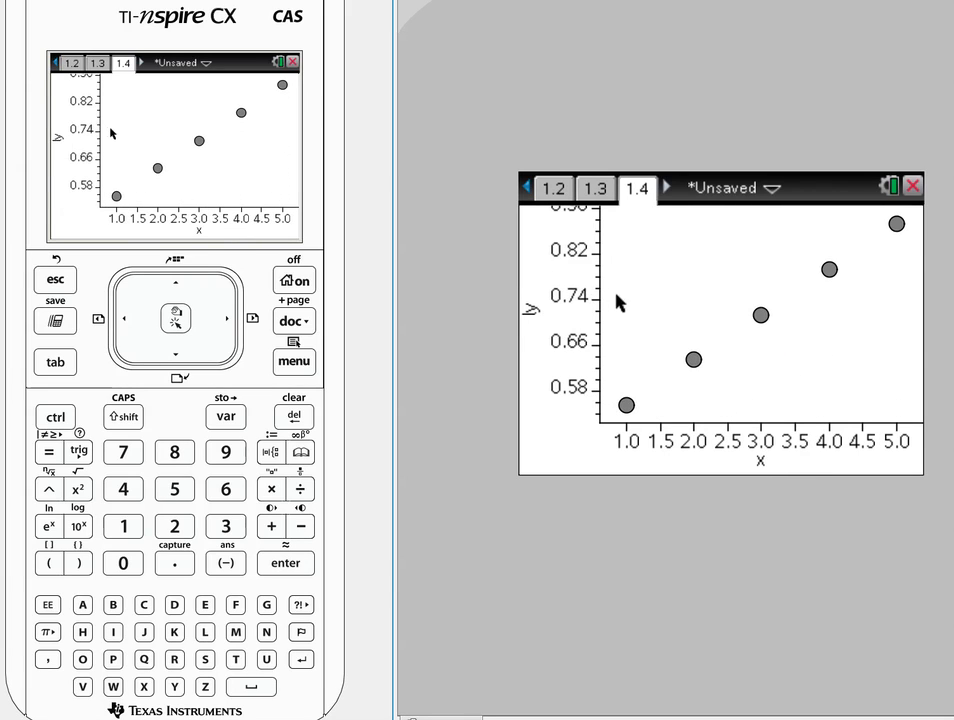
pyautogui.click(294, 362)
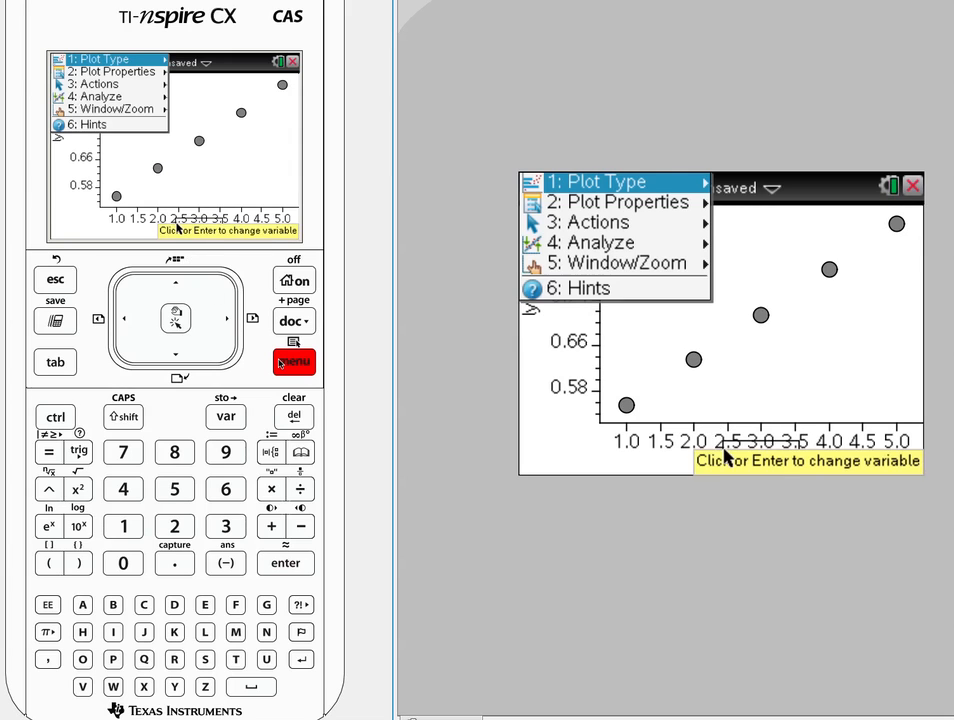
pyautogui.click(594, 242)
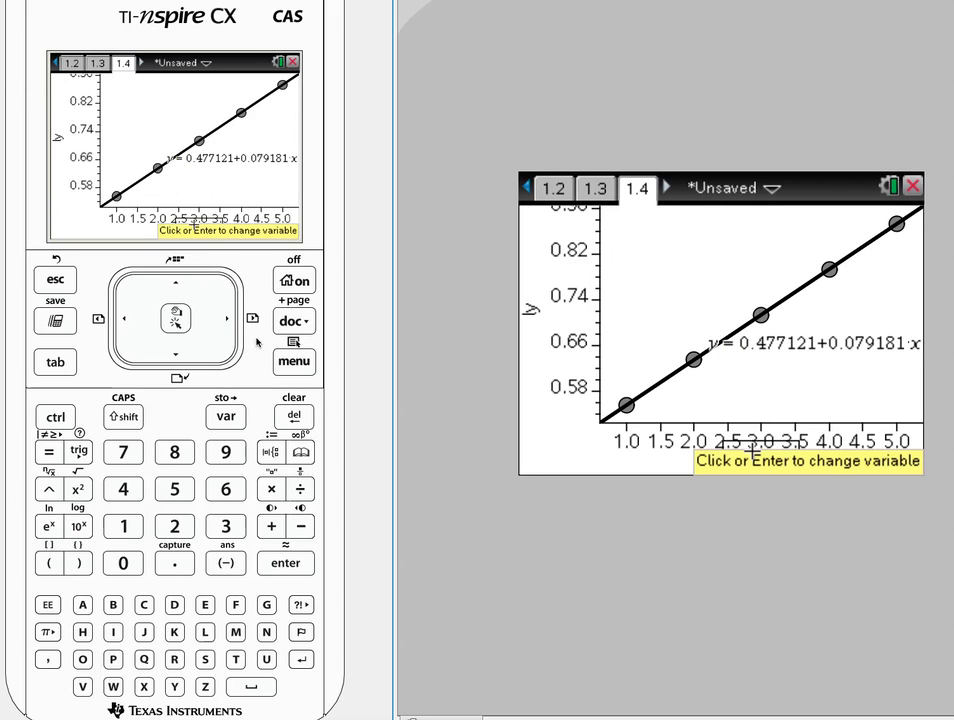
# Step: Show the residual plot with residuals near 1E-14 beneath the ly regression
pyautogui.click(294, 361)
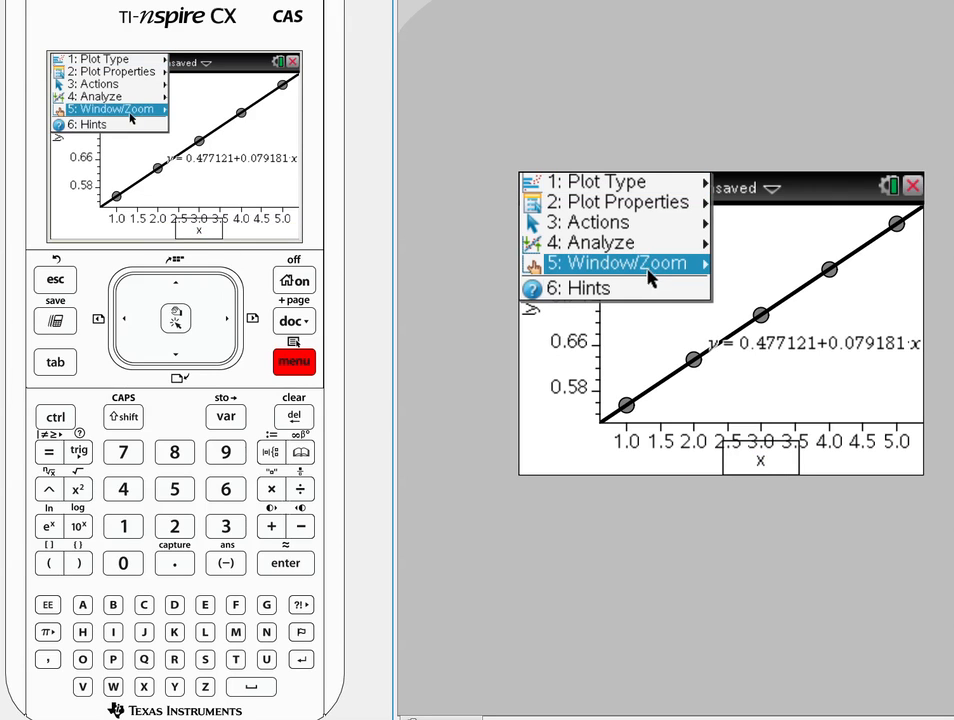
pyautogui.click(618, 262)
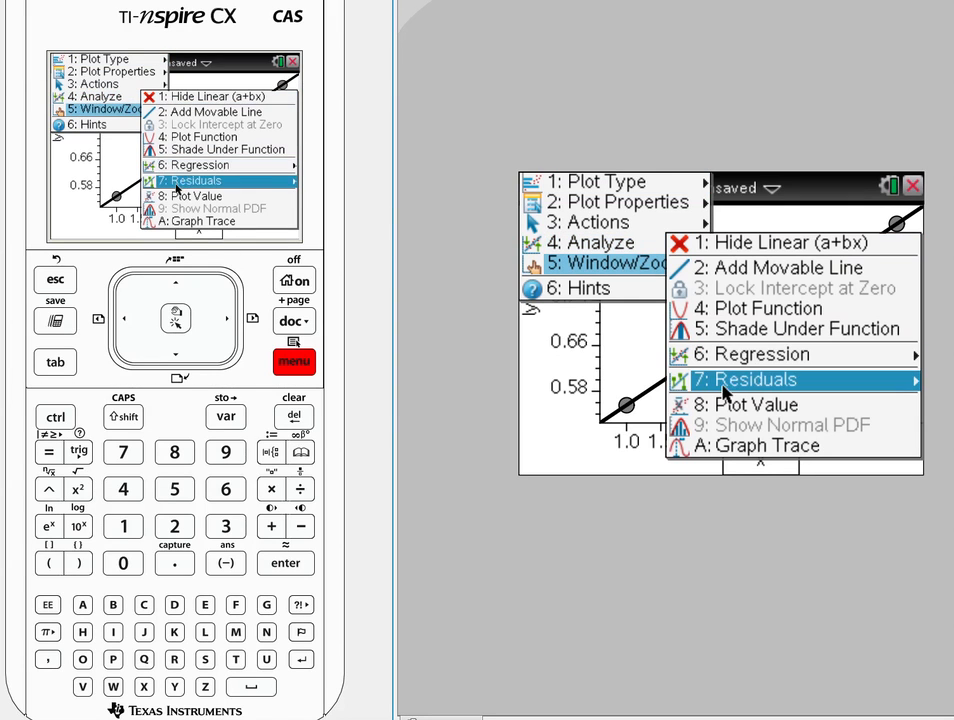
pyautogui.click(745, 379)
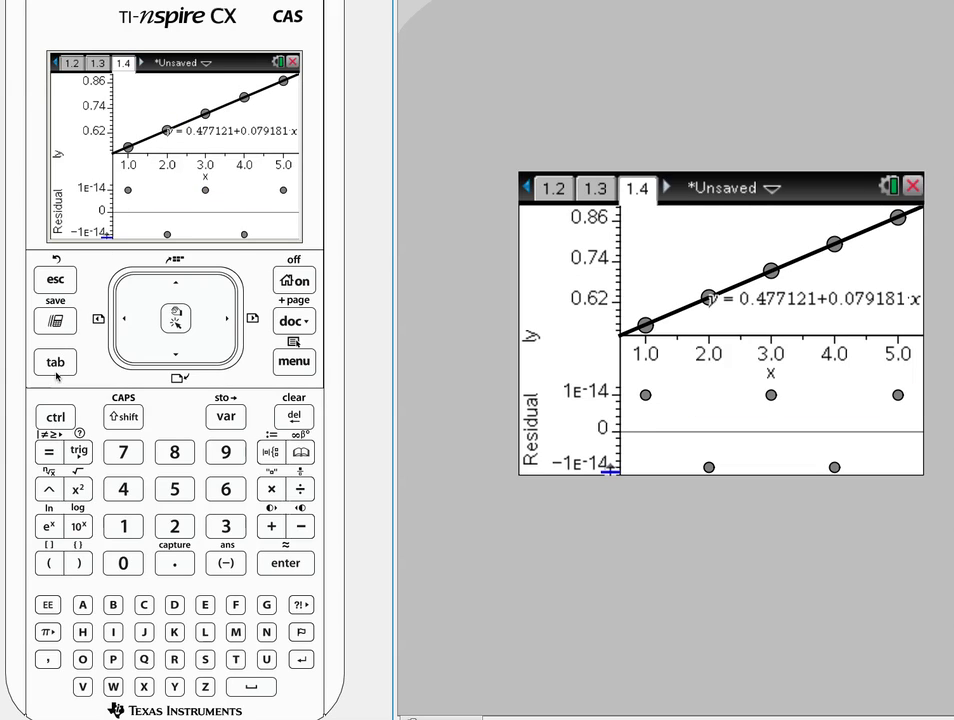
# Step: Step through page tabs 1.3 and 1.4 back to the spreadsheet page 1.2
pyautogui.click(595, 188)
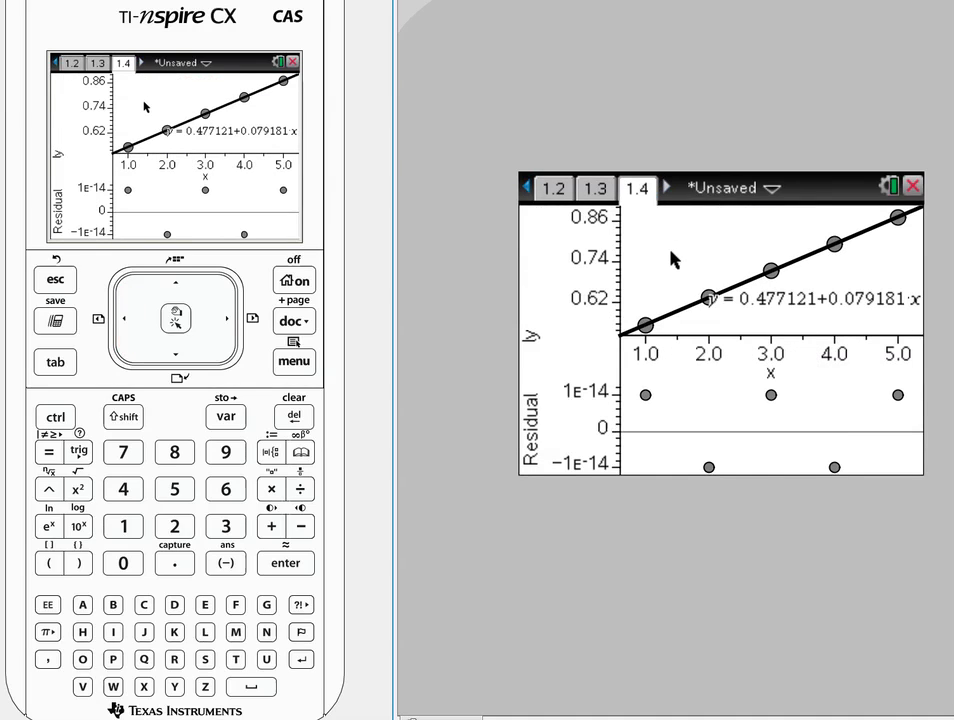
pyautogui.moveTo(770, 470)
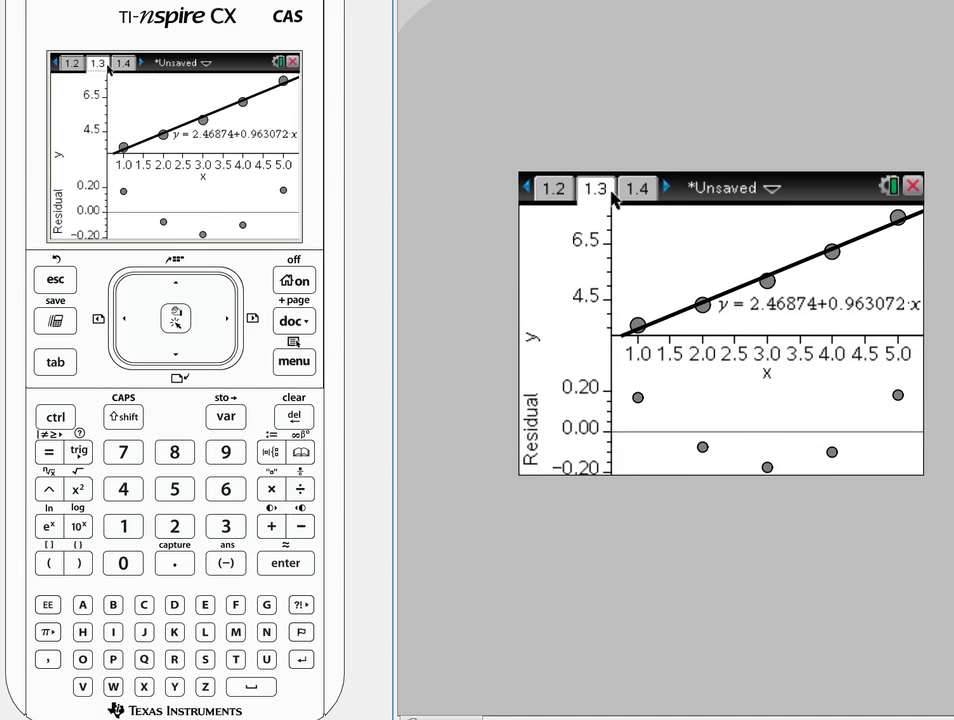
pyautogui.click(637, 188)
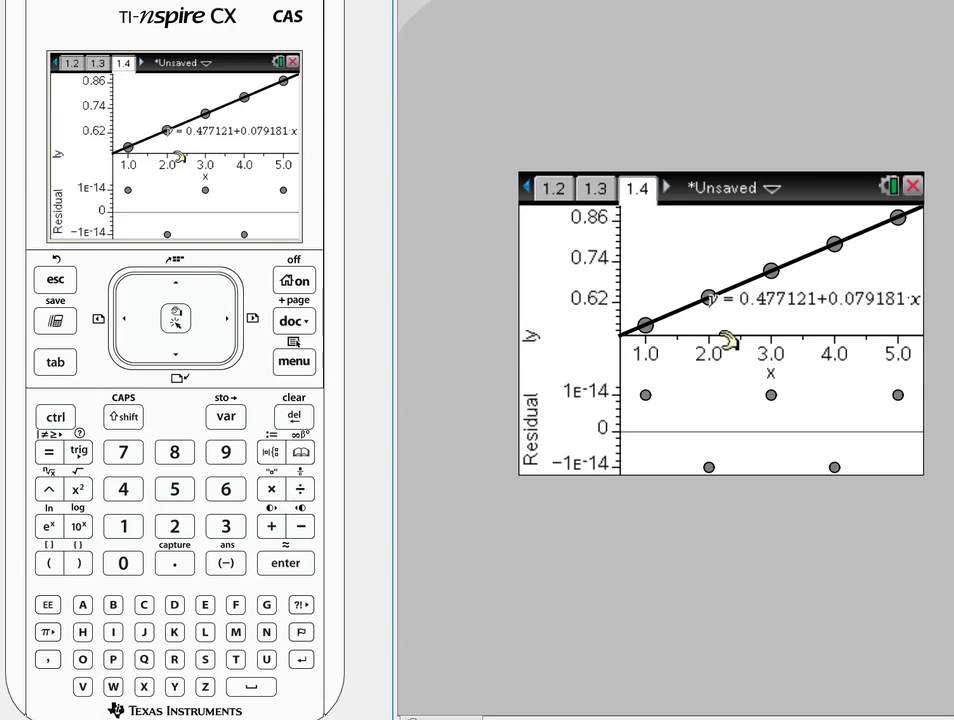
pyautogui.moveTo(635, 210)
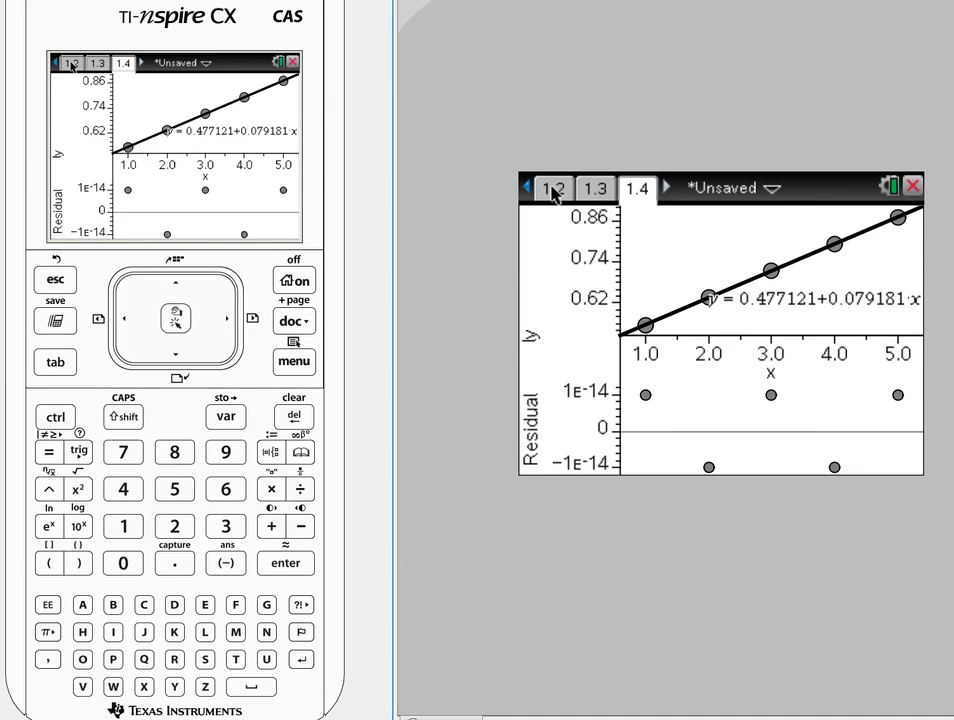
pyautogui.click(528, 187)
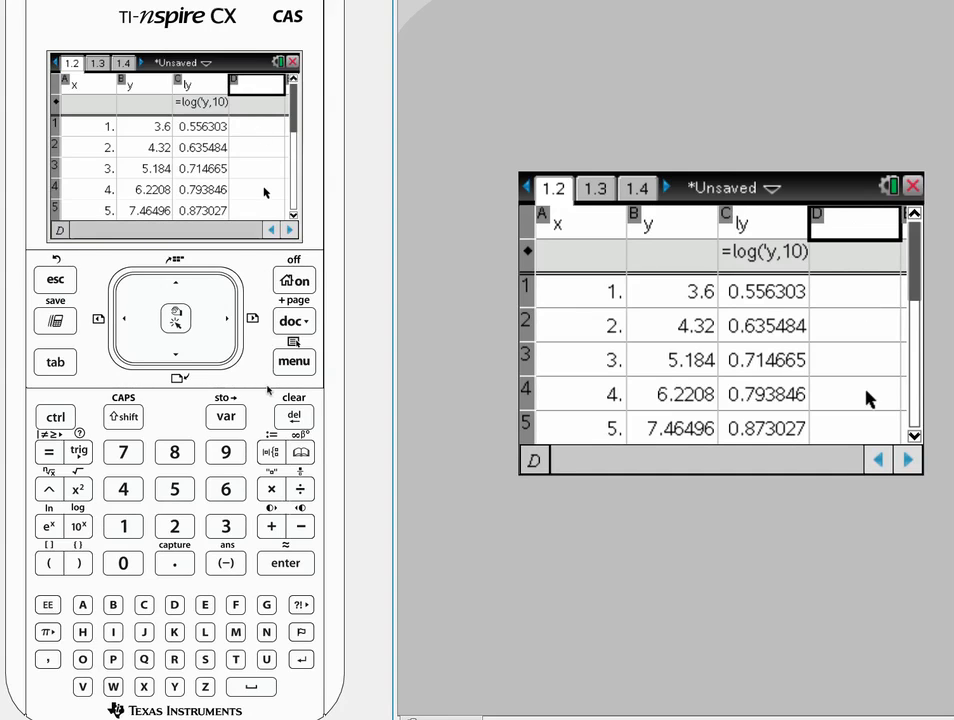
# Step: Run LinRegMx of ly on x in column D (m 0.079181, b 0.477121, r² 1) and move to the scatter-plot page
pyautogui.click(294, 361)
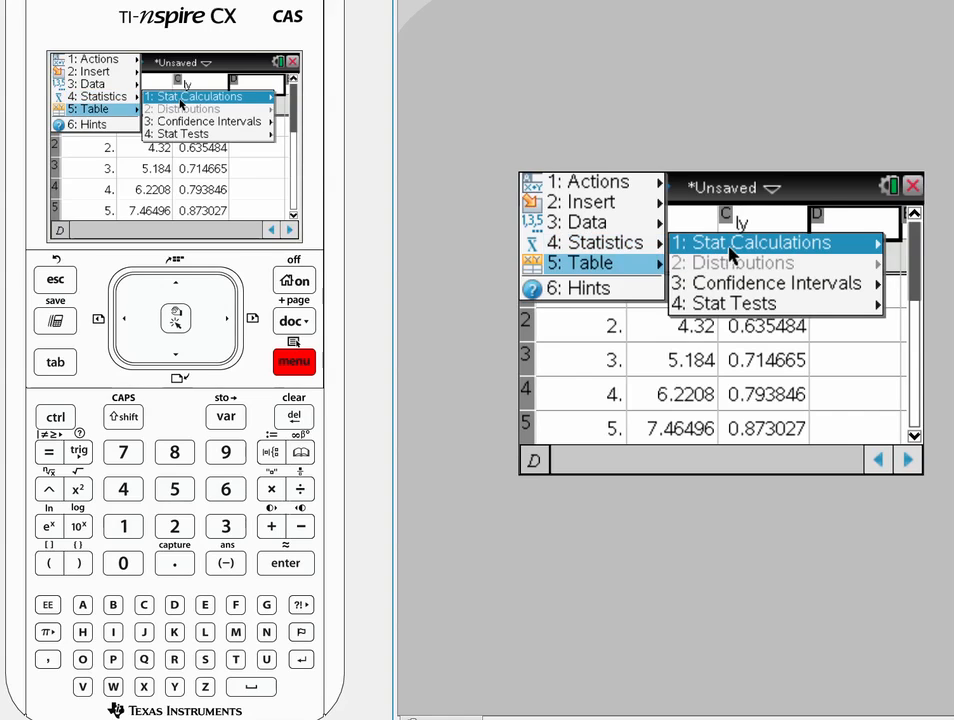
pyautogui.click(752, 242)
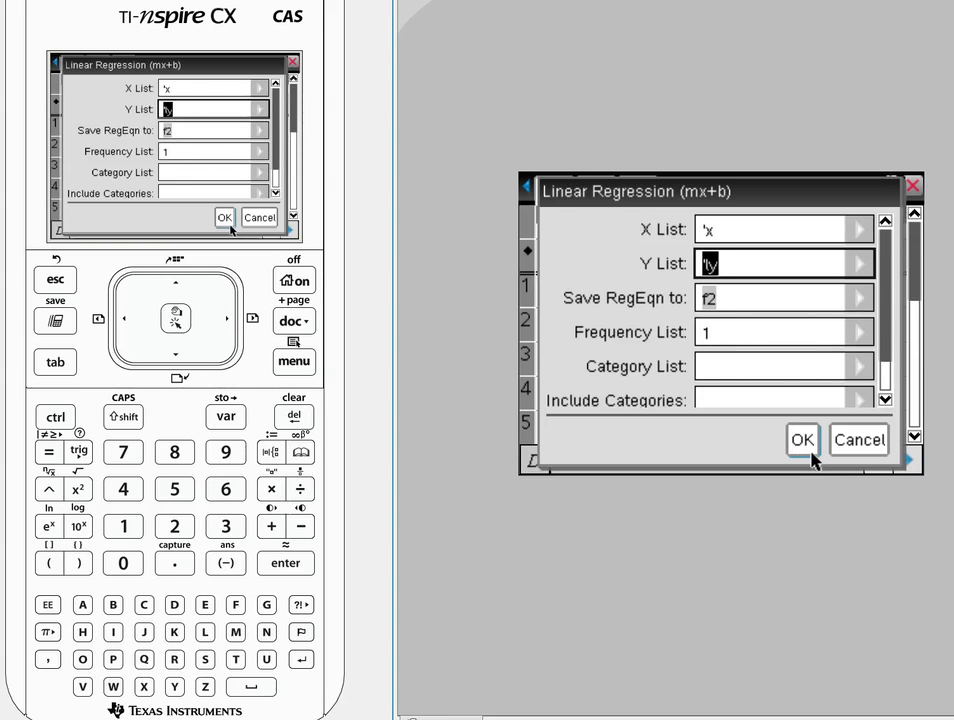
pyautogui.click(802, 439)
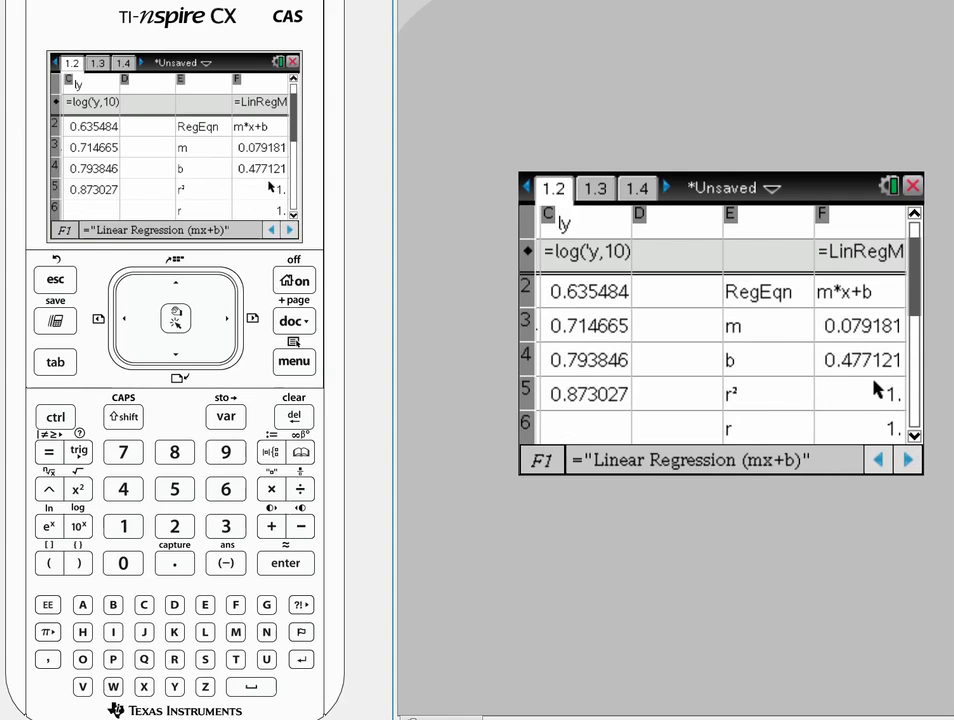
pyautogui.moveTo(876, 430)
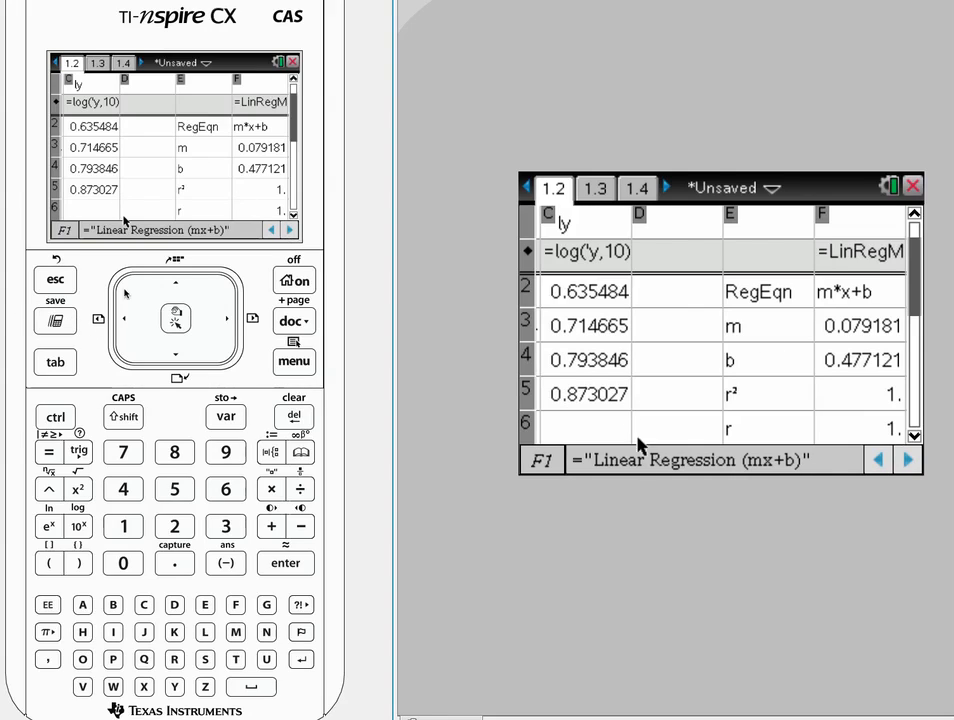
pyautogui.click(55, 417)
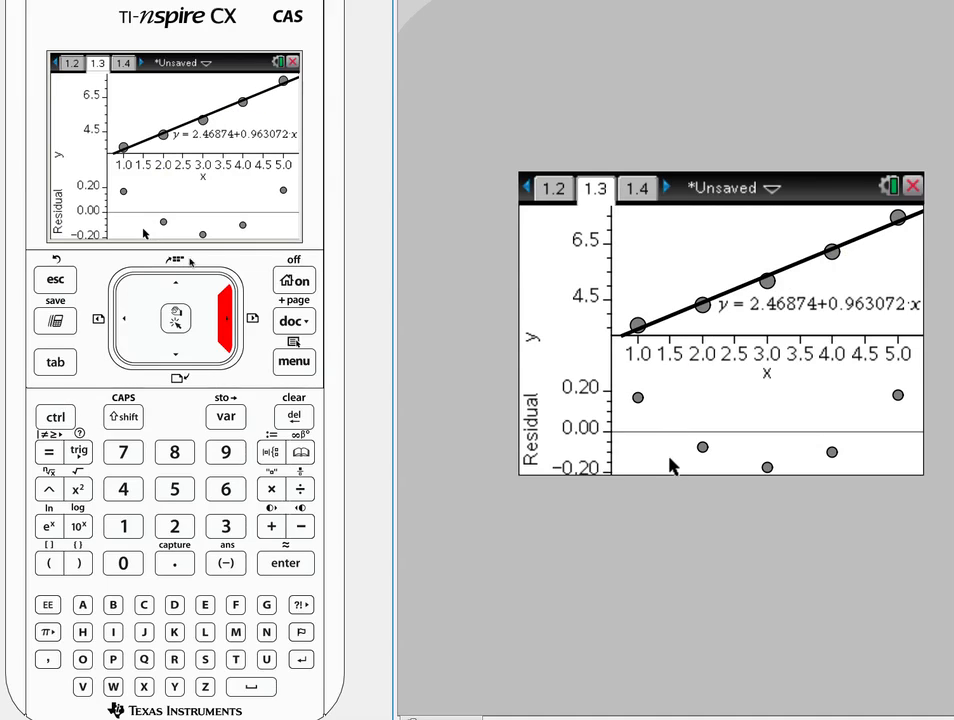
pyautogui.moveTo(625, 448)
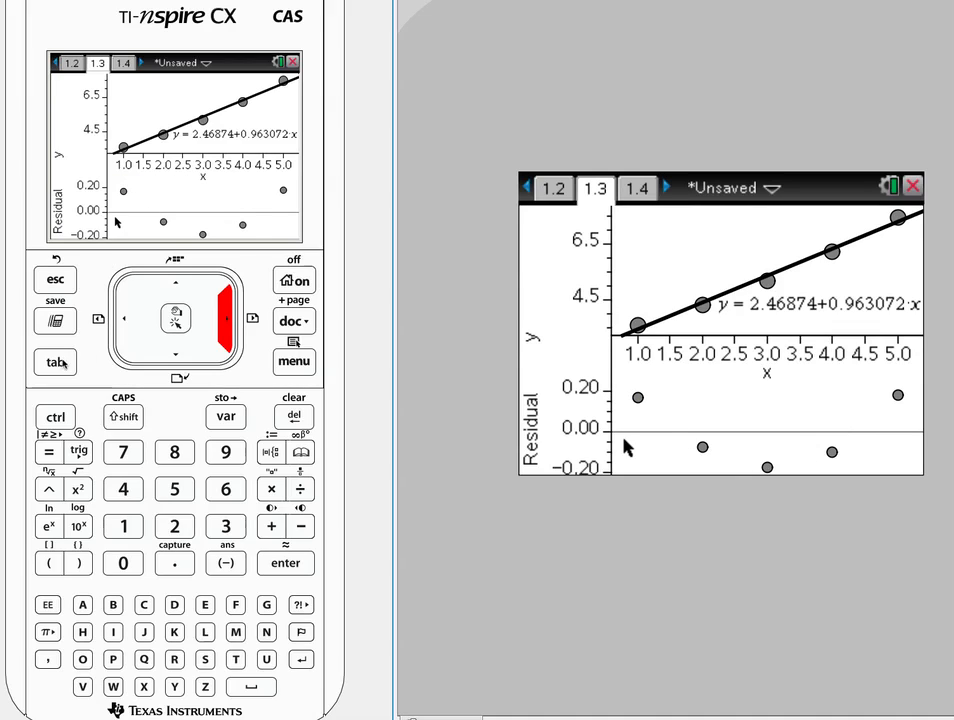
# Step: Bring up the document's Insert page menu listing page types
pyautogui.click(56, 416)
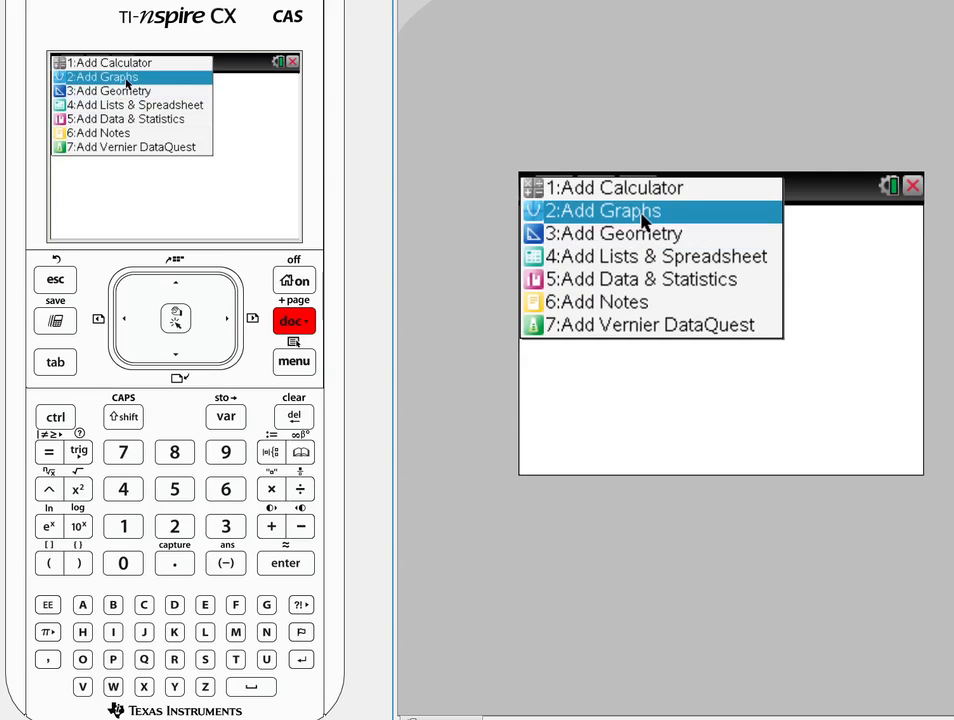
# Step: Add a Graphs page 1.5 plotting f3(x)=4·x^1.7
pyautogui.click(601, 210)
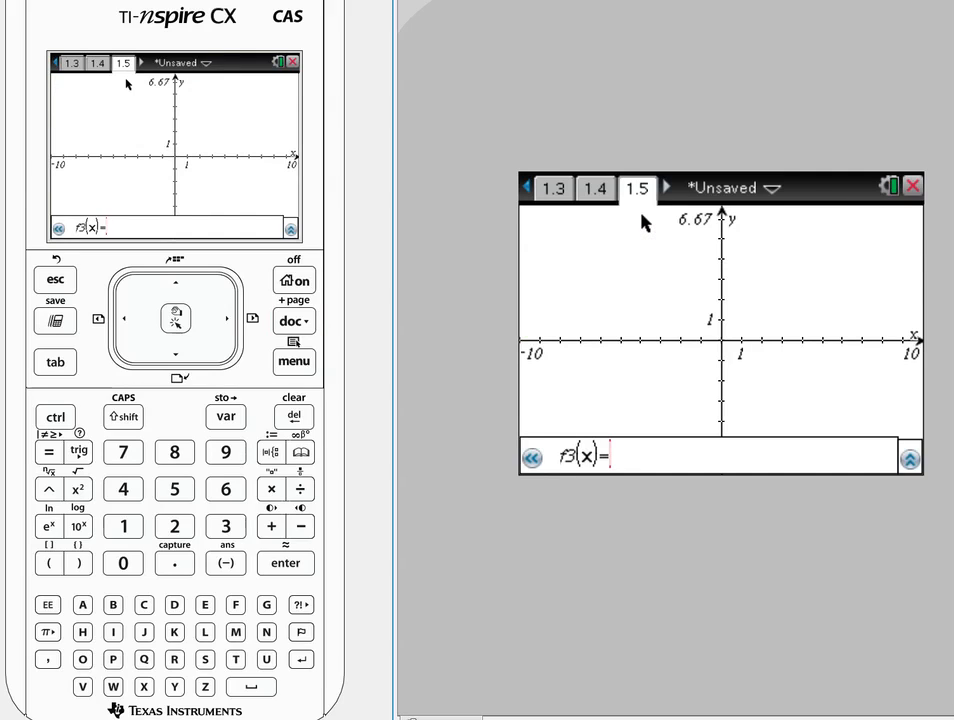
pyautogui.moveTo(547, 434)
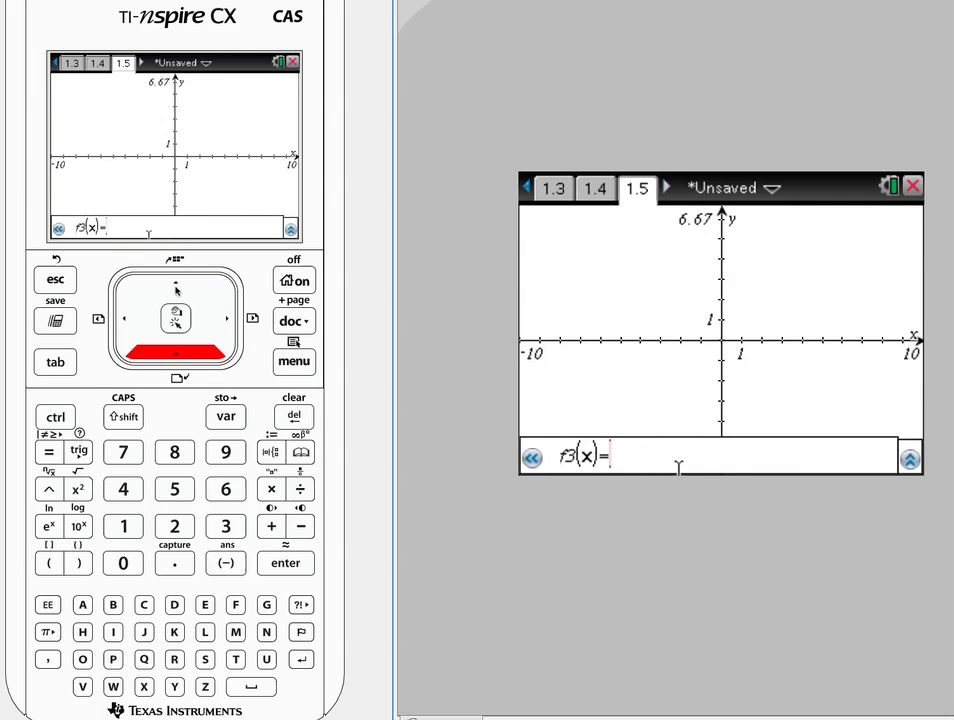
pyautogui.click(123, 489)
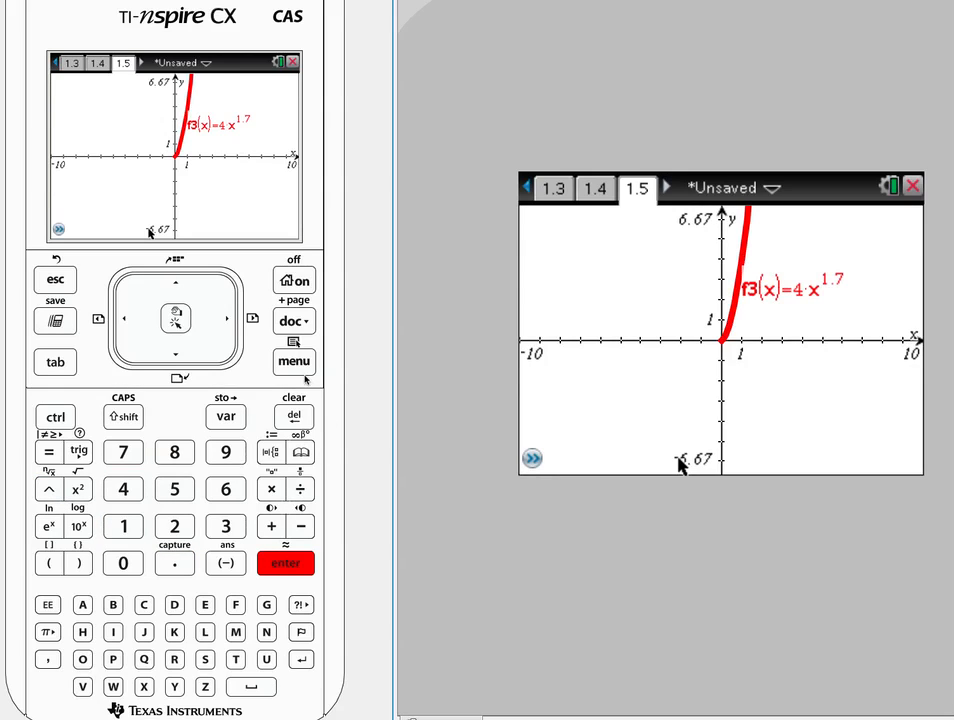
# Step: Show the f3 value table beside the graph and select the outputs for x = 1 to 5
pyautogui.click(294, 362)
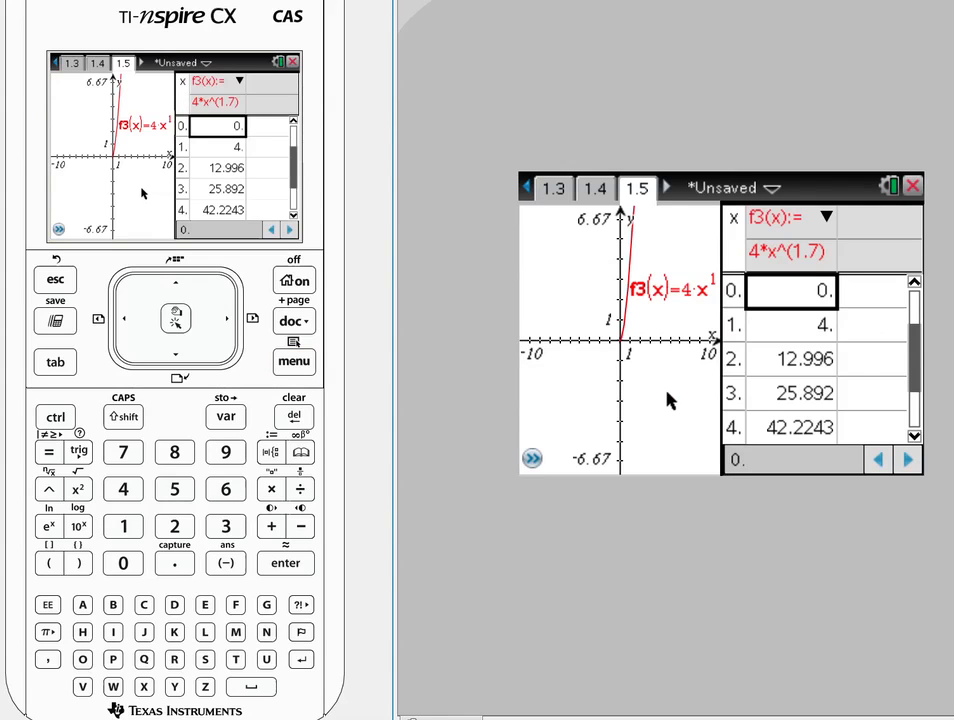
pyautogui.moveTo(660, 405)
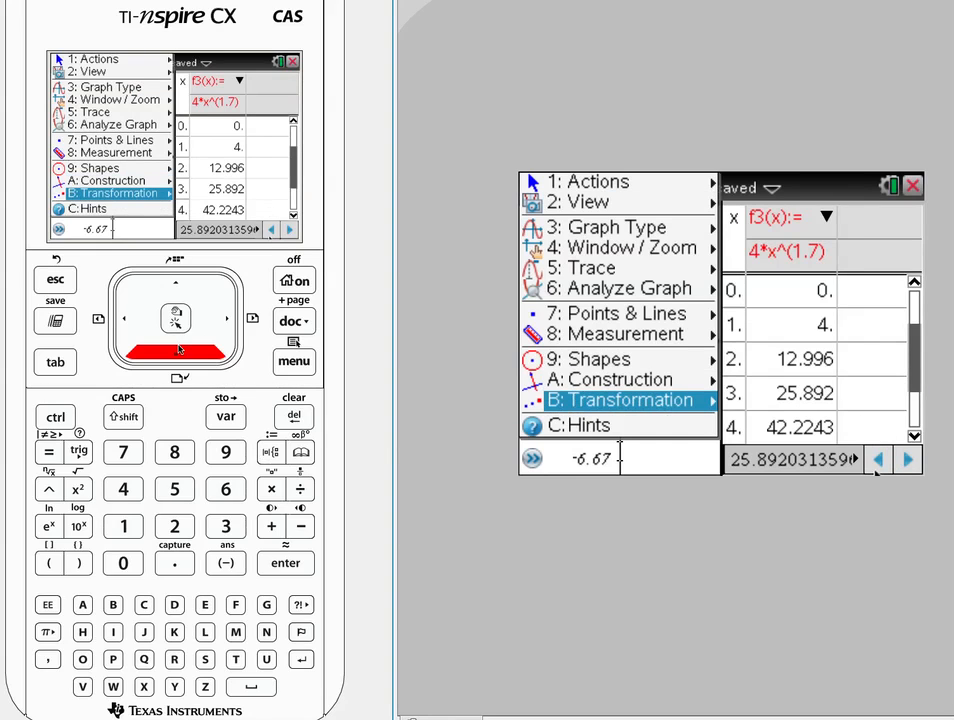
pyautogui.press('down')
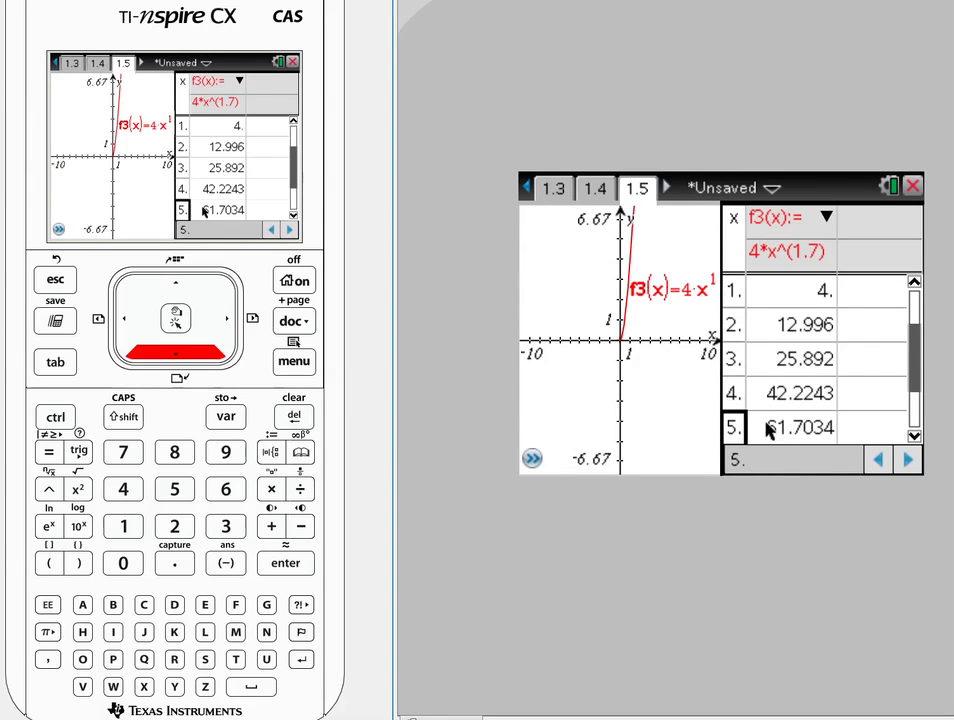
pyautogui.click(797, 291)
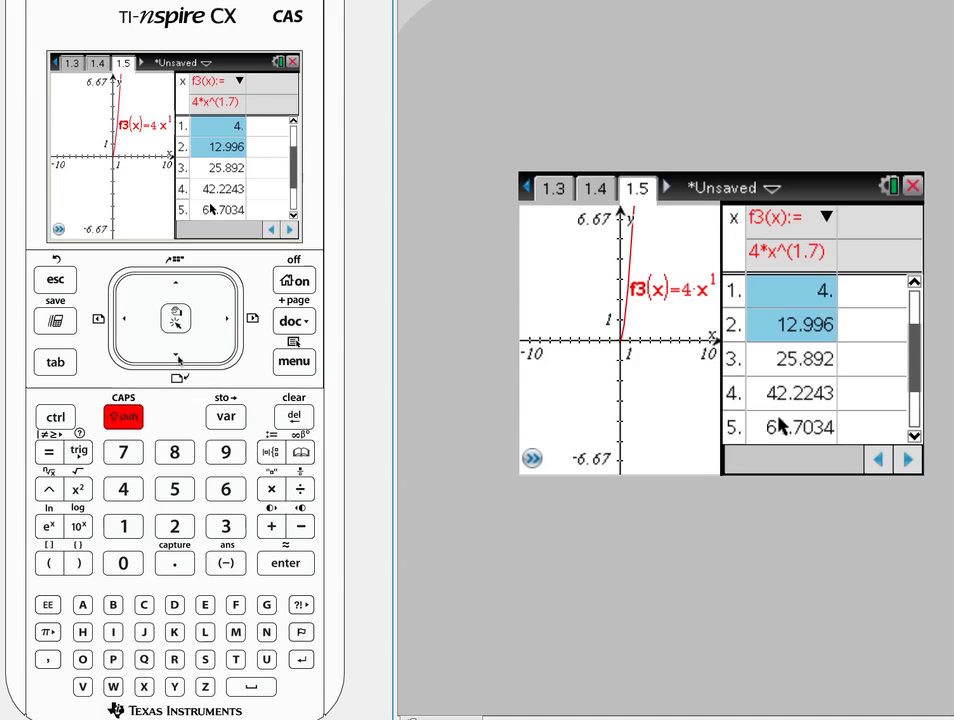
pyautogui.click(798, 359)
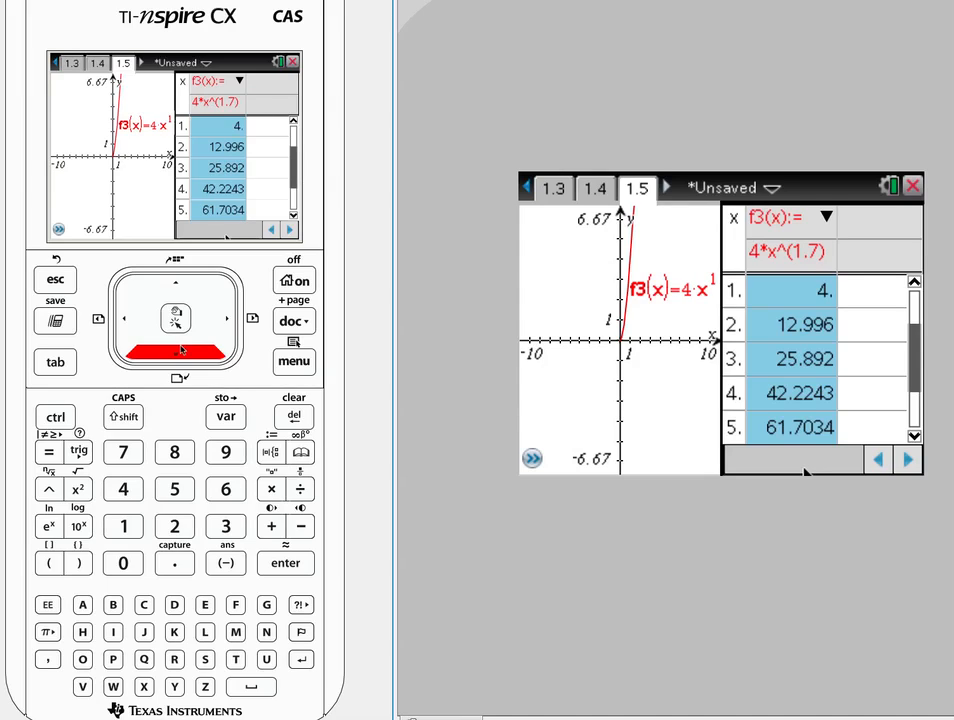
pyautogui.click(55, 417)
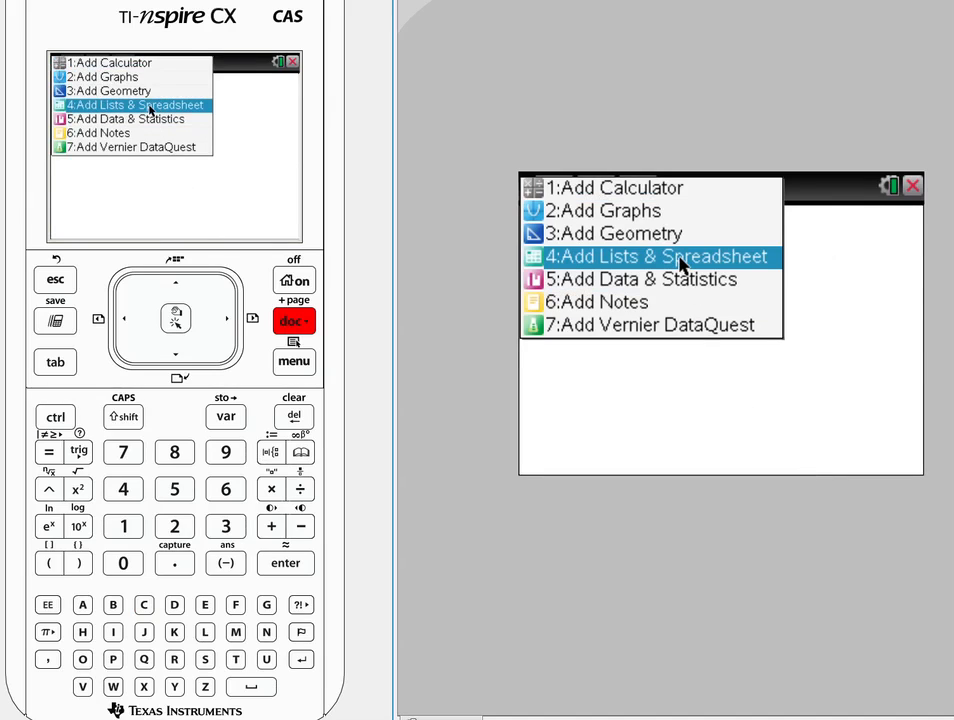
# Step: Add Lists & Spreadsheet page 1.6 with column px holding 1–5 and column py named
pyautogui.click(656, 256)
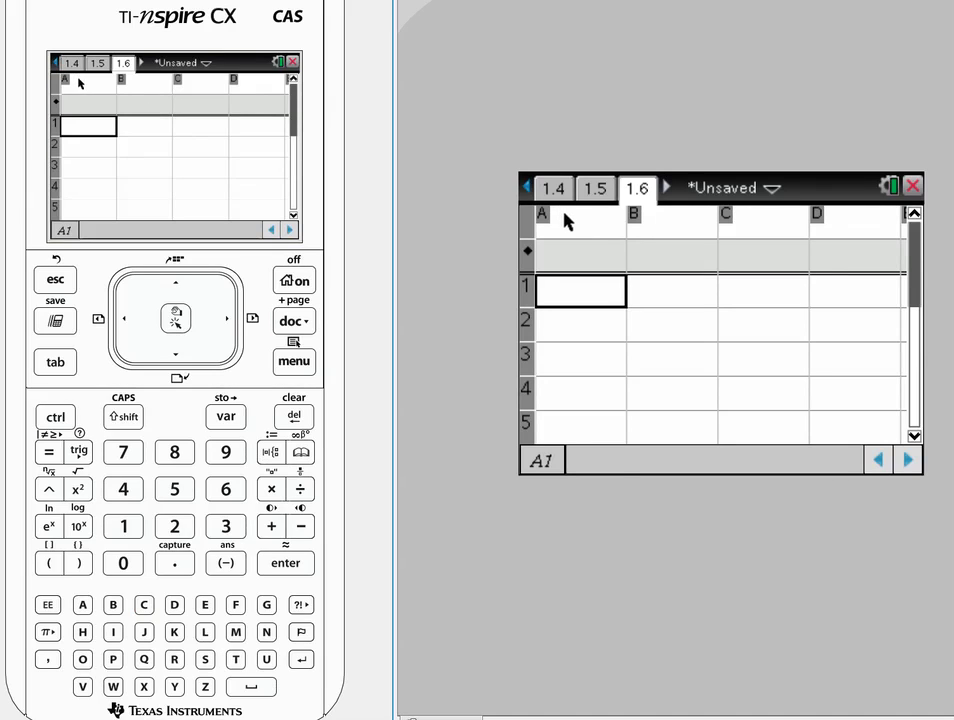
pyautogui.click(581, 221)
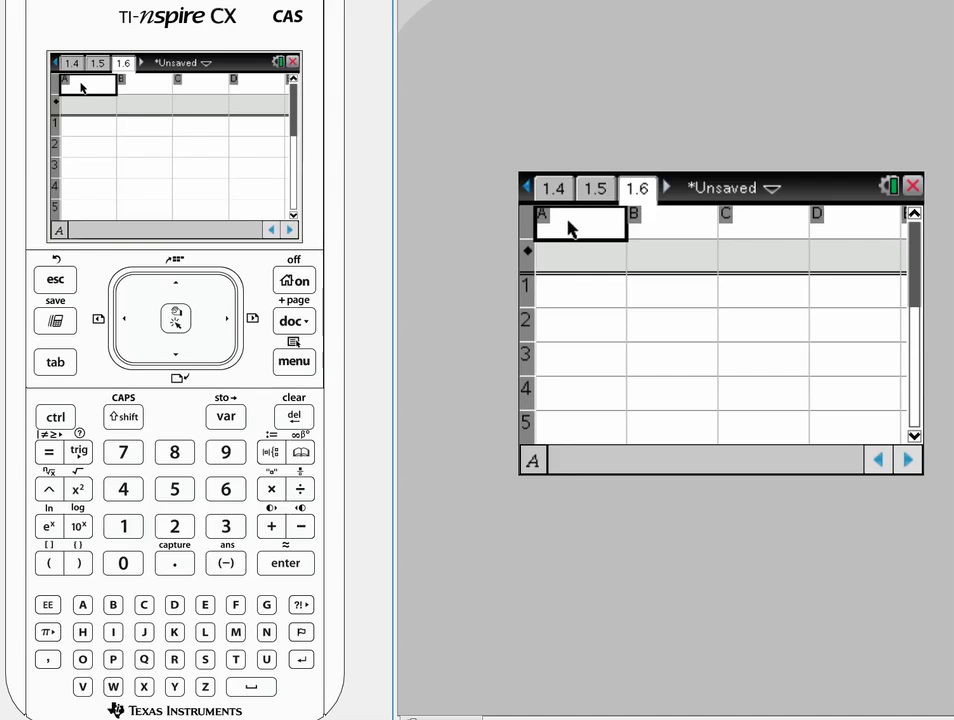
pyautogui.write('x')
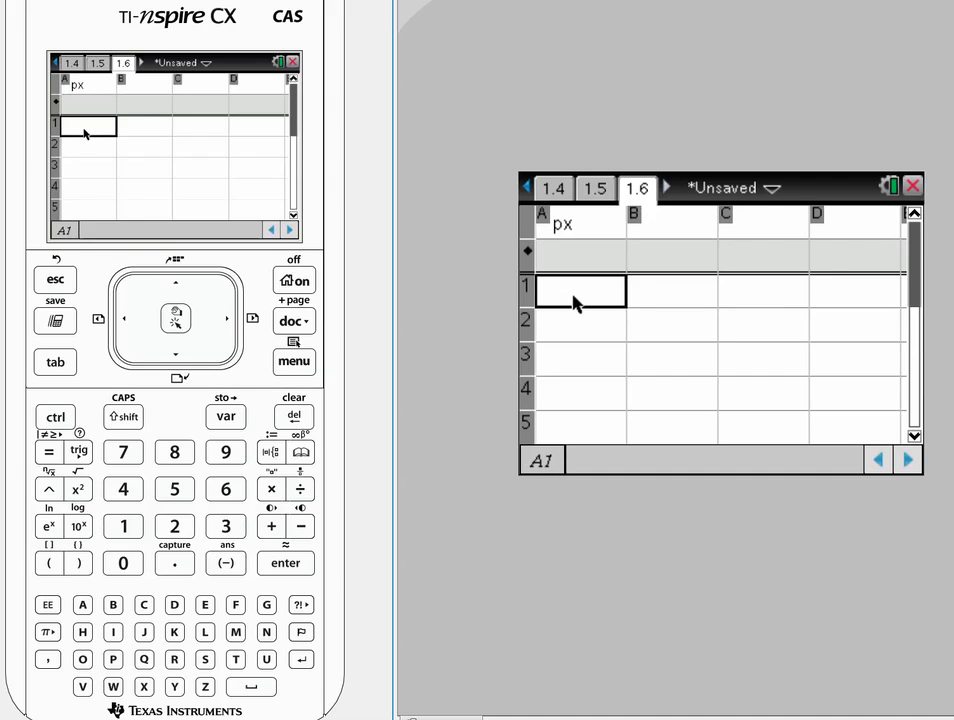
pyautogui.write('2')
pyautogui.click(672, 223)
pyautogui.write('py')
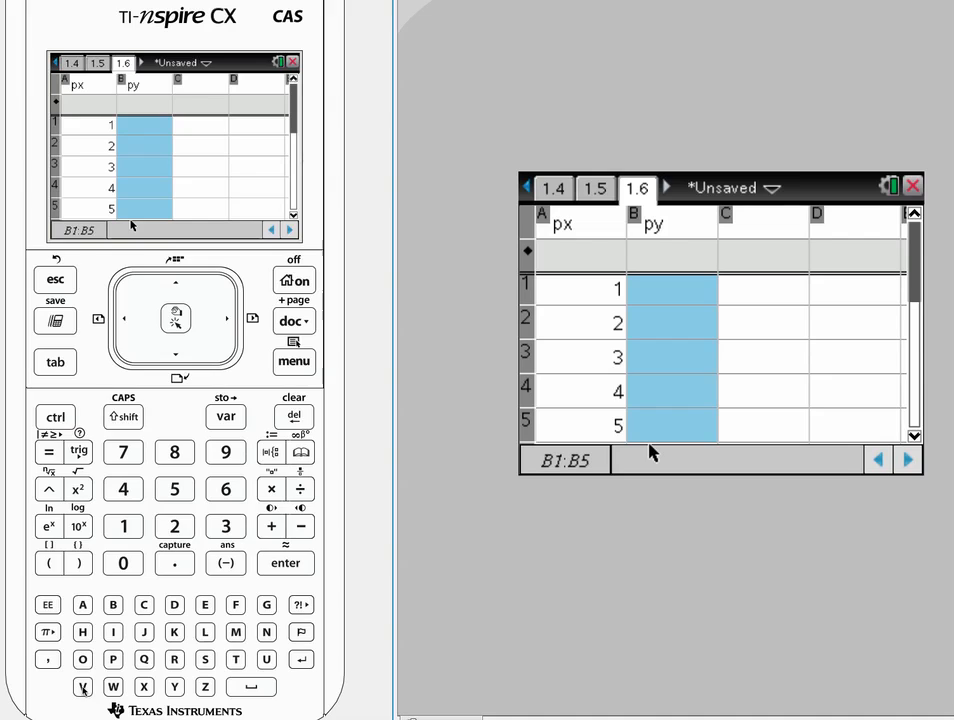
# Step: Return to the f3 table and copy its five values for x = 1 to 5
pyautogui.click(83, 687)
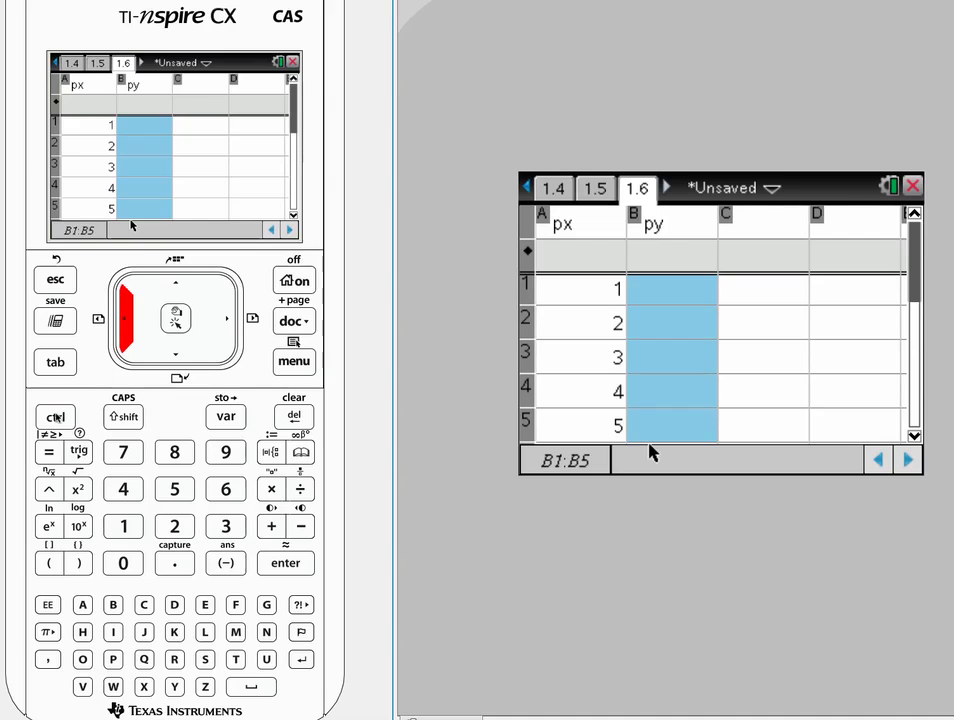
pyautogui.click(595, 188)
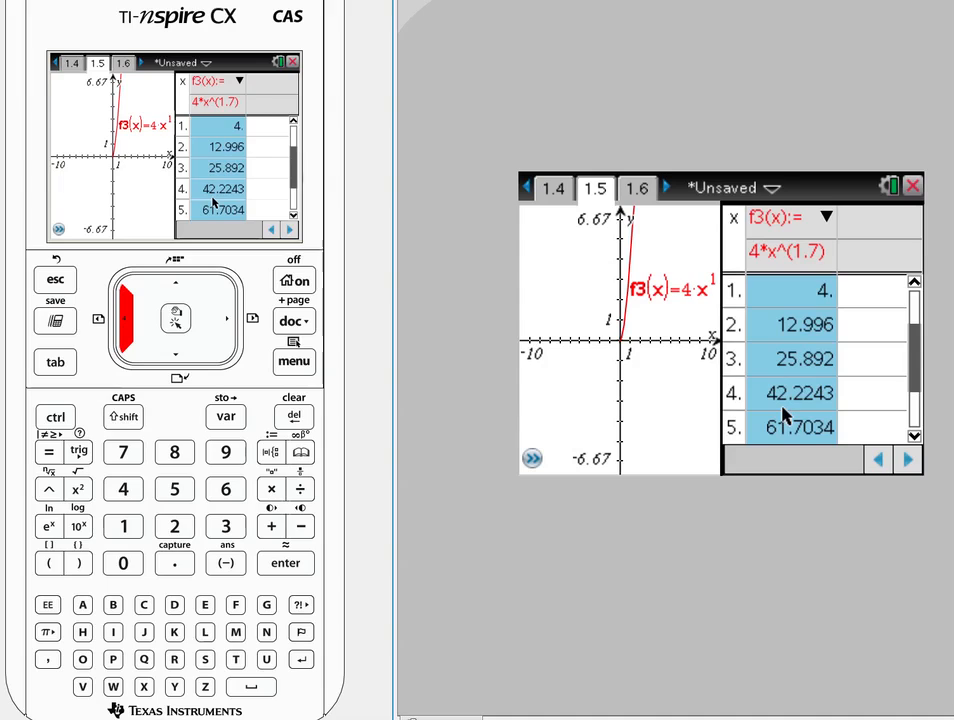
pyautogui.click(55, 416)
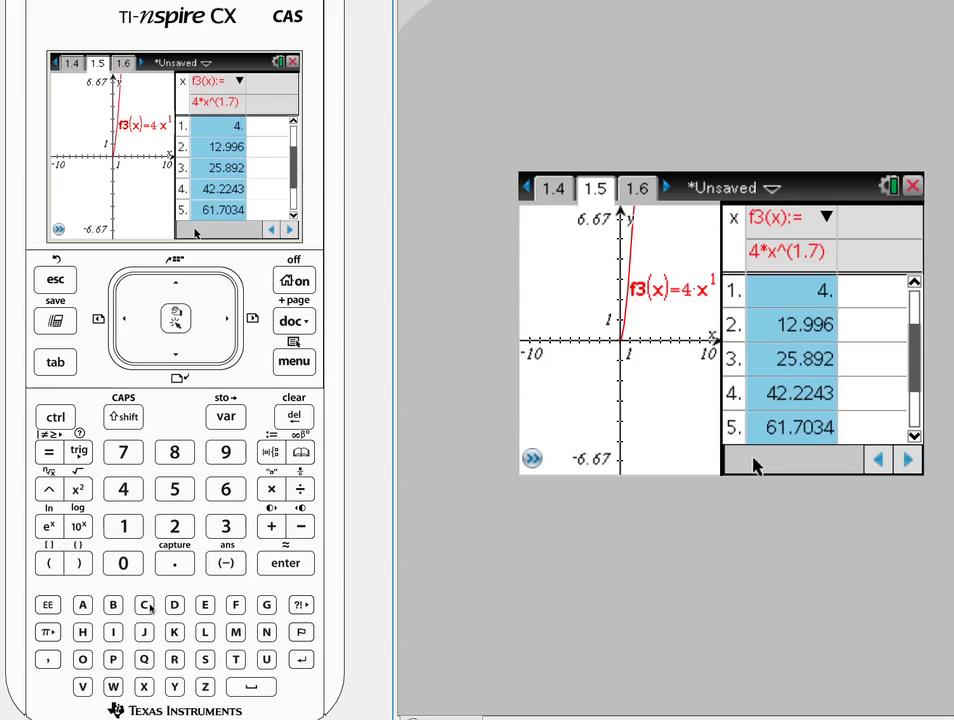
pyautogui.click(144, 605)
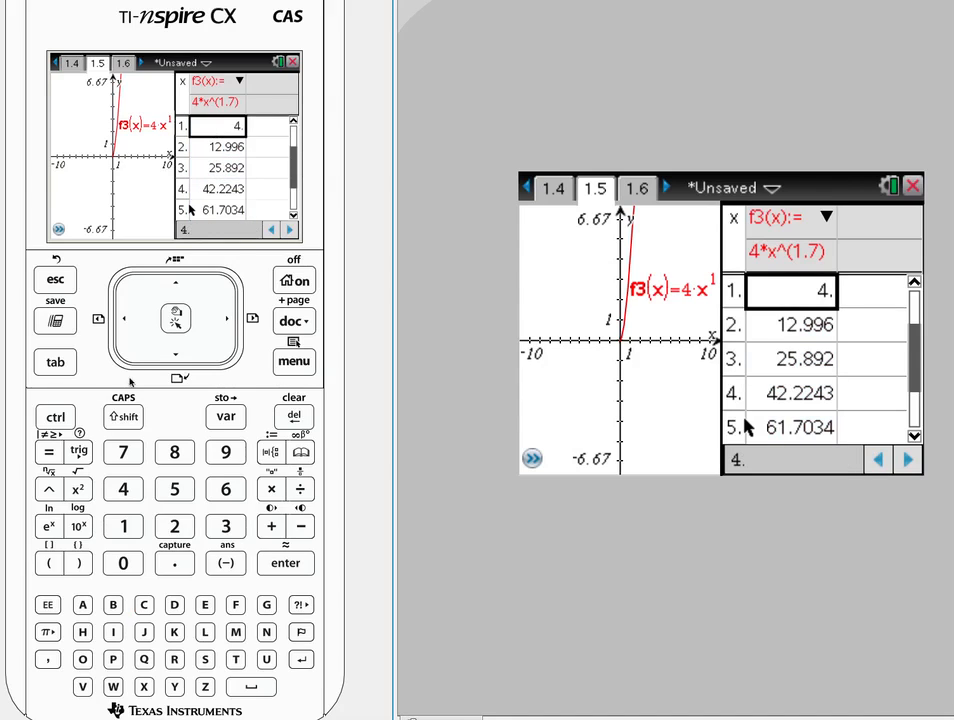
pyautogui.press('Down')
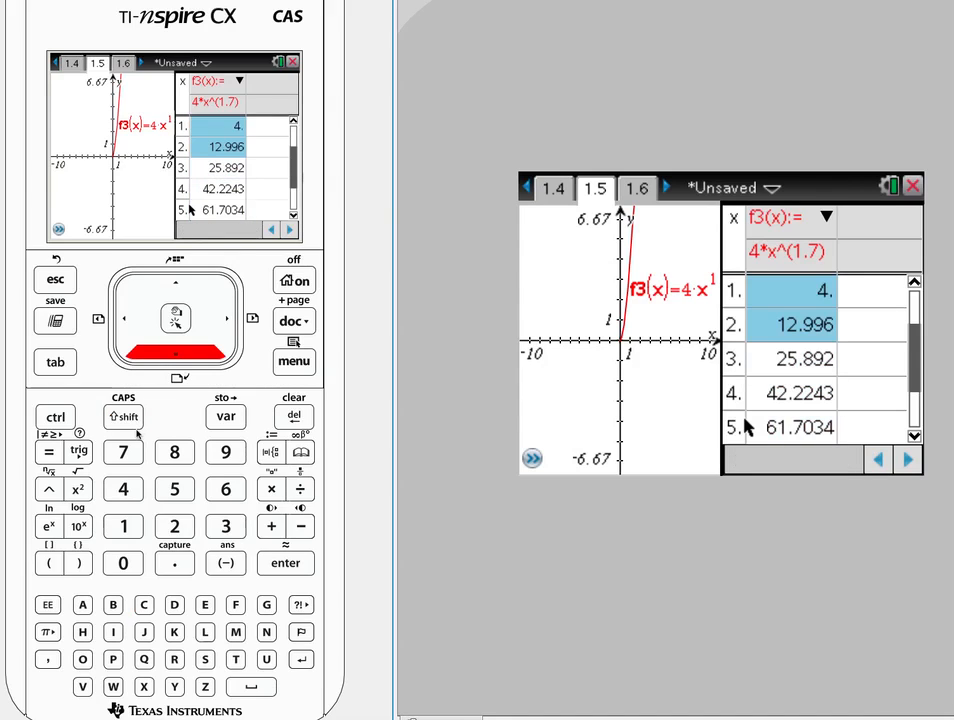
pyautogui.click(795, 358)
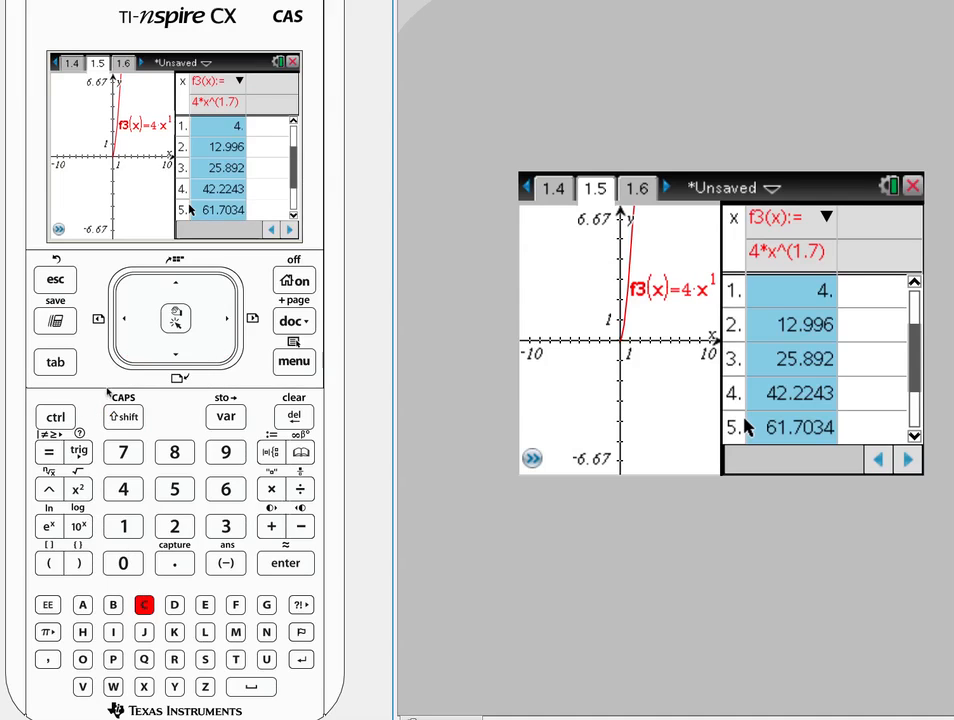
pyautogui.click(55, 416)
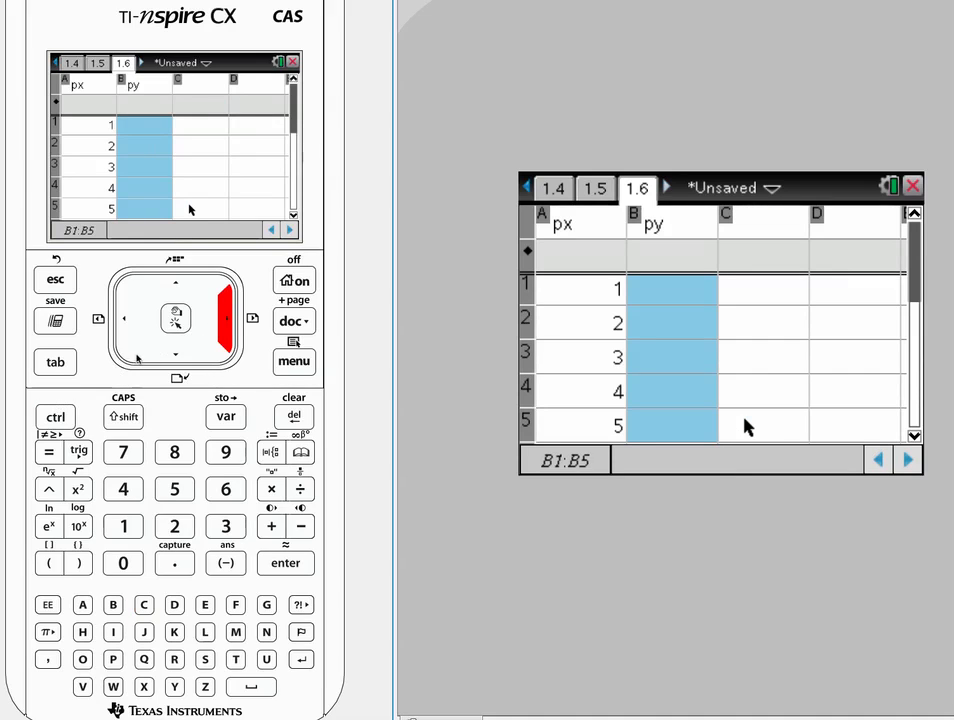
pyautogui.moveTo(651, 449)
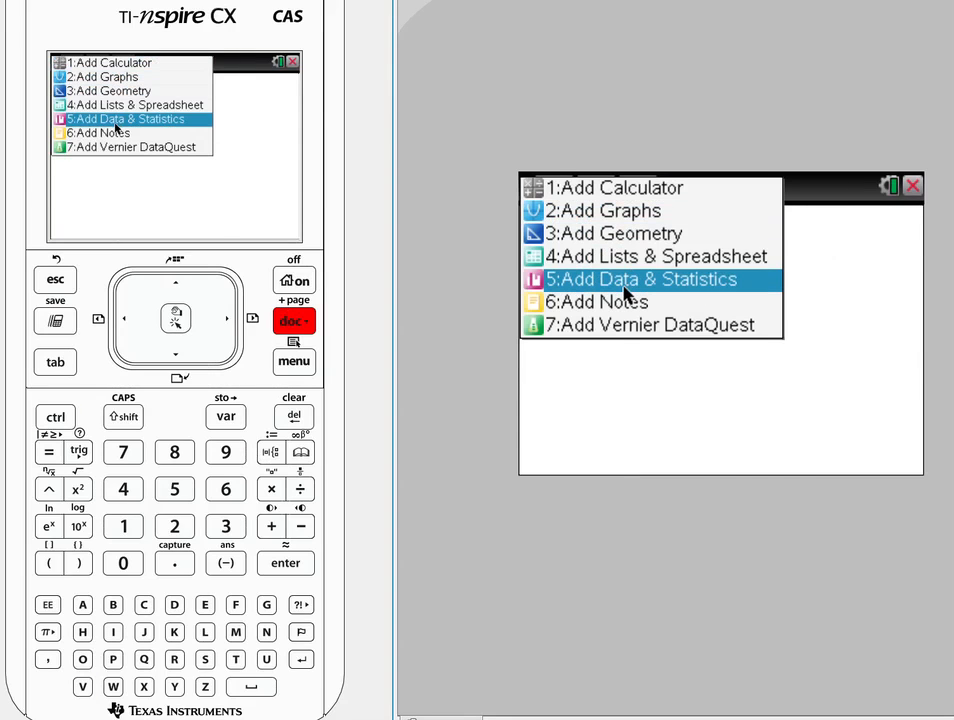
# Step: Insert a Data & Statistics plot of py against px on page 1.7, then return to the spreadsheet
pyautogui.click(651, 279)
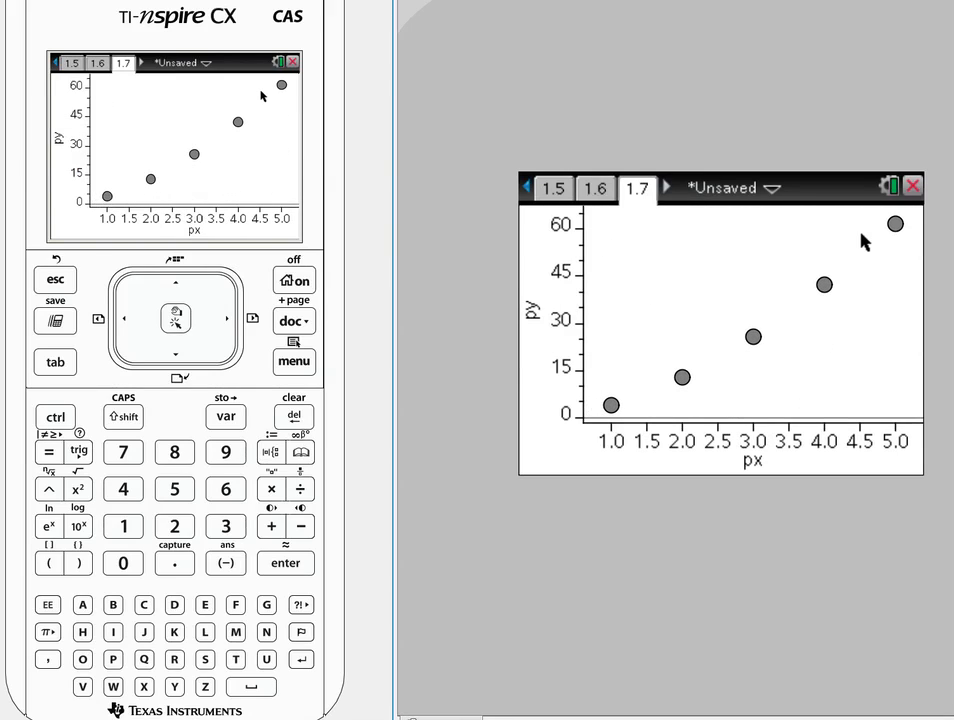
pyautogui.moveTo(846, 300)
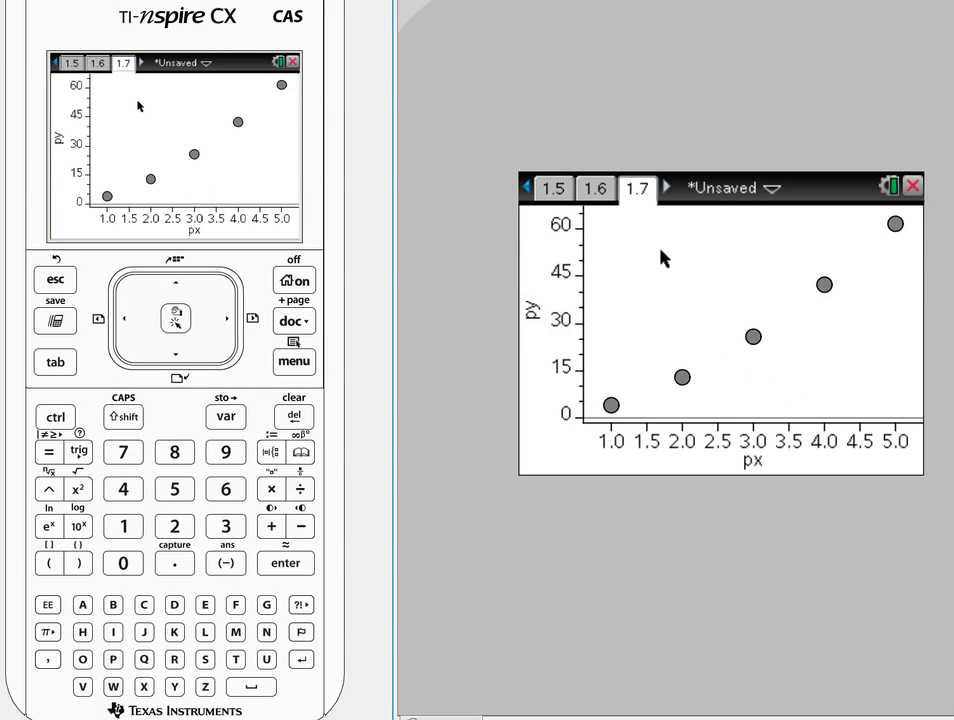
pyautogui.click(595, 188)
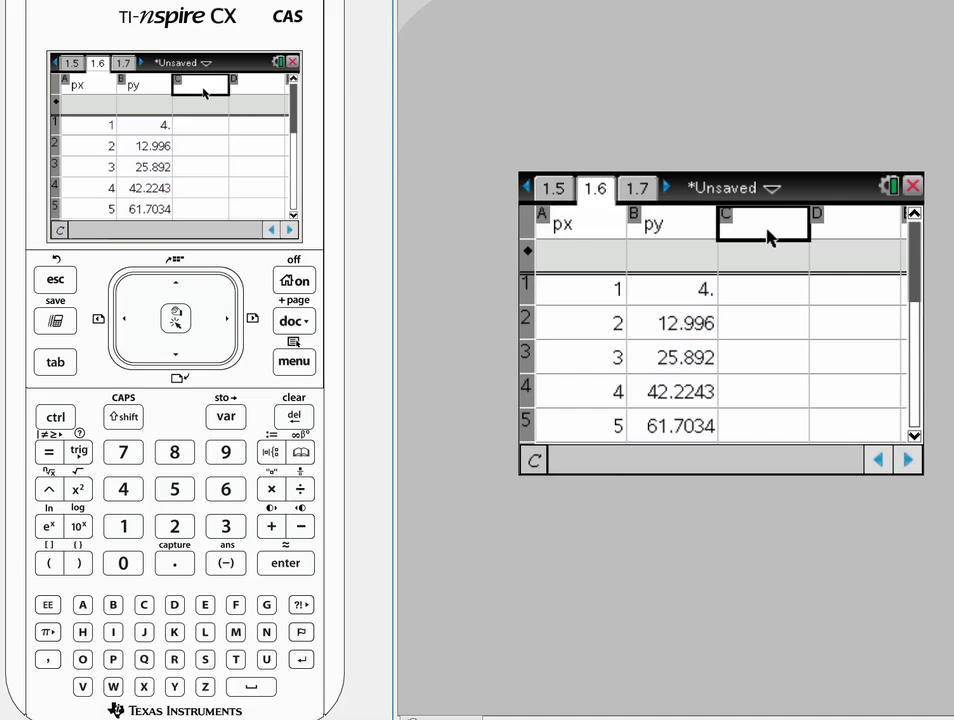
# Step: Name columns C and D lpx and lpy, and set lpx = log(px,10)
pyautogui.write('lpx')
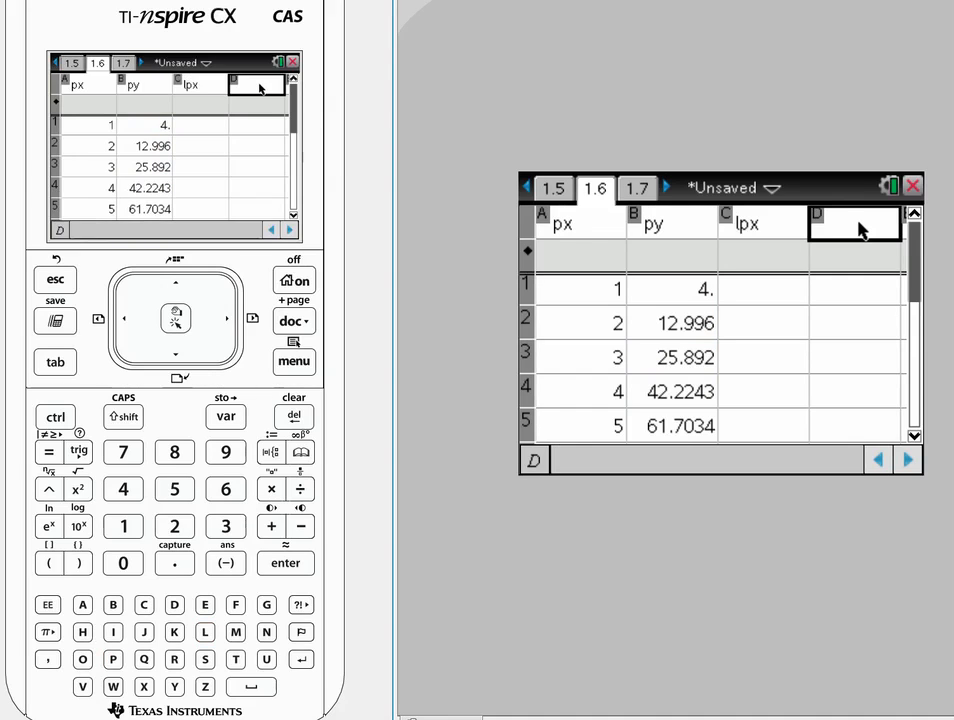
pyautogui.write('lpy')
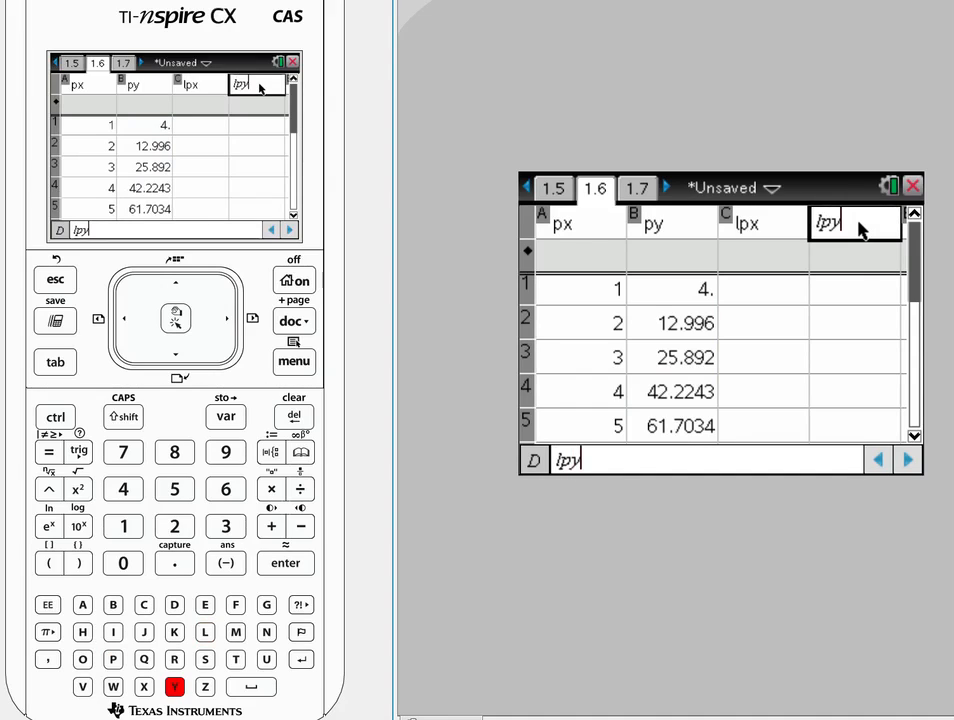
pyautogui.press('enter')
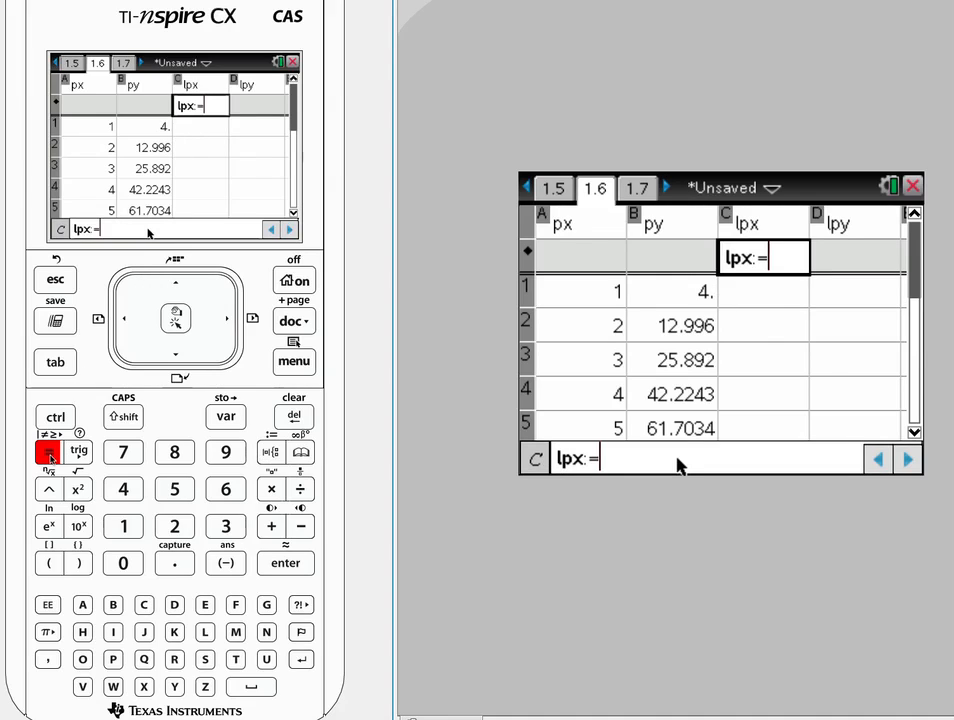
pyautogui.click(55, 417)
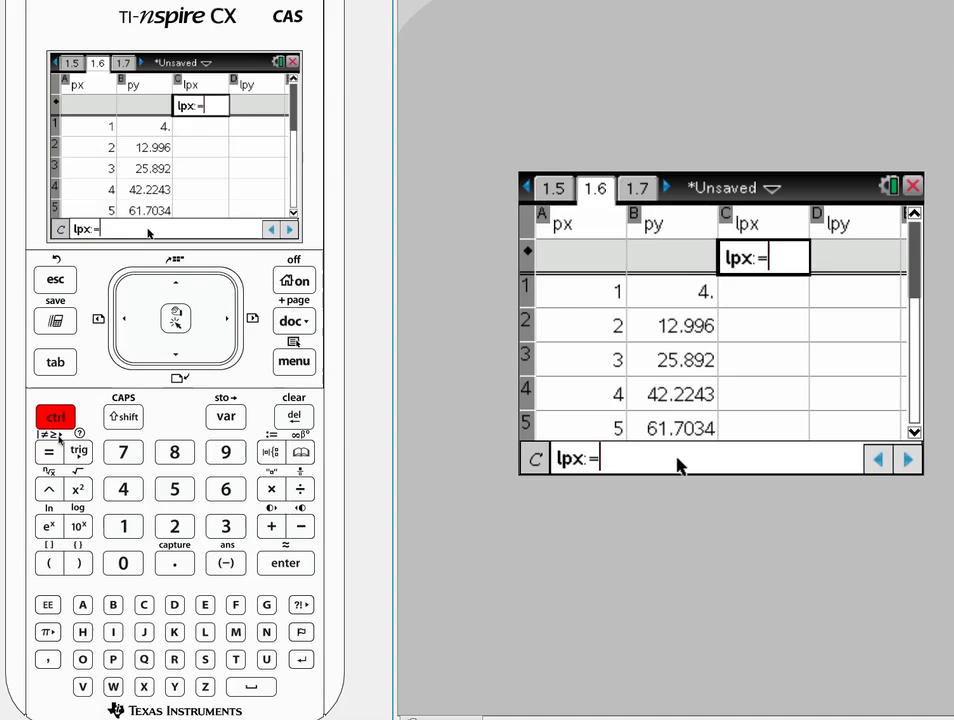
pyautogui.click(78, 527)
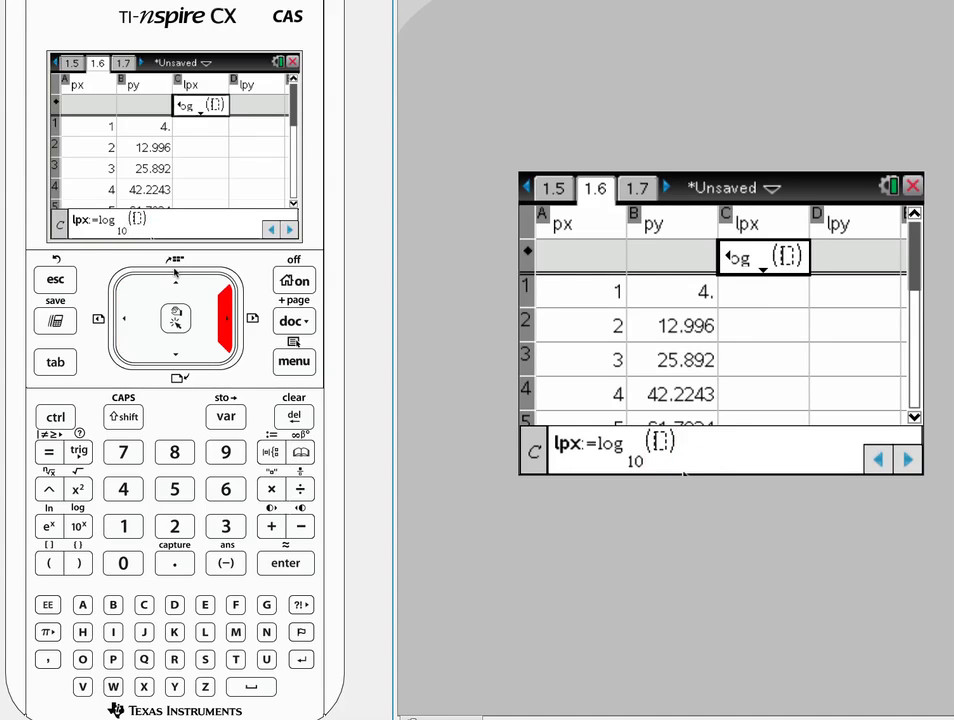
pyautogui.click(225, 416)
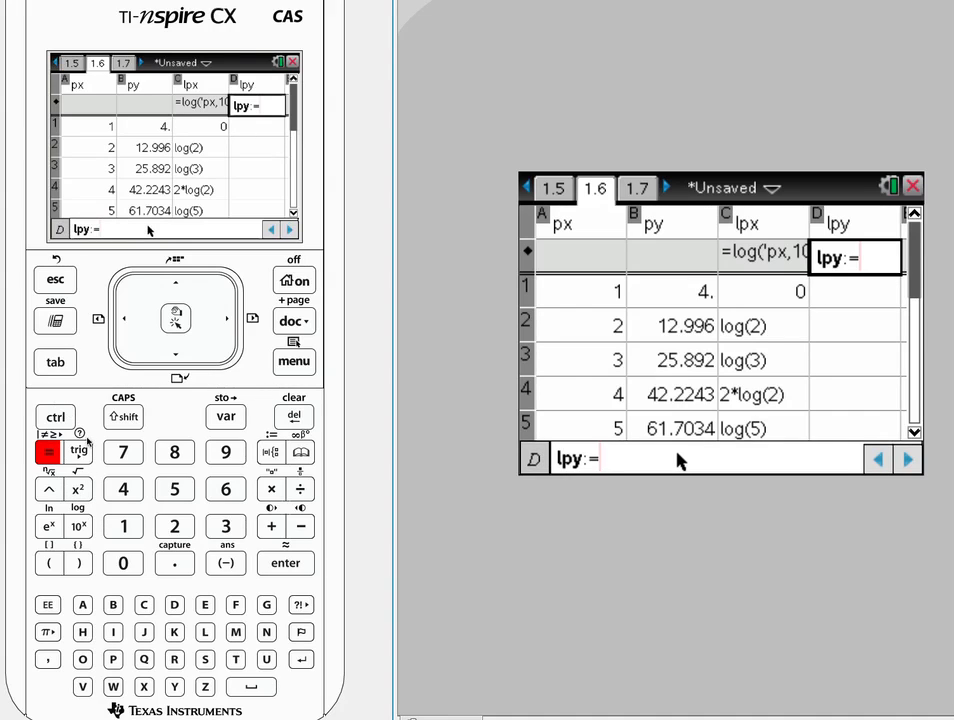
# Step: Set column lpy's formula to log(py,10) using the stored variable py
pyautogui.click(55, 417)
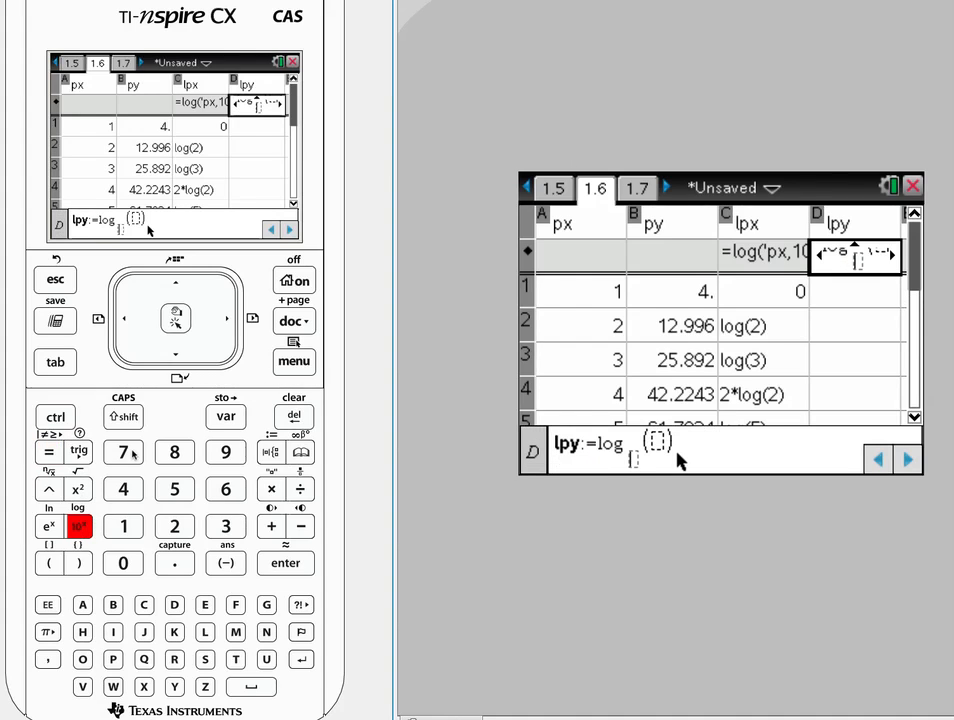
pyautogui.click(123, 563)
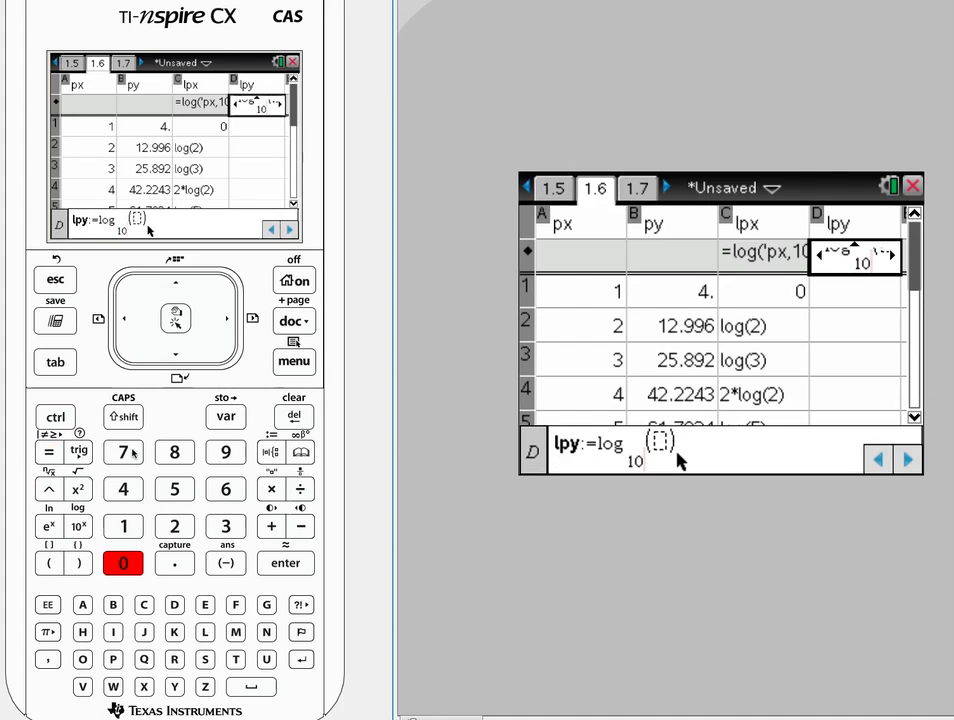
pyautogui.click(225, 416)
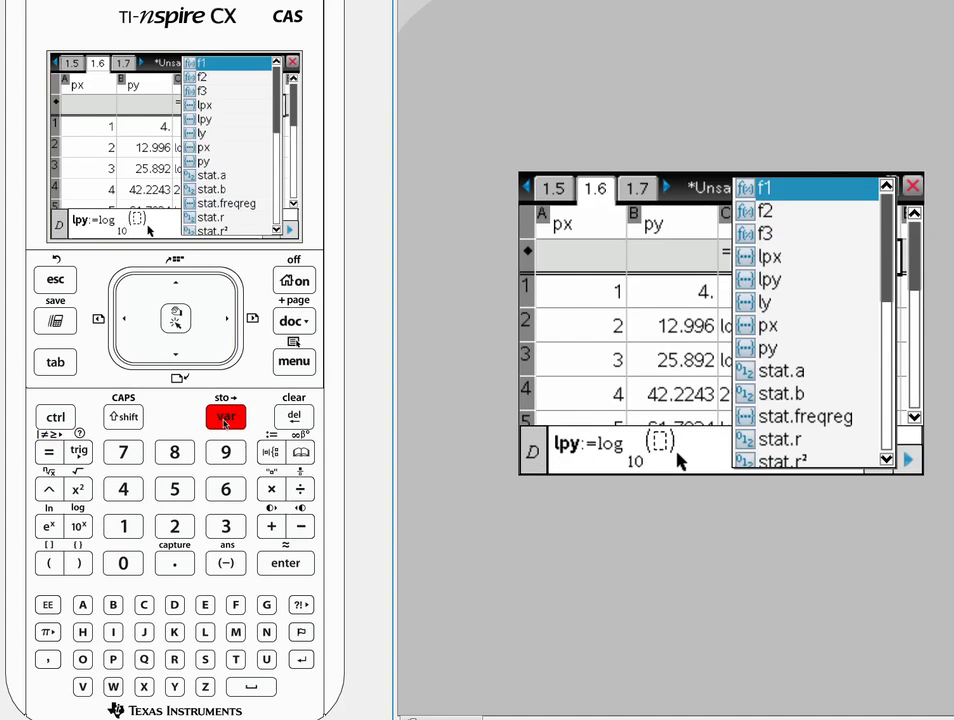
pyautogui.click(768, 340)
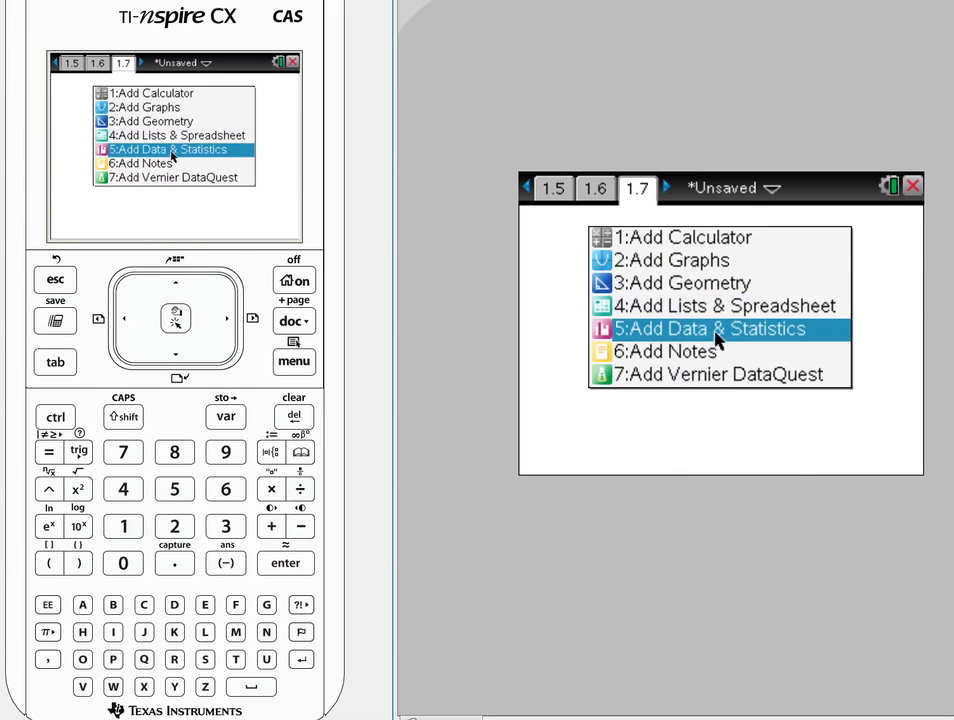
# Step: Add Data & Statistics on page 1.7 with lpx horizontal and lpy vertical, giving a near-straight scatter
pyautogui.click(711, 328)
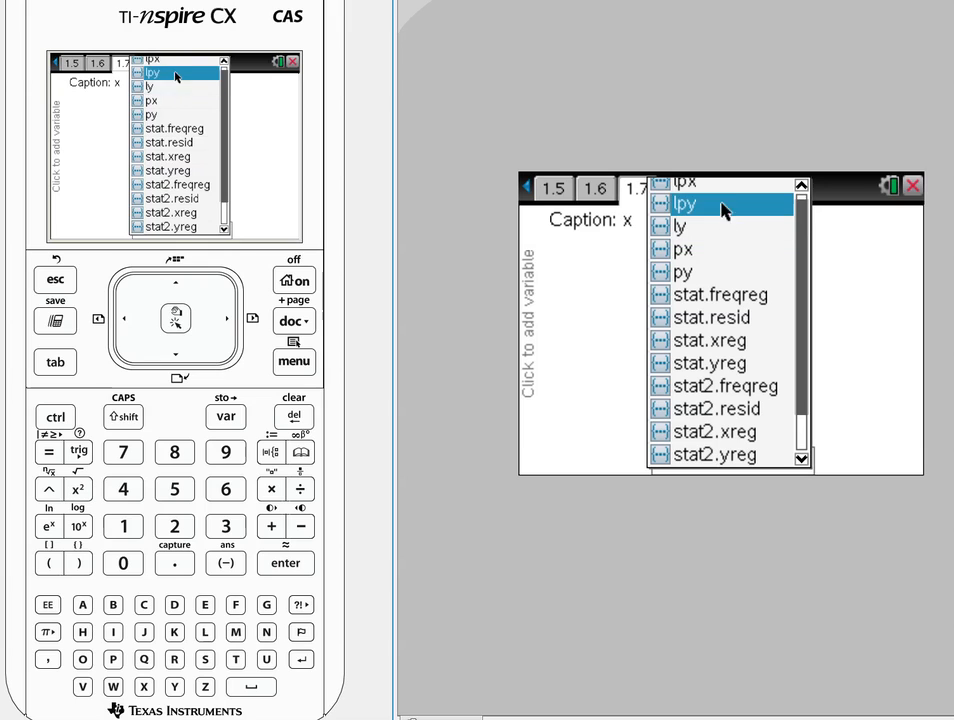
pyautogui.click(684, 203)
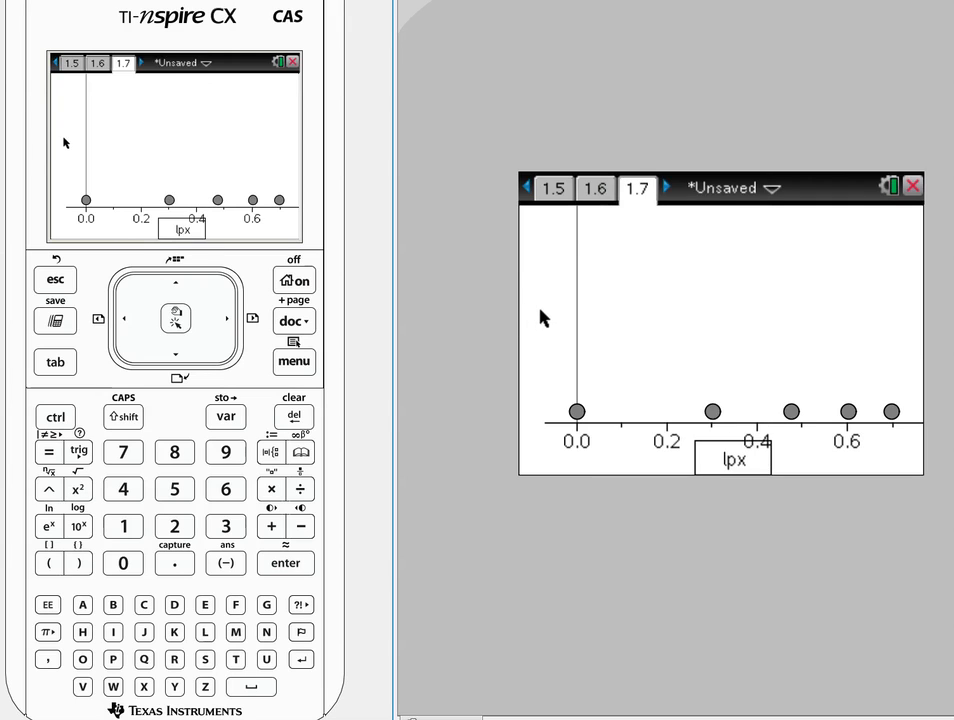
pyautogui.click(732, 458)
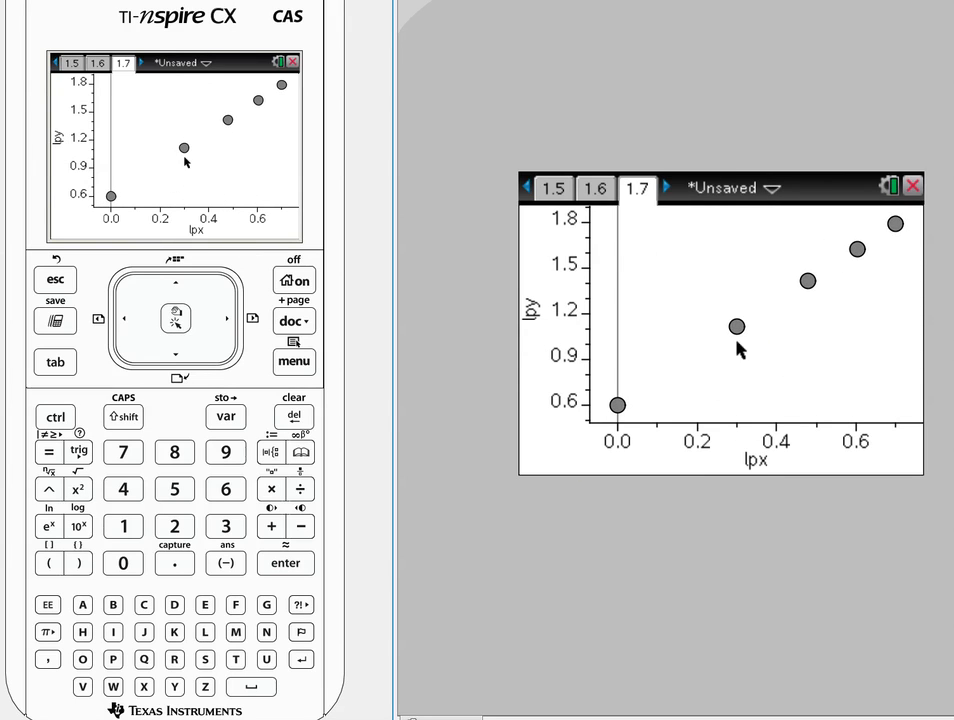
pyautogui.moveTo(880, 243)
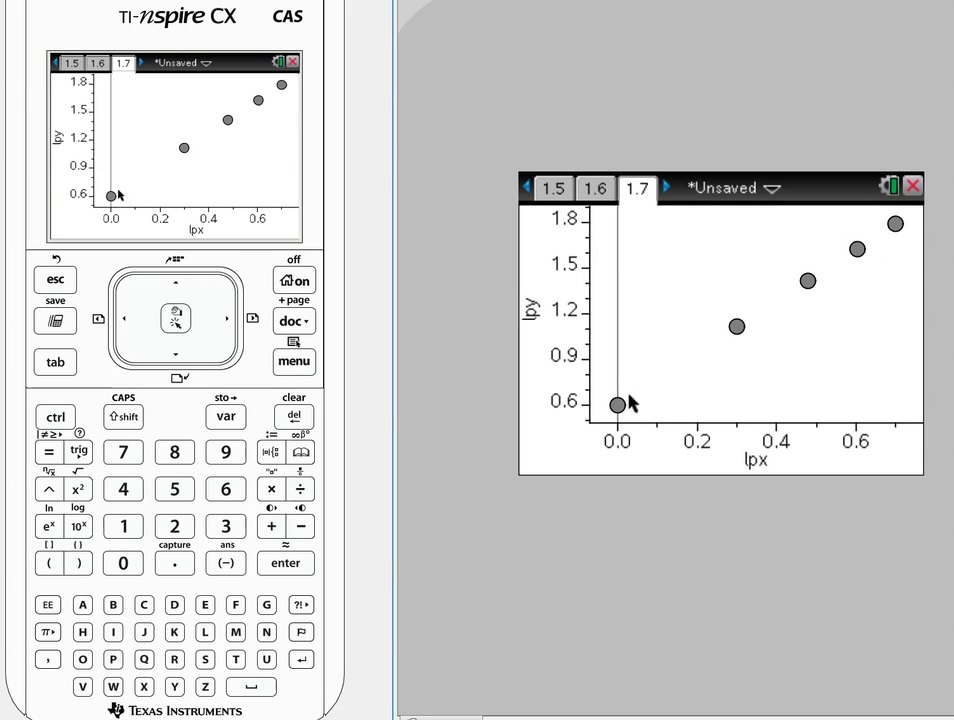
pyautogui.moveTo(797, 307)
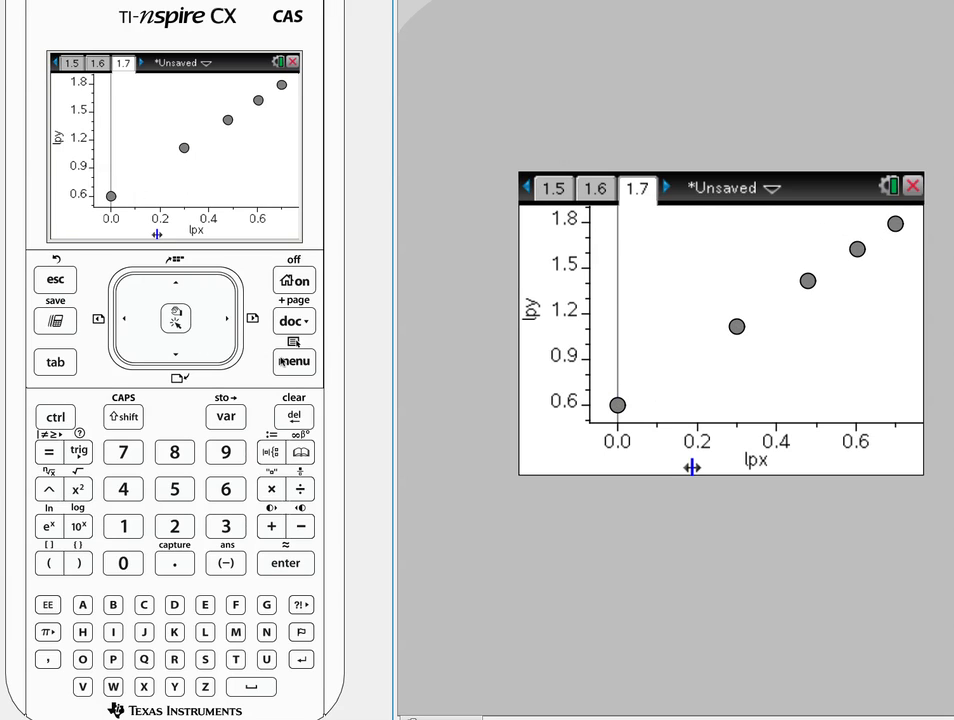
pyautogui.click(294, 361)
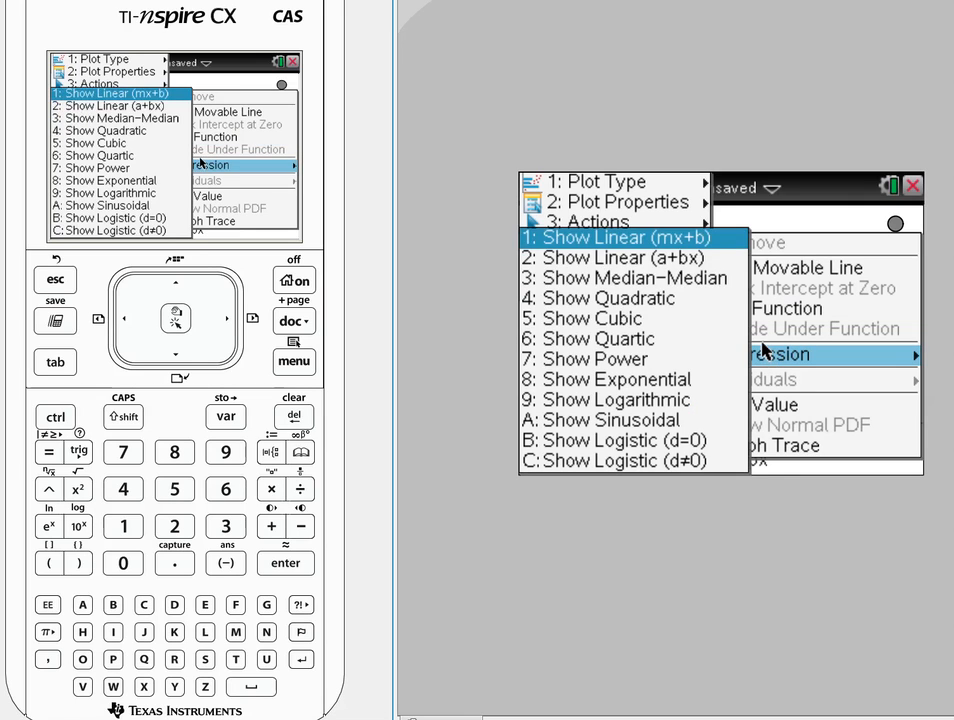
# Step: Show the linear fit y = 0.60206+1.7·x and its near-zero residual plot
pyautogui.click(621, 237)
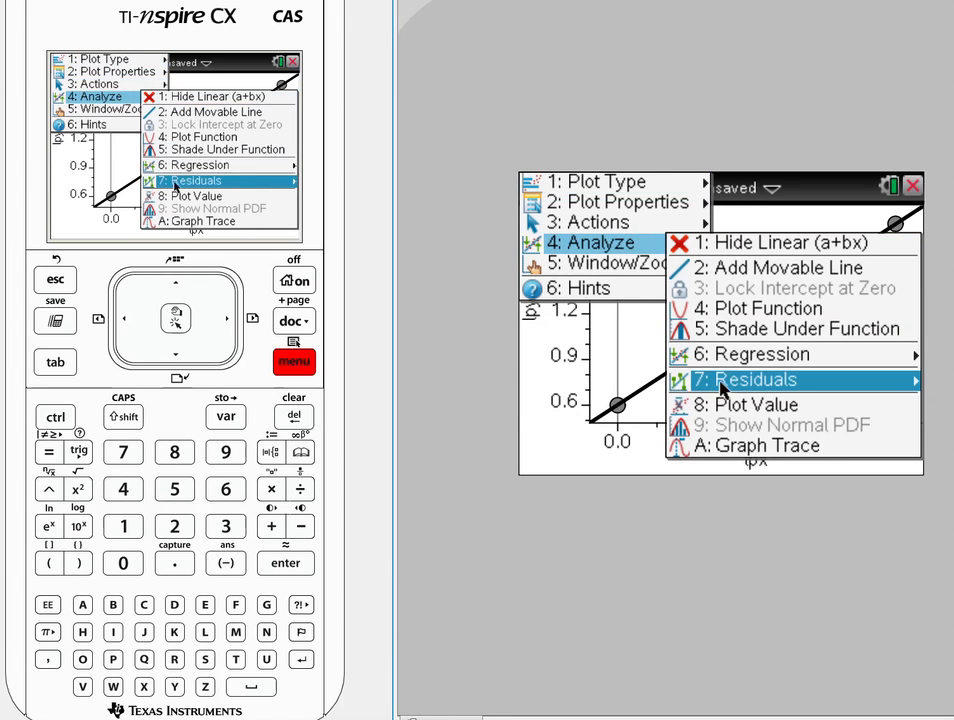
pyautogui.click(745, 379)
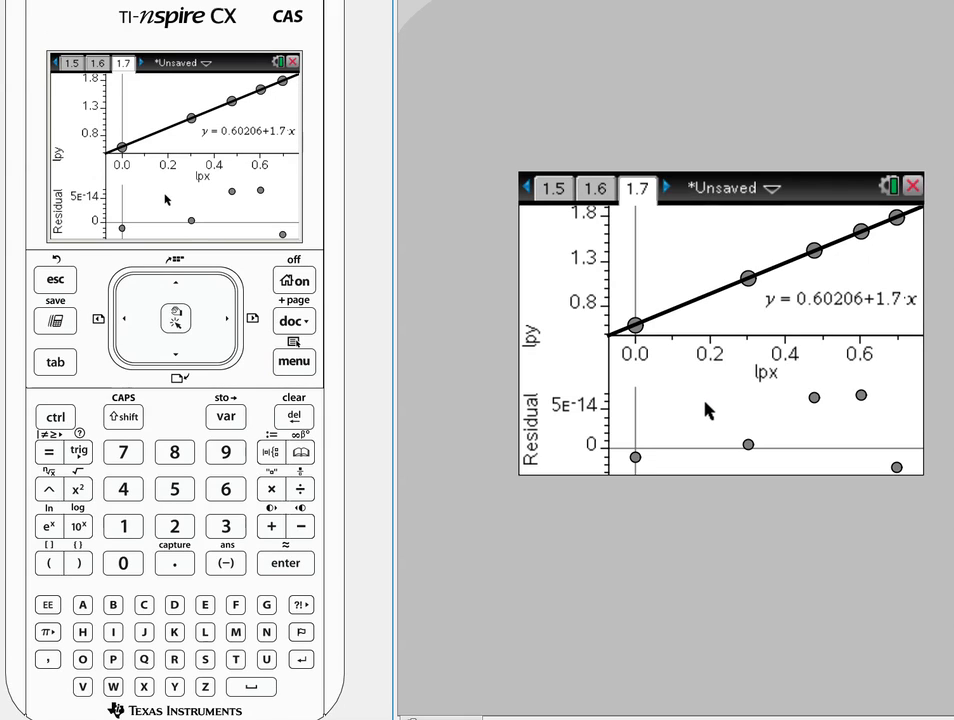
pyautogui.moveTo(885, 215)
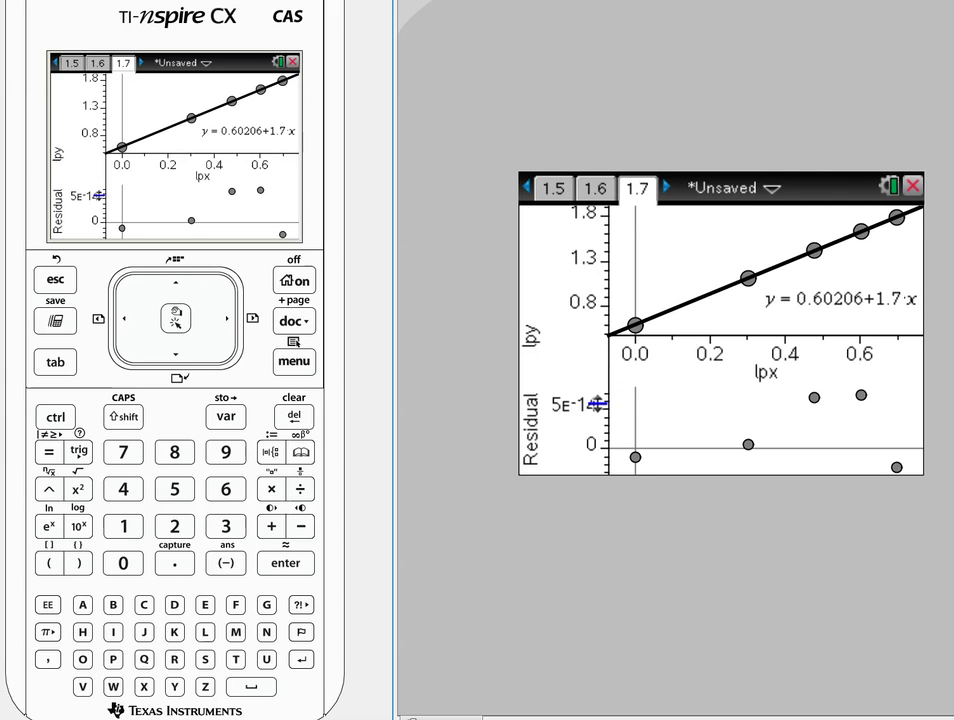
pyautogui.moveTo(830, 418)
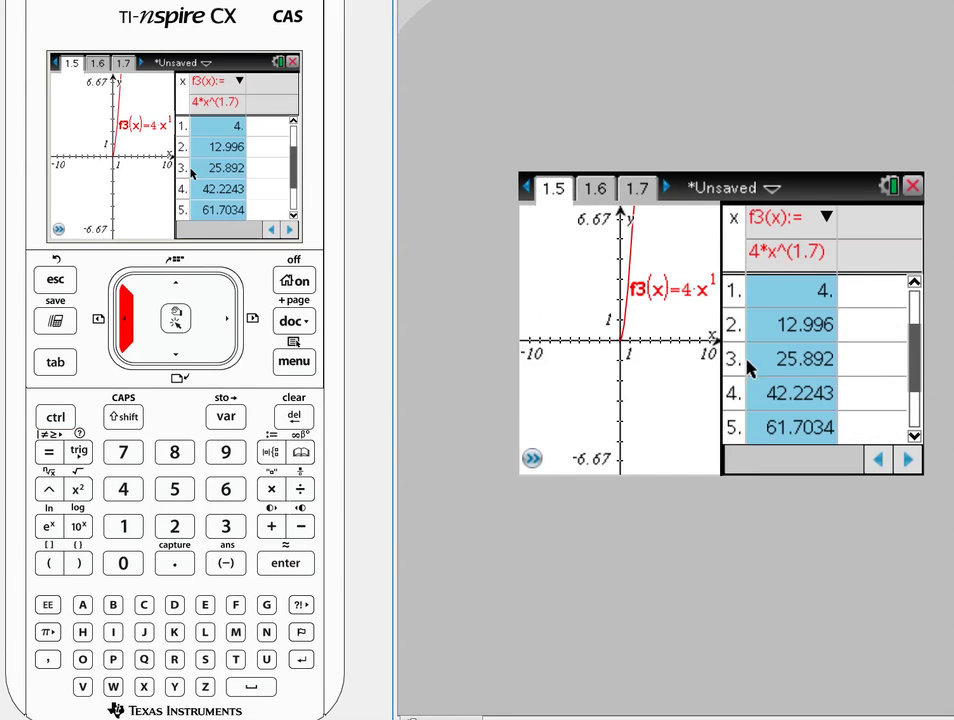
# Step: Move back to page 1.5 showing f3(x)=4·x^1.7 beside its value table
pyautogui.click(55, 416)
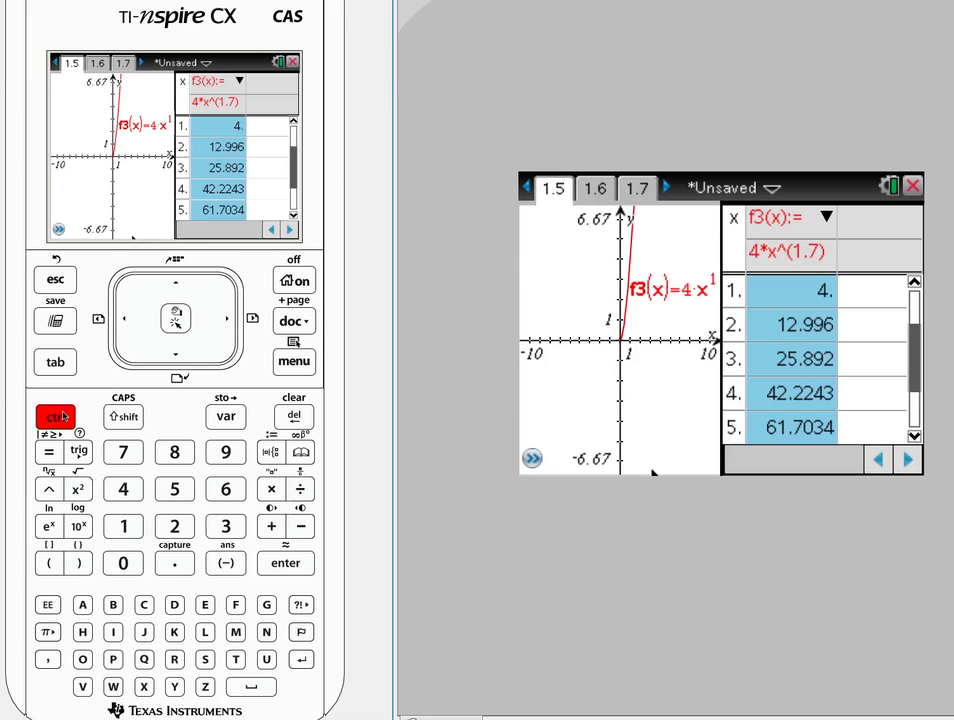